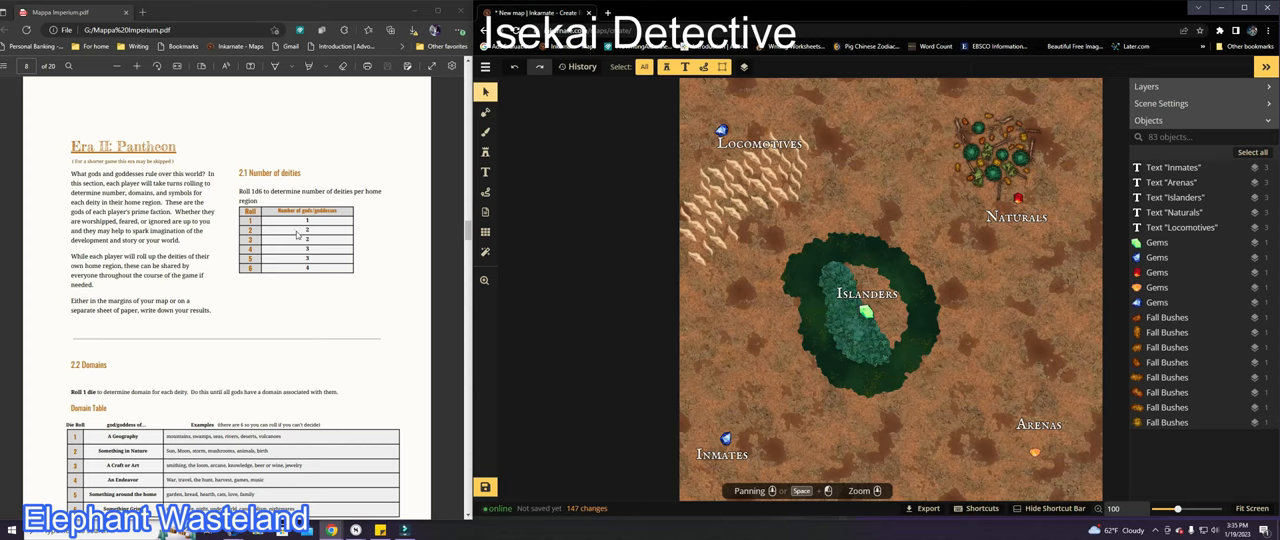
Create and save a note titled 'Diety' with the text 'God of Travel'
{"action": "scroll", "scroll_direction": "down", "scroll_amount": 3}
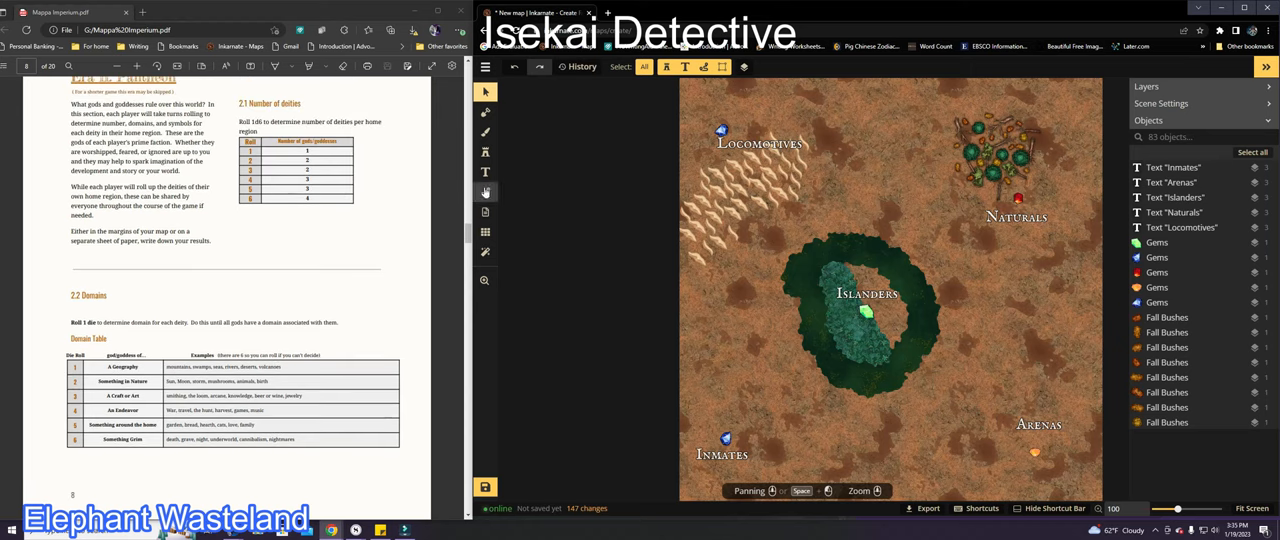
{"action": "left_click", "coordinate": [484, 212]}
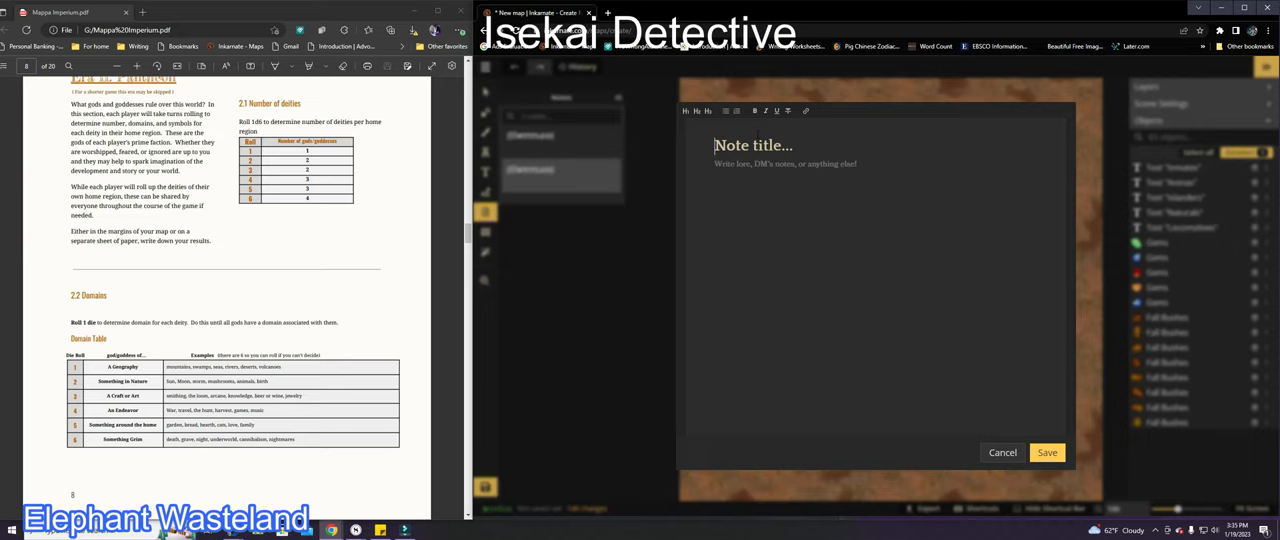
{"action": "type", "text": "Diety"}
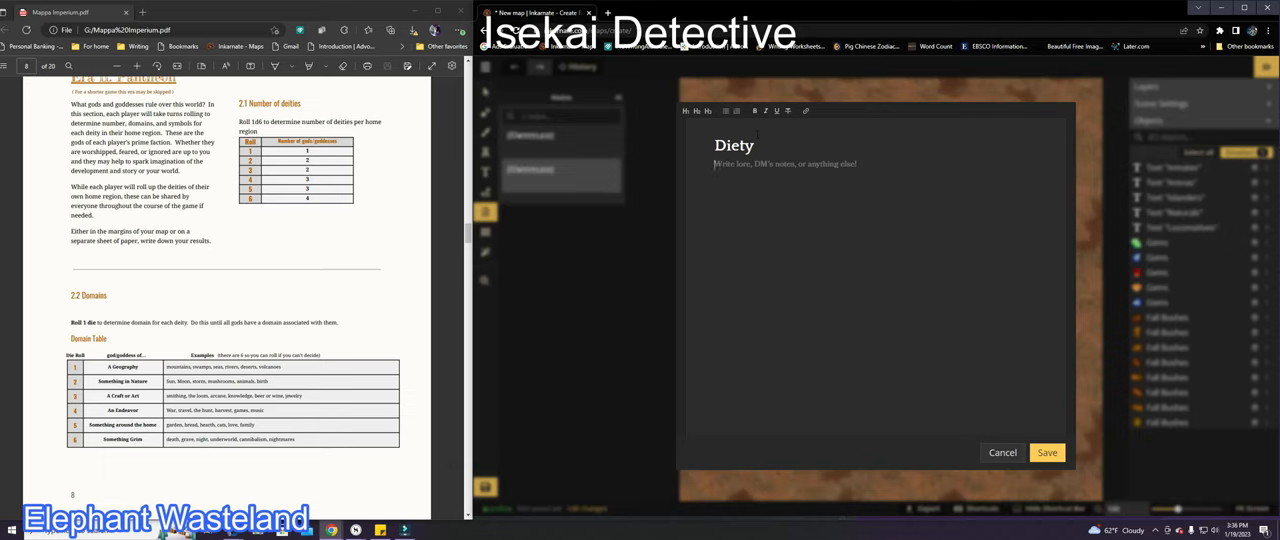
{"action": "type", "text": "God of"}
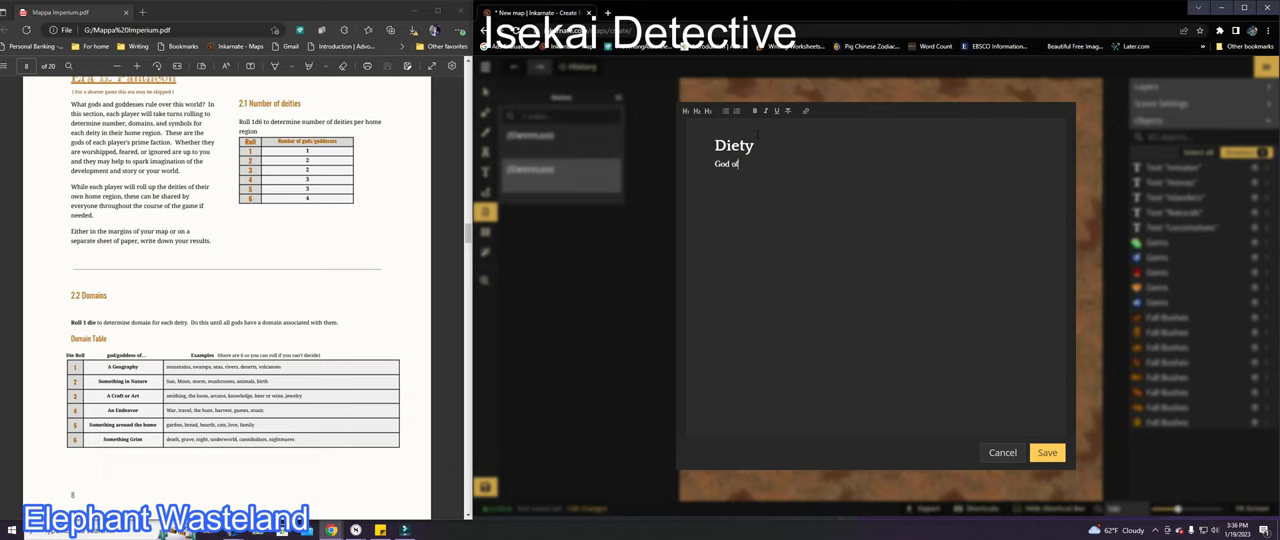
{"action": "type", "text": "Travel"}
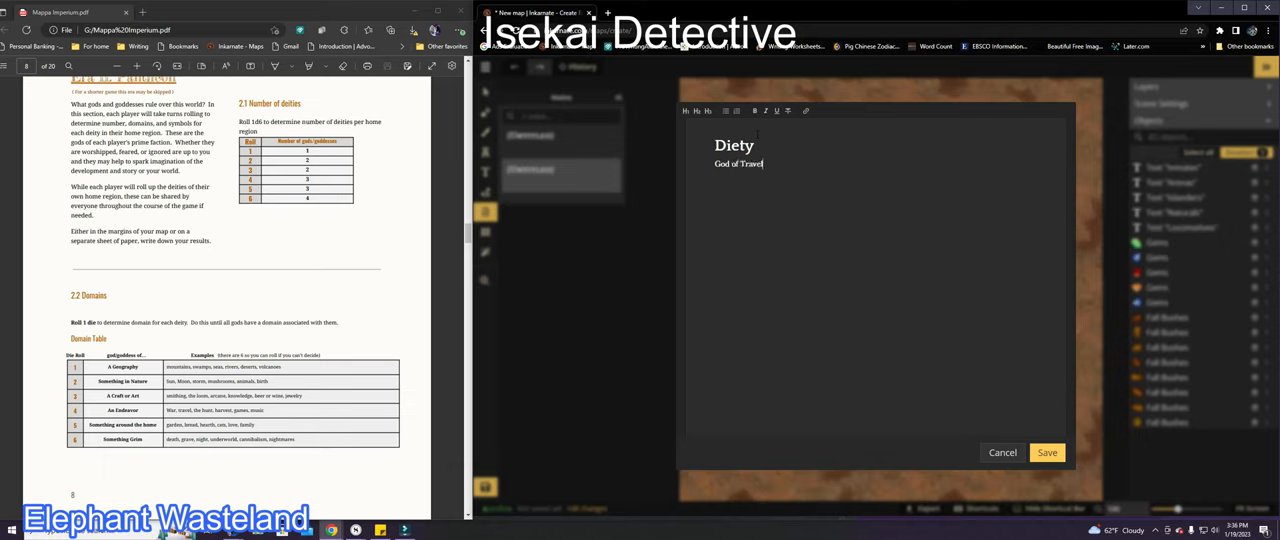
{"action": "left_click", "coordinate": [1048, 452]}
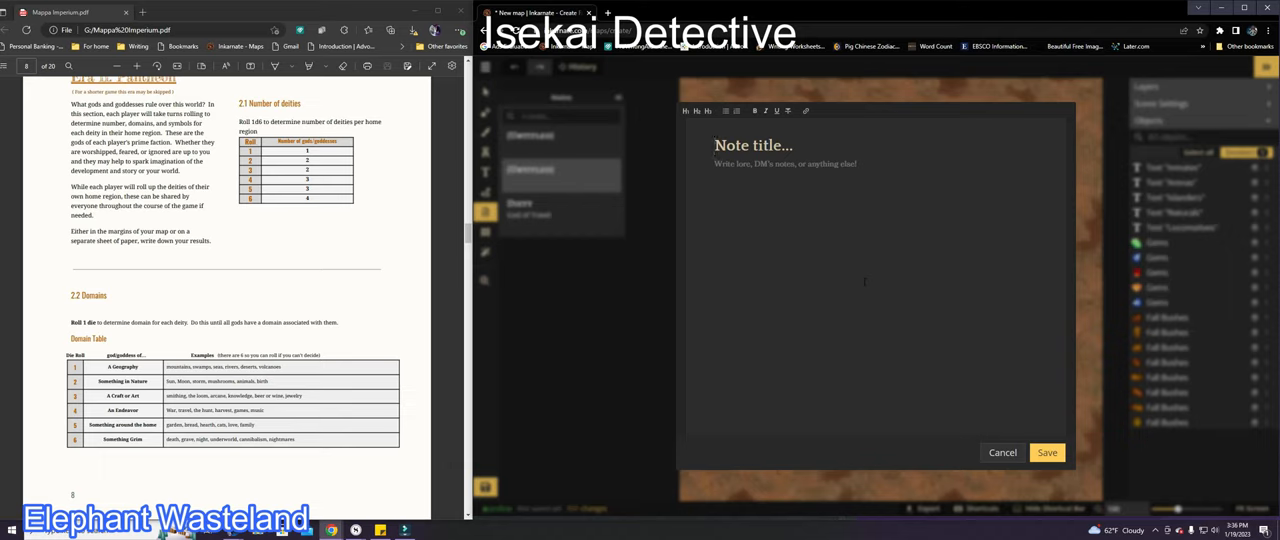
Enter a note titled 'Diety' with the body 'Goddess of Water'
{"action": "type", "text": "Diety"}
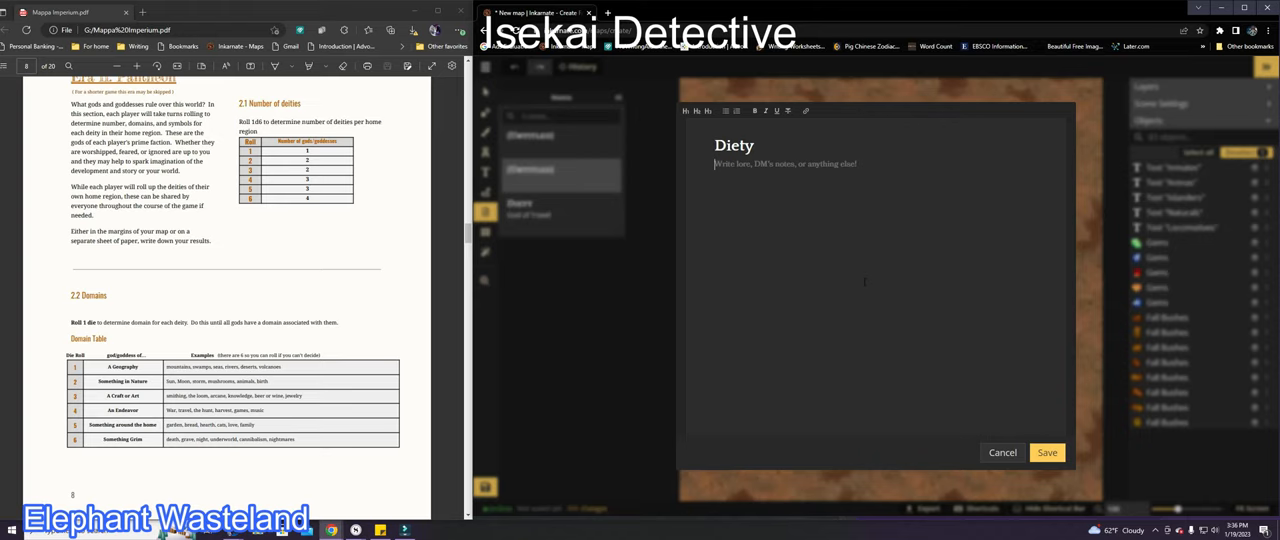
{"action": "type", "text": "God"}
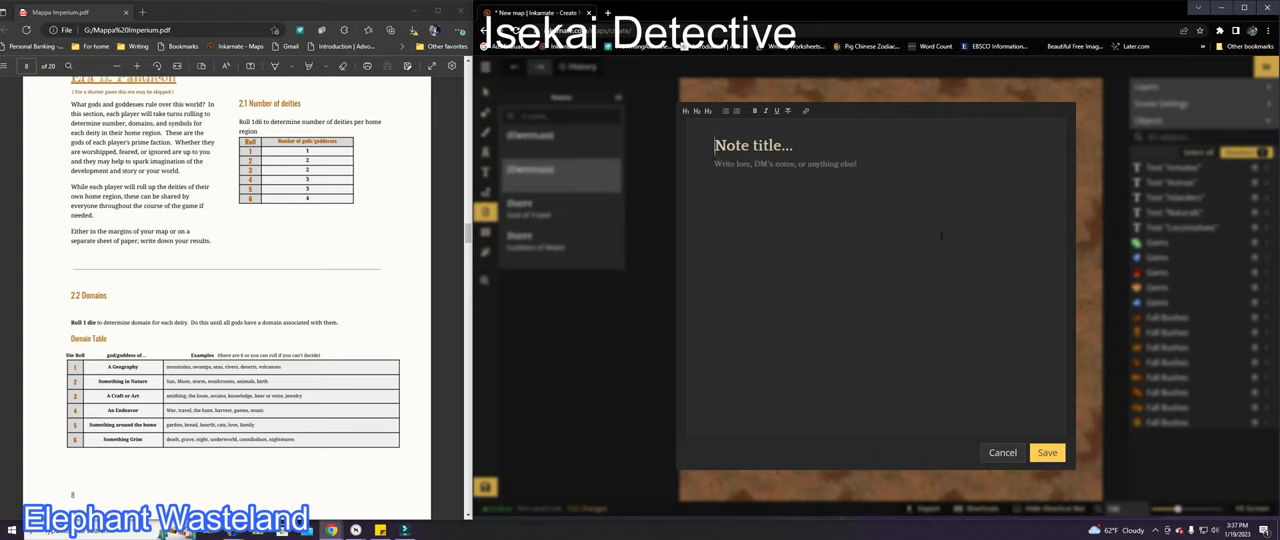
Save a note titled 'Diety' reading 'Goddess of Knowledge'
{"action": "type", "text": "Diety"}
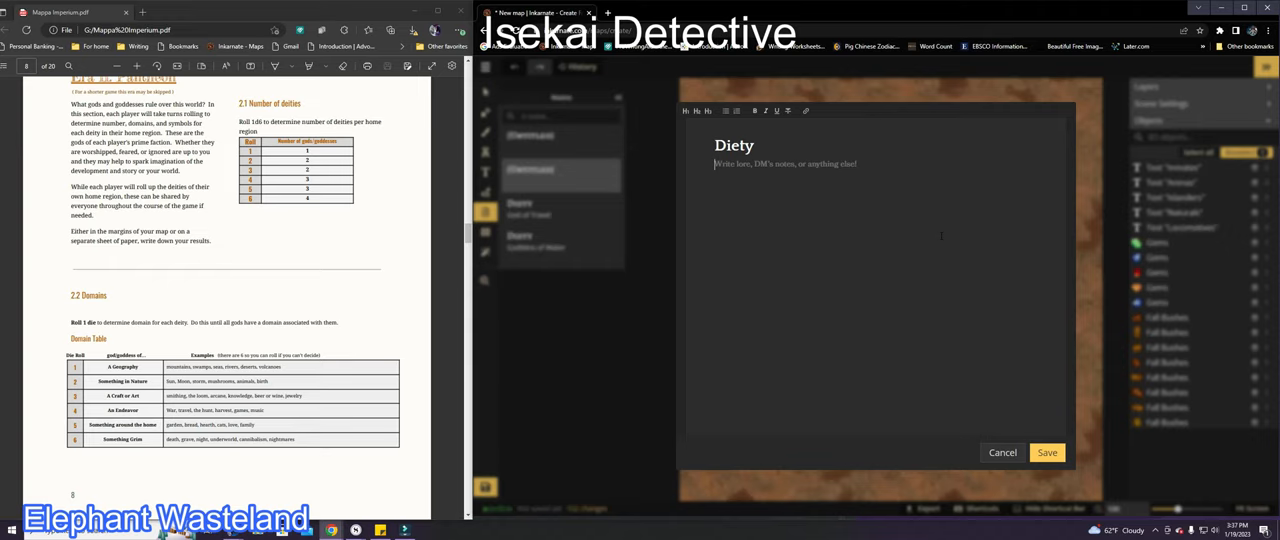
{"action": "type", "text": "Goddess of Know"}
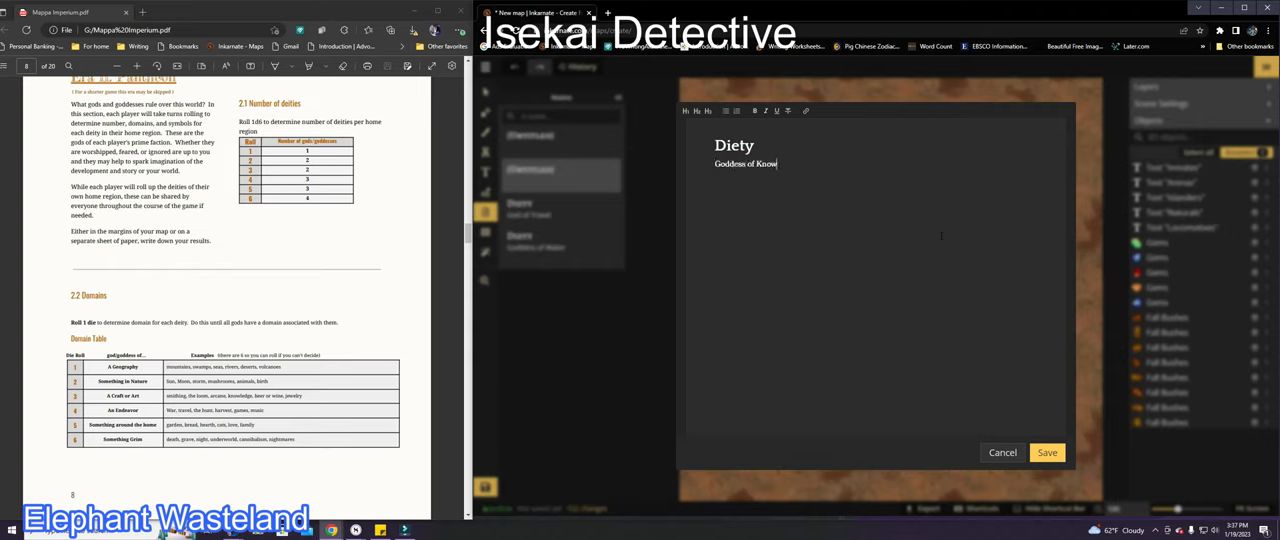
{"action": "left_click", "coordinate": [1048, 452]}
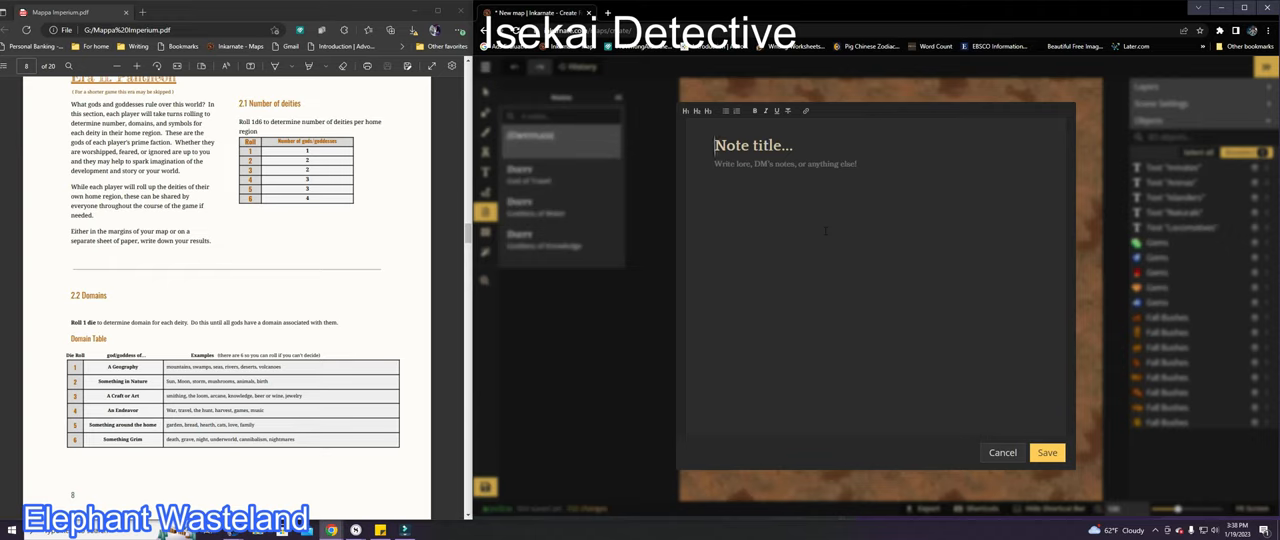
Save a '2 Deities' note listing God of the Sun and Goddess of Death
{"action": "type", "text": "2 Dieties1"}
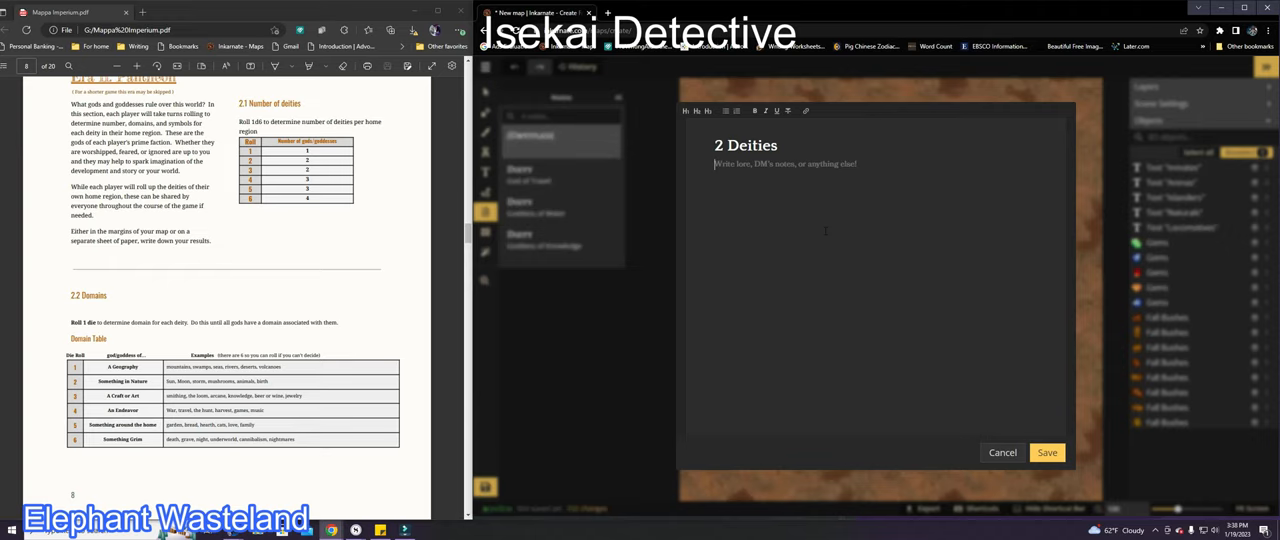
{"action": "type", "text": "God"}
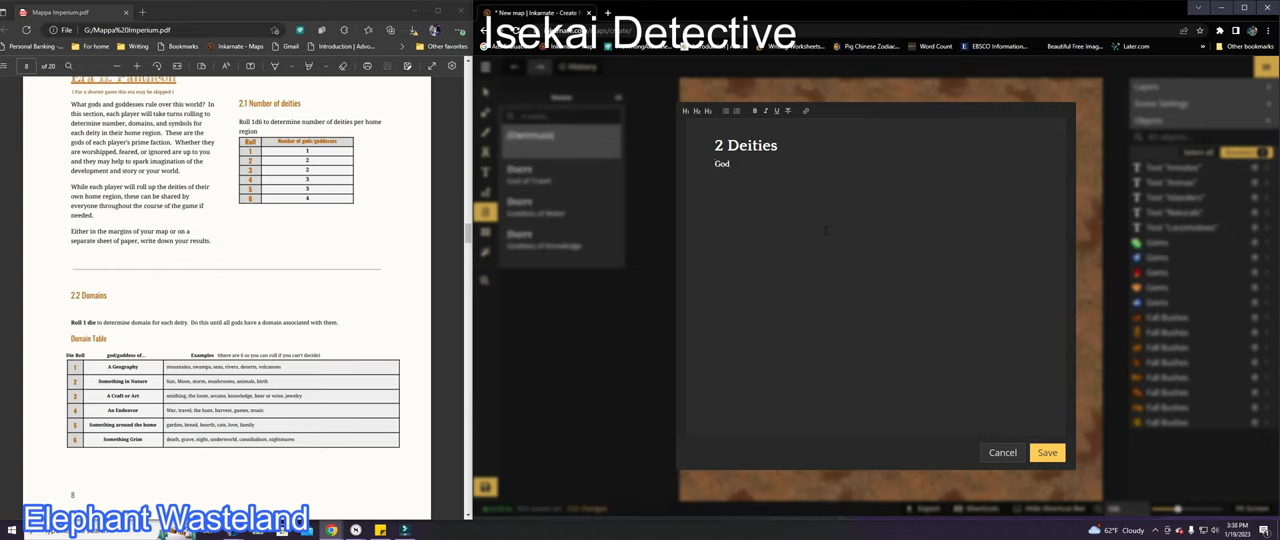
{"action": "type", "text": "of the Sun"}
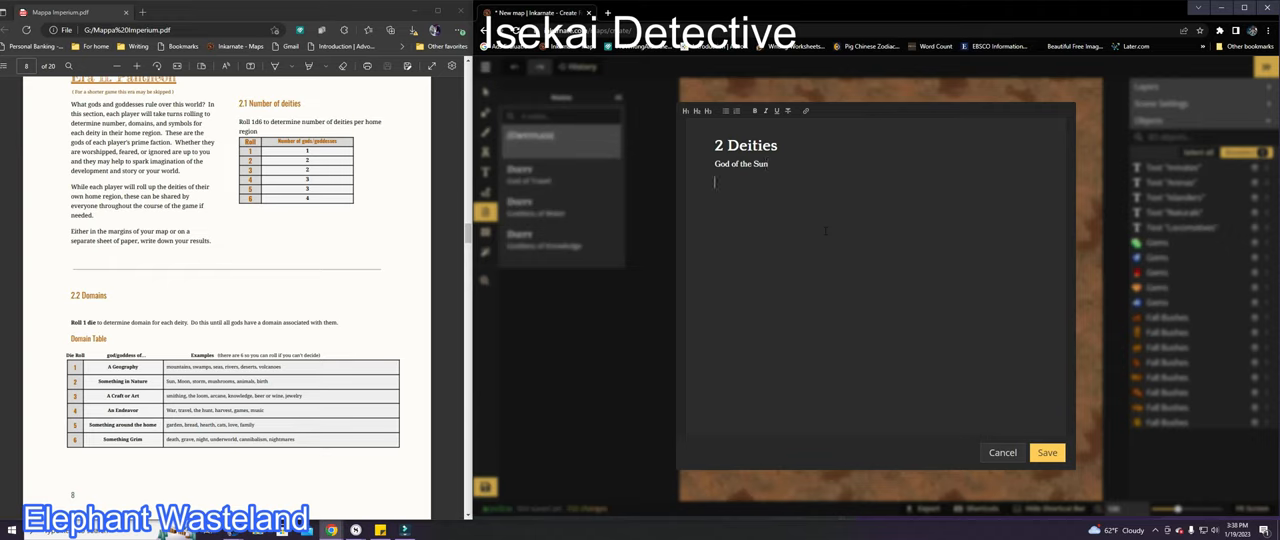
{"action": "type", "text": "Goddess of Death"}
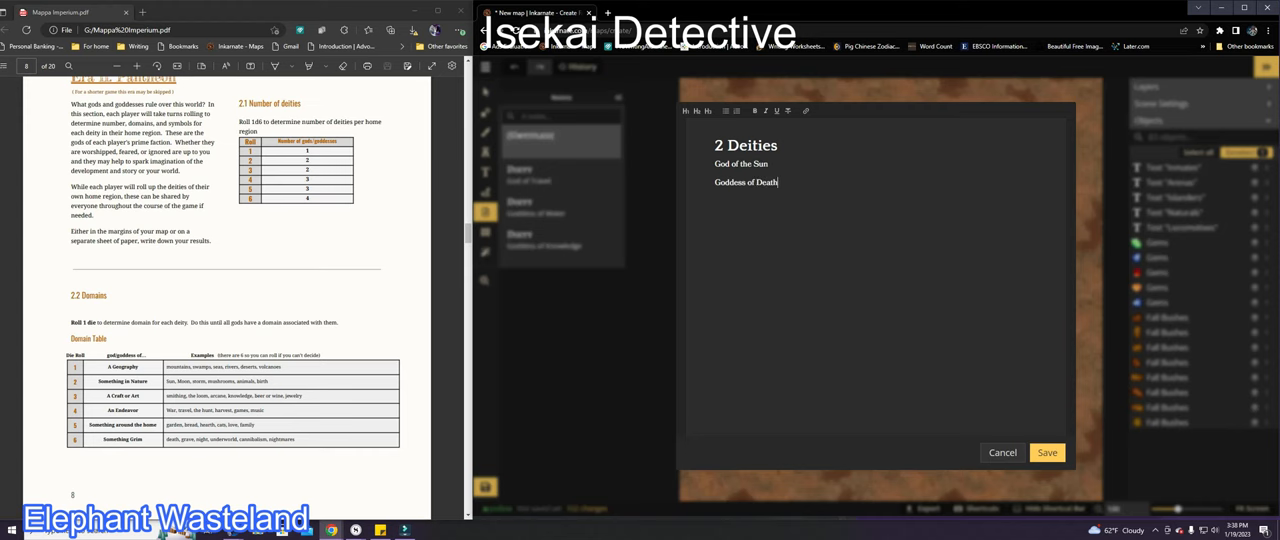
{"action": "left_click", "coordinate": [1052, 452]}
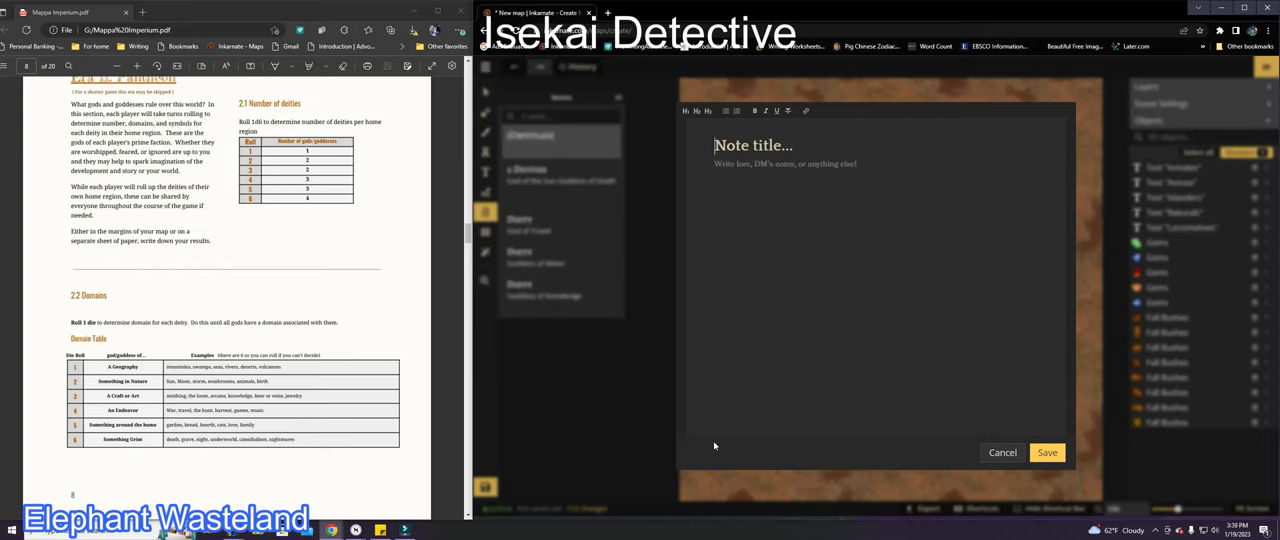
Save a '3 Deities' note listing God of Murder, Goddess of Rivers and Goddess of Nature
{"action": "type", "text": "3 Deities"}
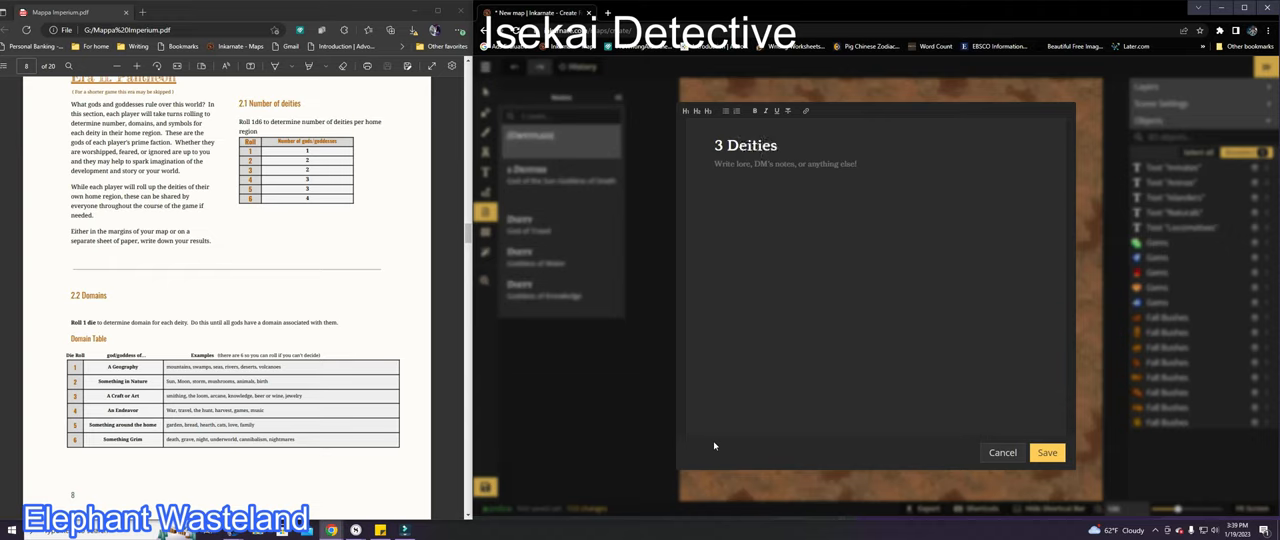
{"action": "type", "text": "God of"}
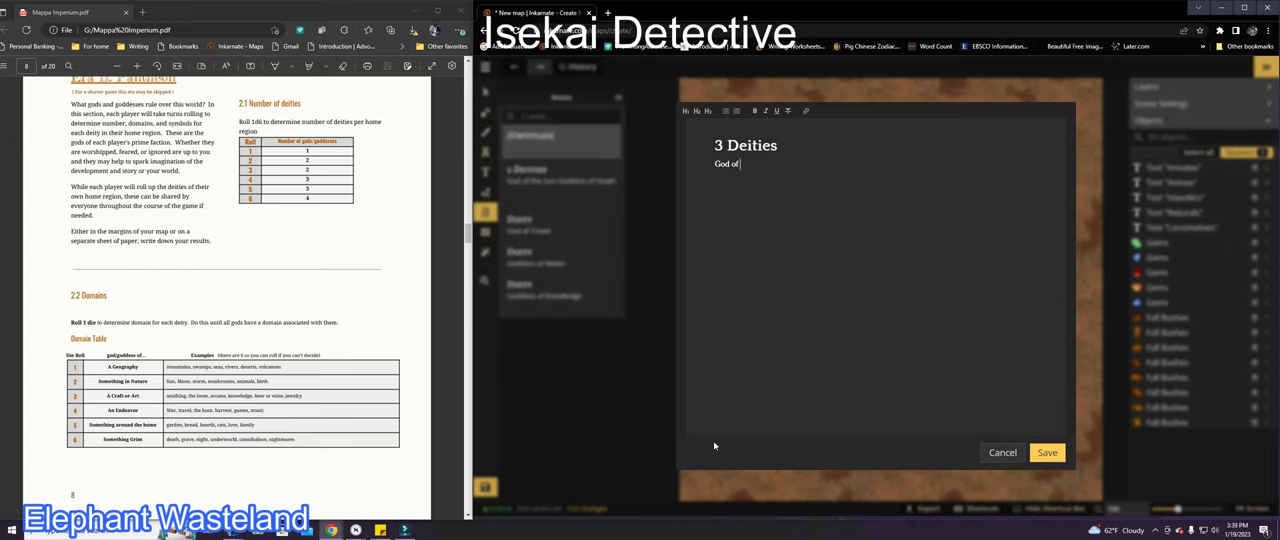
{"action": "type", "text": "Murder"}
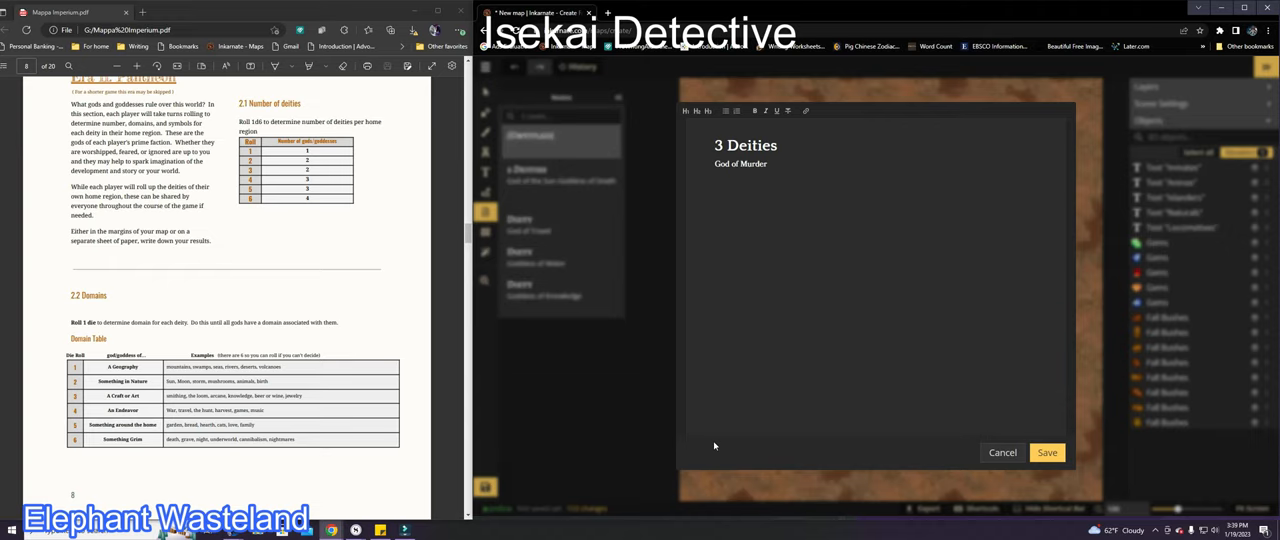
{"action": "type", "text": "Goddess of Rive"}
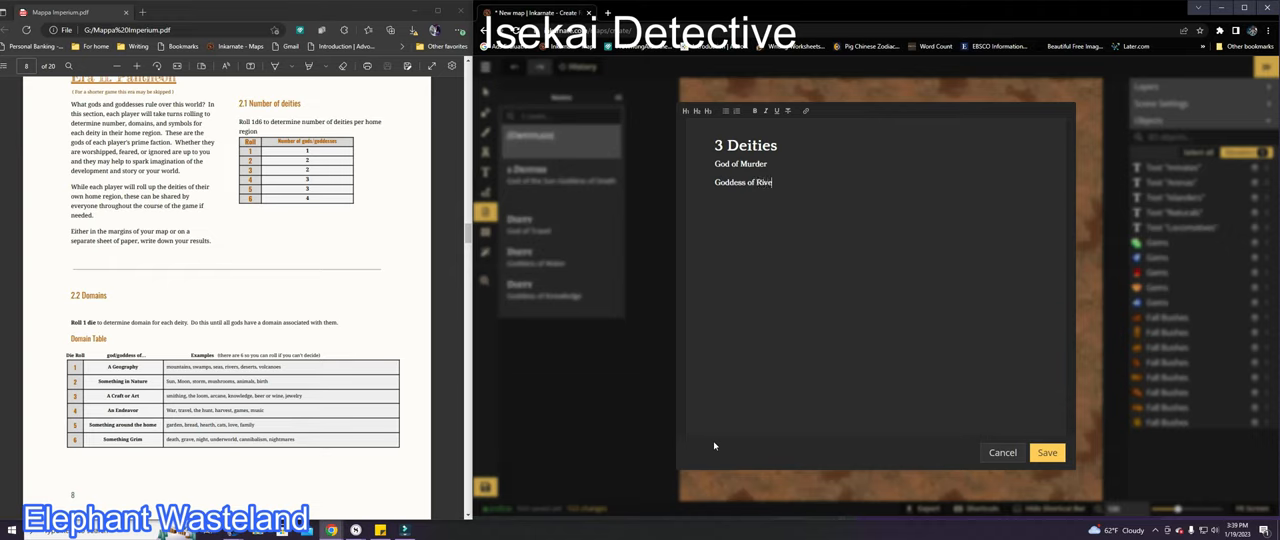
{"action": "type", "text": "rs"}
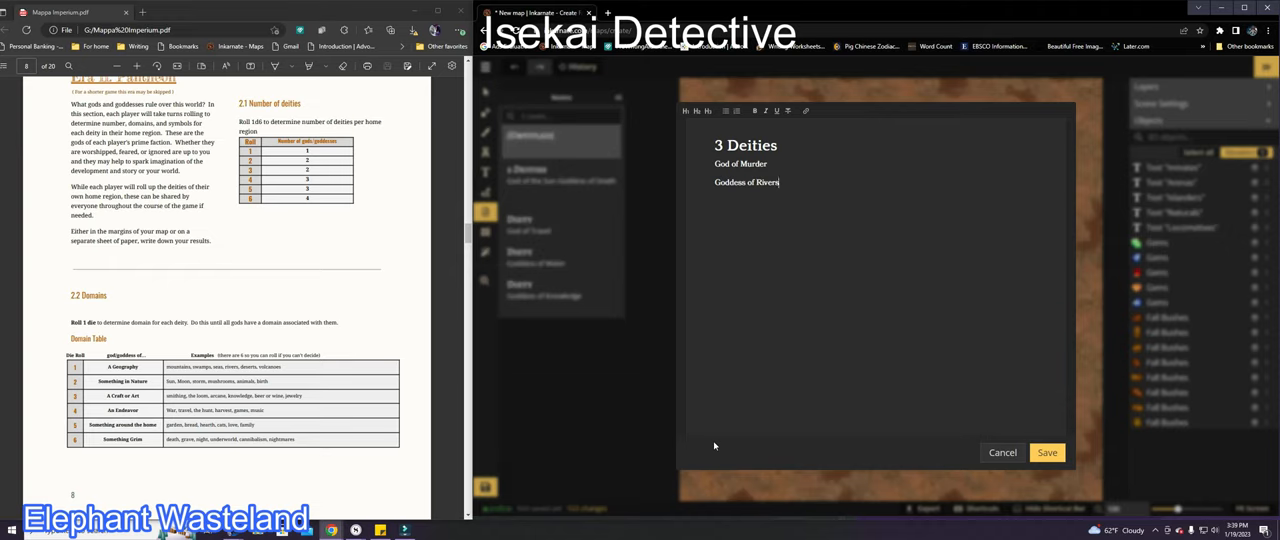
{"action": "key", "text": "Enter"}
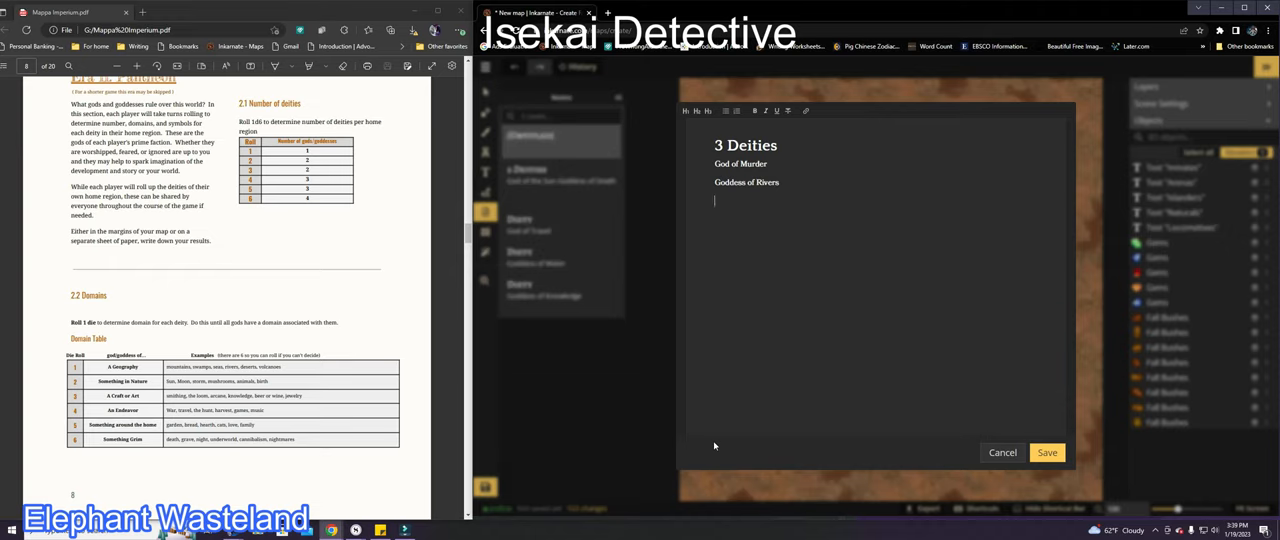
{"action": "type", "text": "Goddess o"}
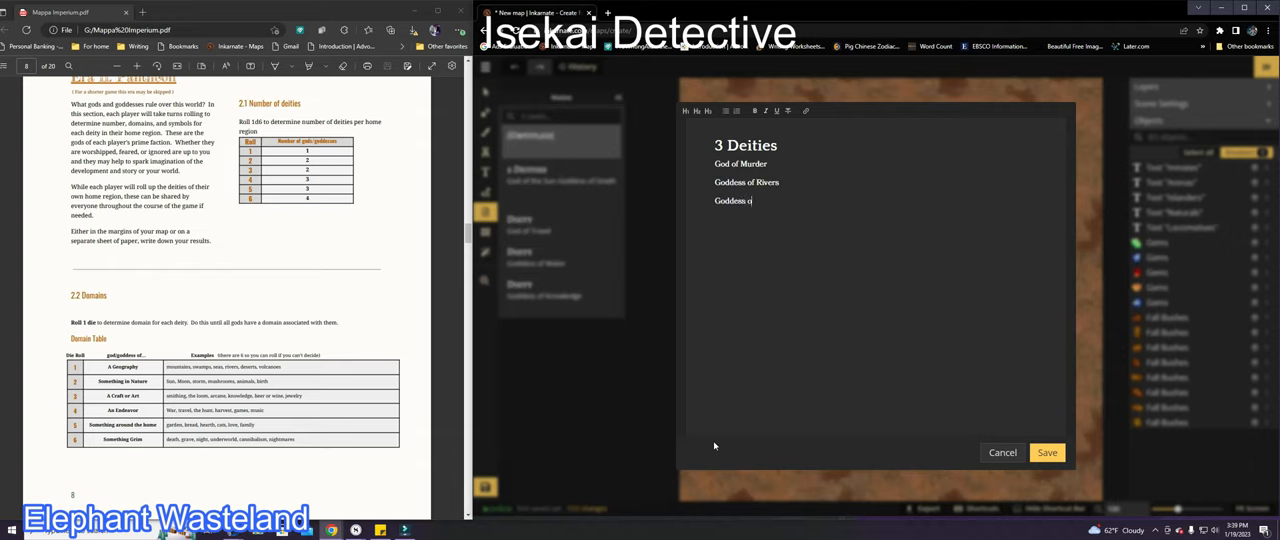
{"action": "type", "text": "Natura"}
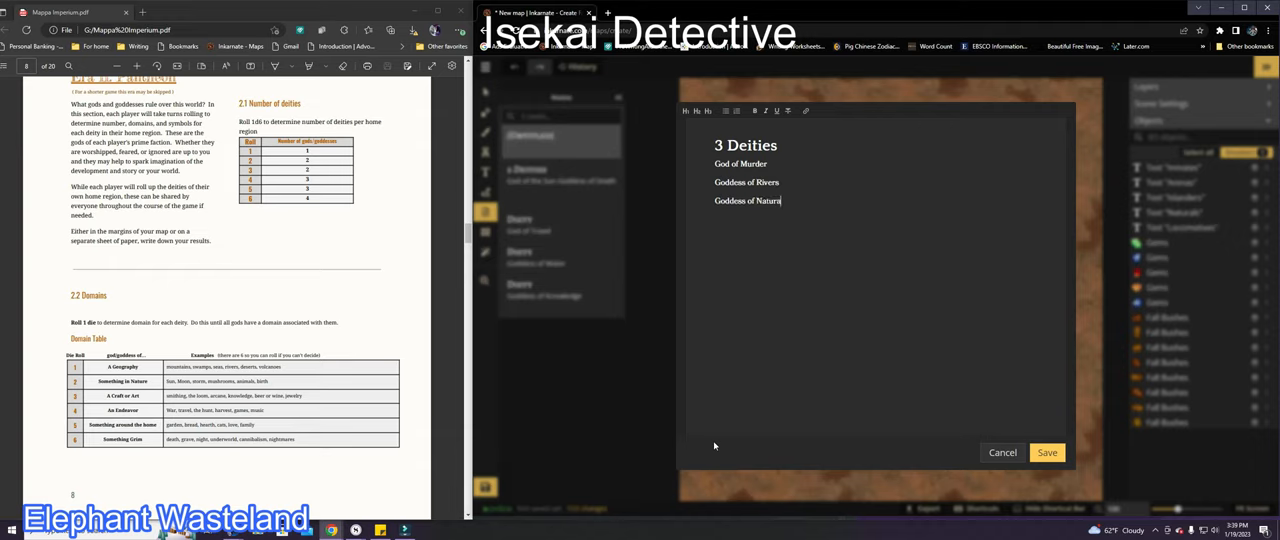
{"action": "left_click", "coordinate": [1048, 452]}
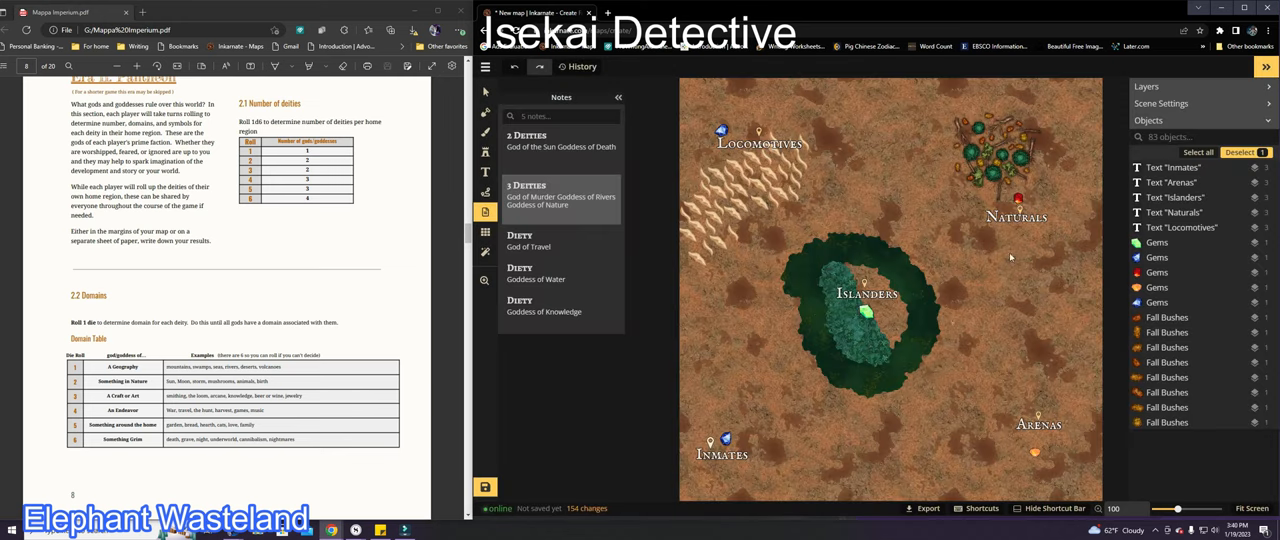
{"action": "scroll", "scroll_direction": "down", "scroll_amount": 3}
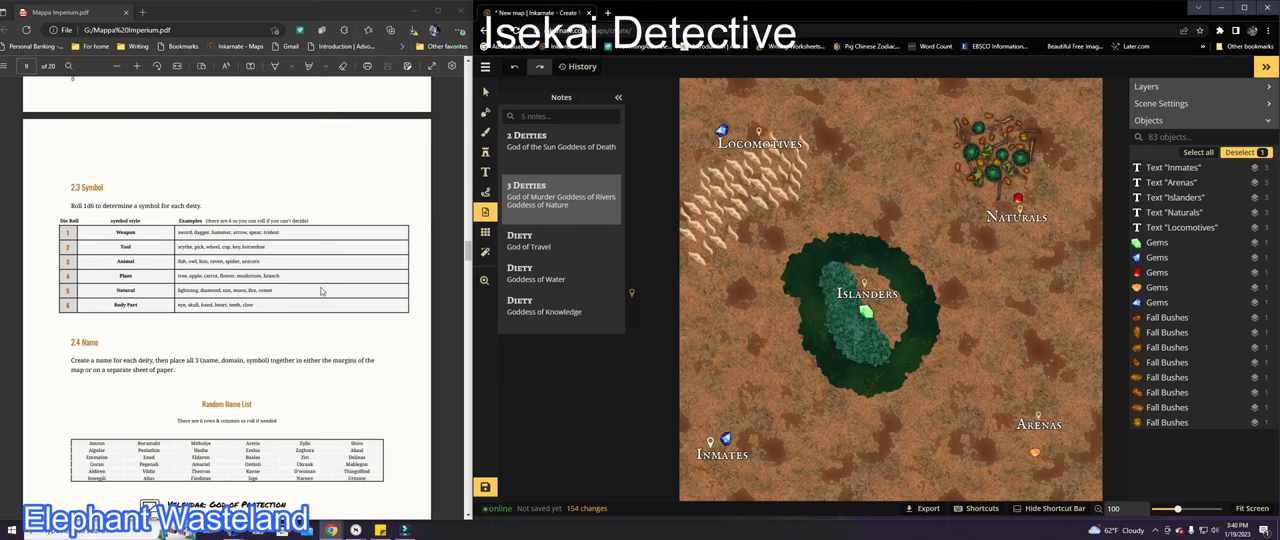
{"action": "left_click", "coordinate": [484, 152]}
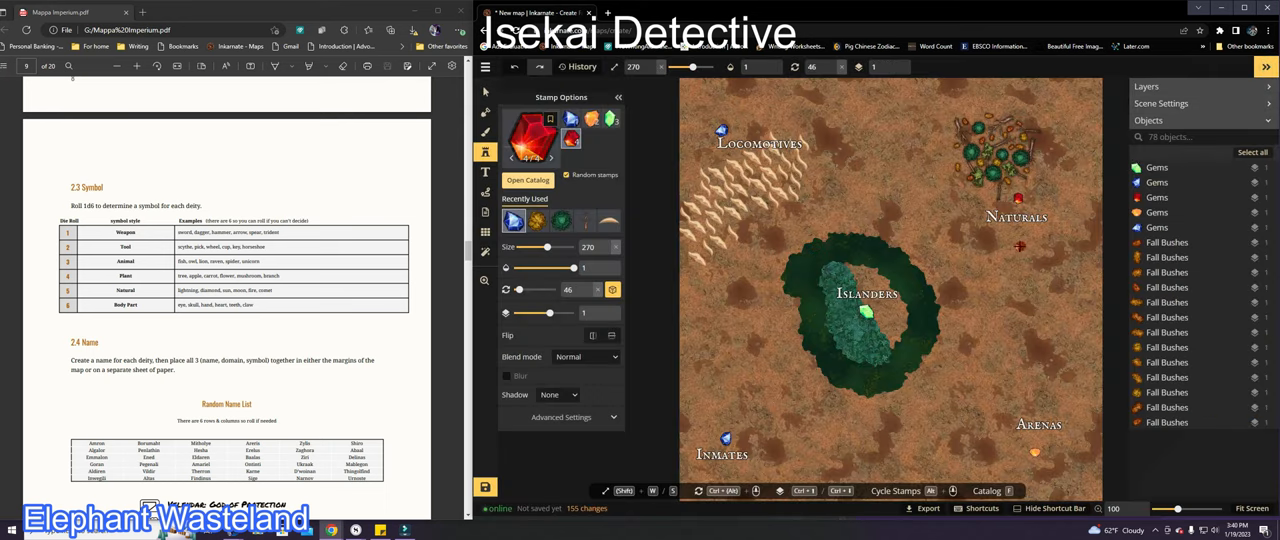
{"action": "mouse_move", "coordinate": [752, 318]}
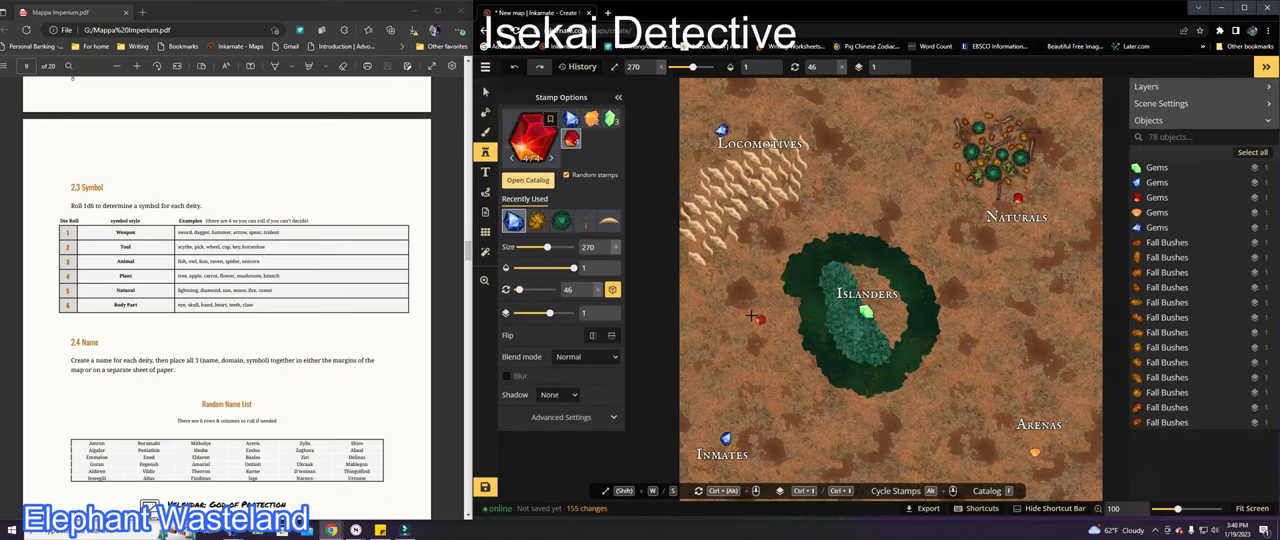
{"action": "scroll", "scroll_direction": "down", "scroll_amount": 3}
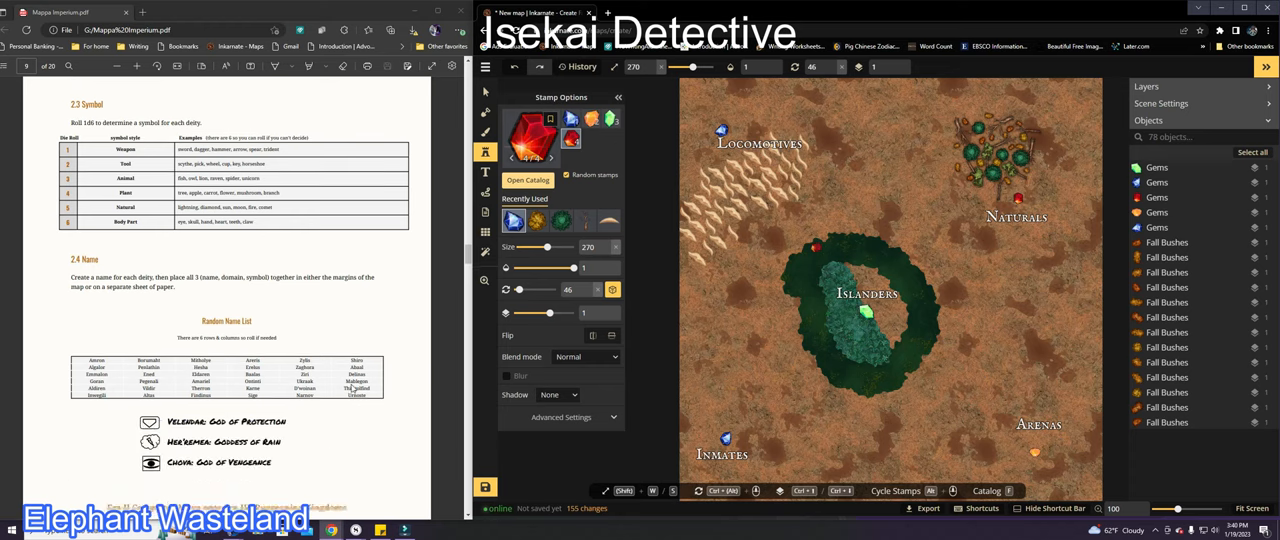
{"action": "scroll", "scroll_direction": "down", "scroll_amount": 3}
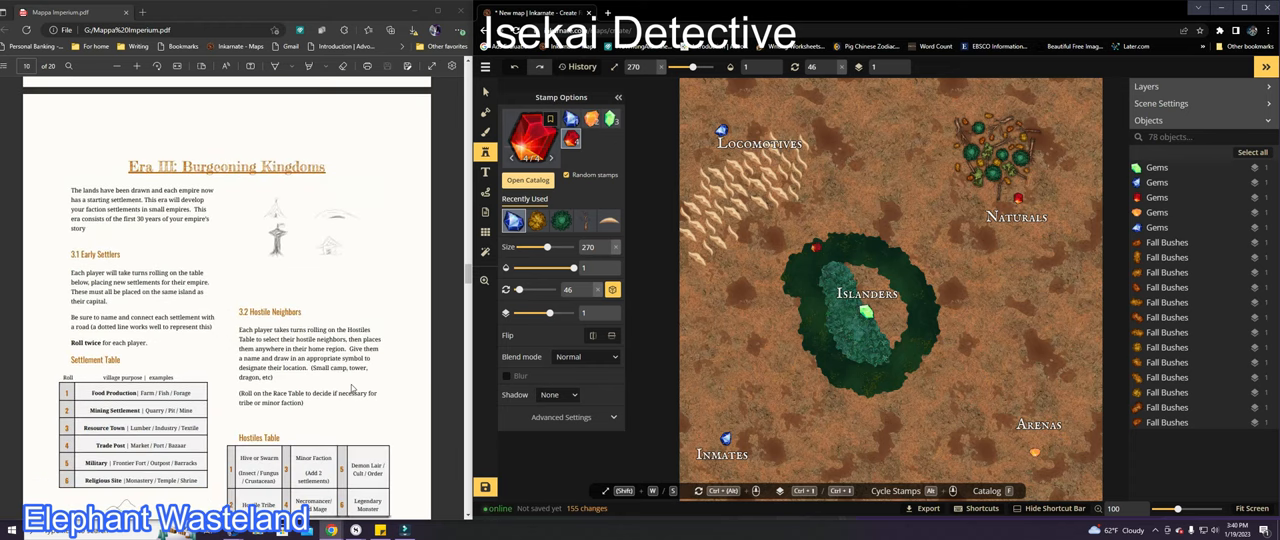
{"action": "scroll", "scroll_direction": "down", "scroll_amount": 3}
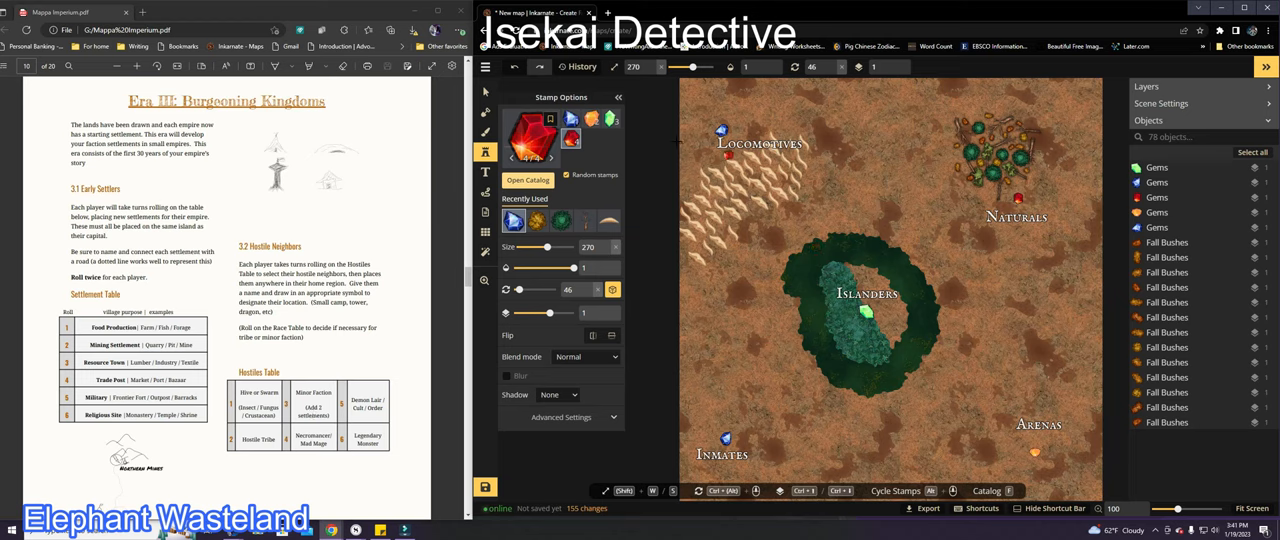
Place an Elven Fountain 2 stamp from the Elven catalog beside Naturals
{"action": "left_click", "coordinate": [836, 314]}
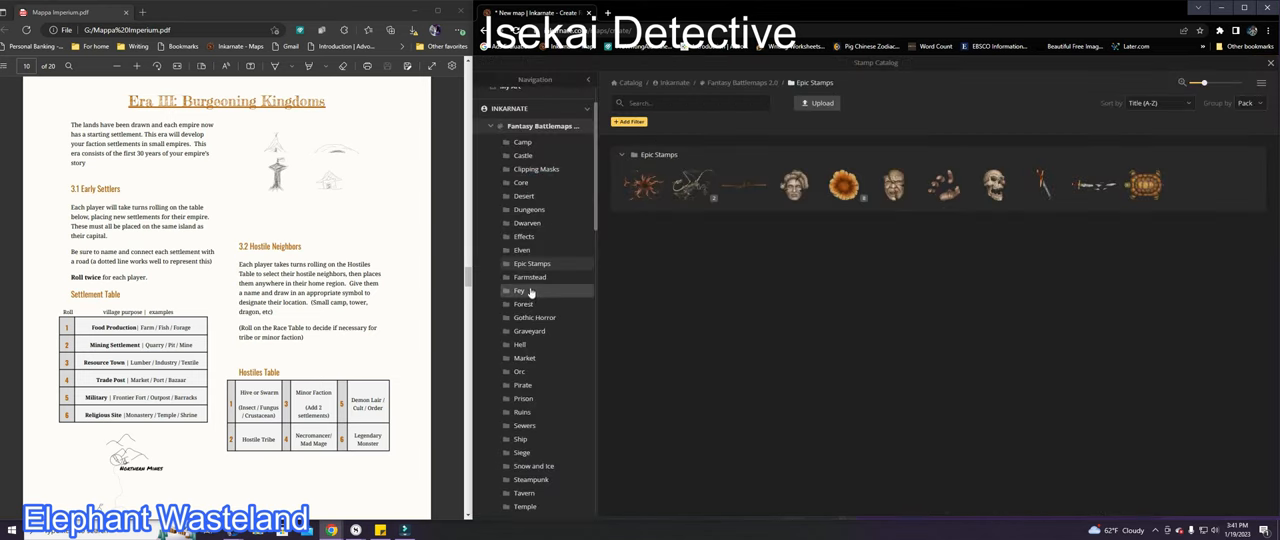
{"action": "mouse_move", "coordinate": [542, 276]}
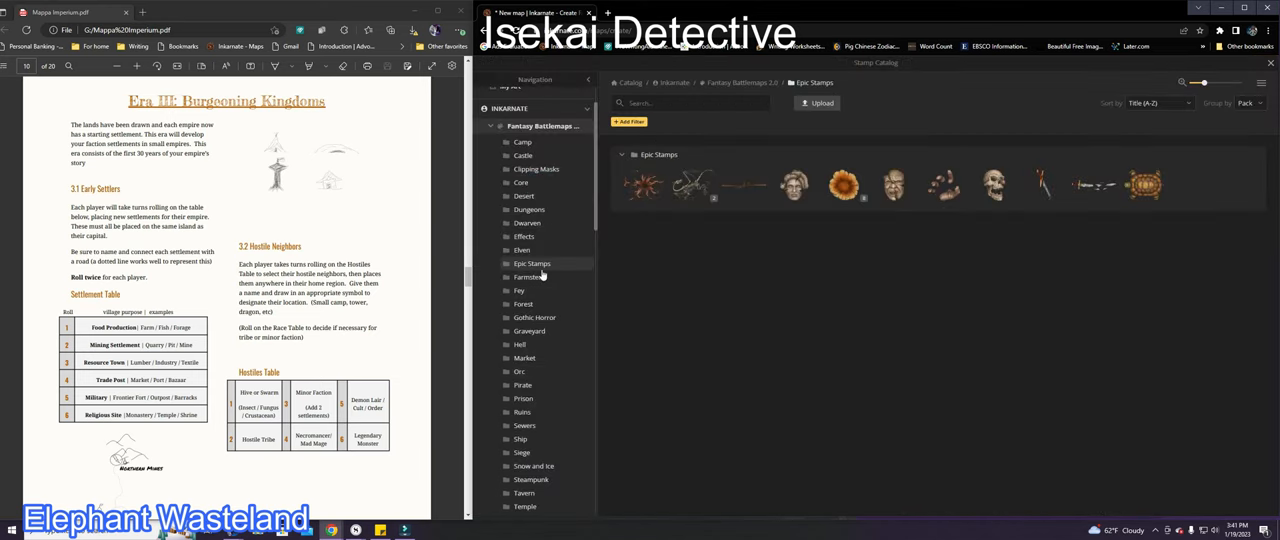
{"action": "left_click", "coordinate": [524, 250]}
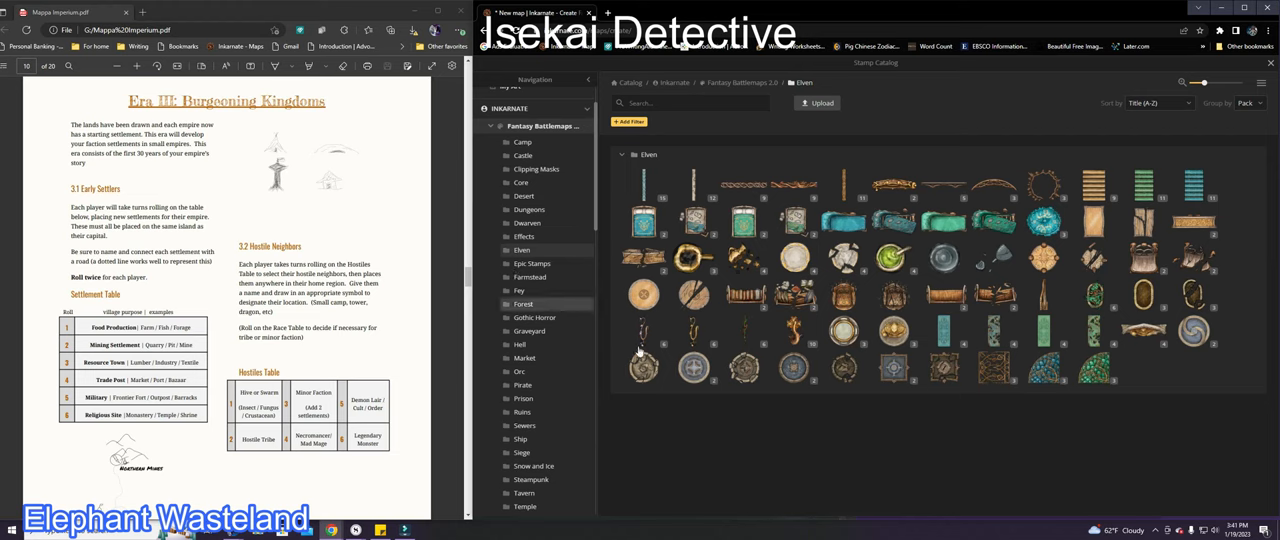
{"action": "mouse_move", "coordinate": [1196, 334]}
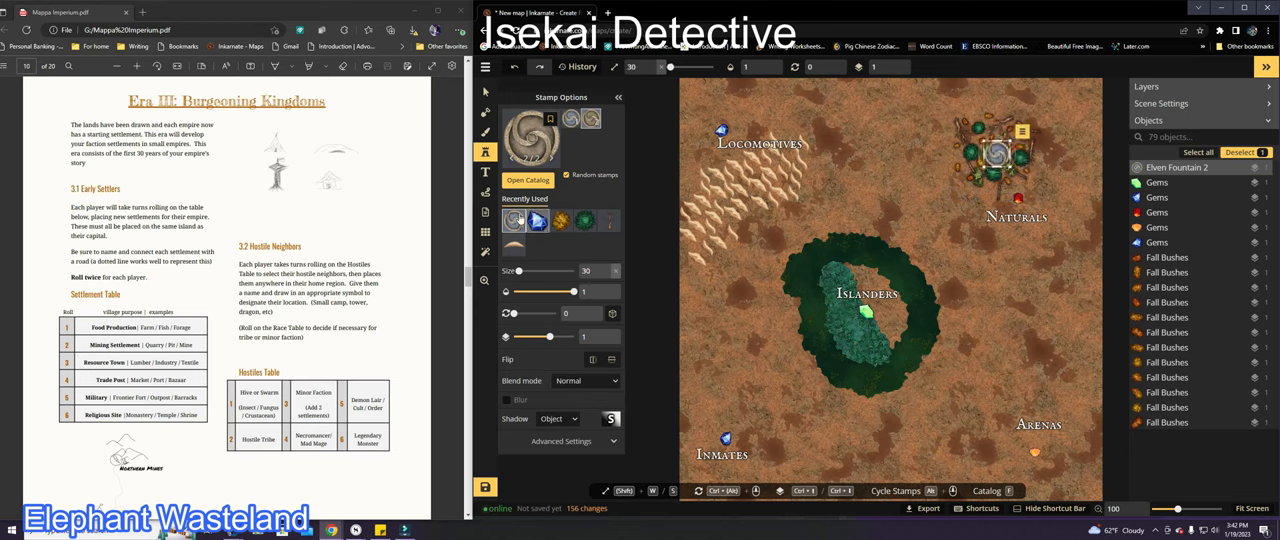
{"action": "left_click", "coordinate": [484, 172]}
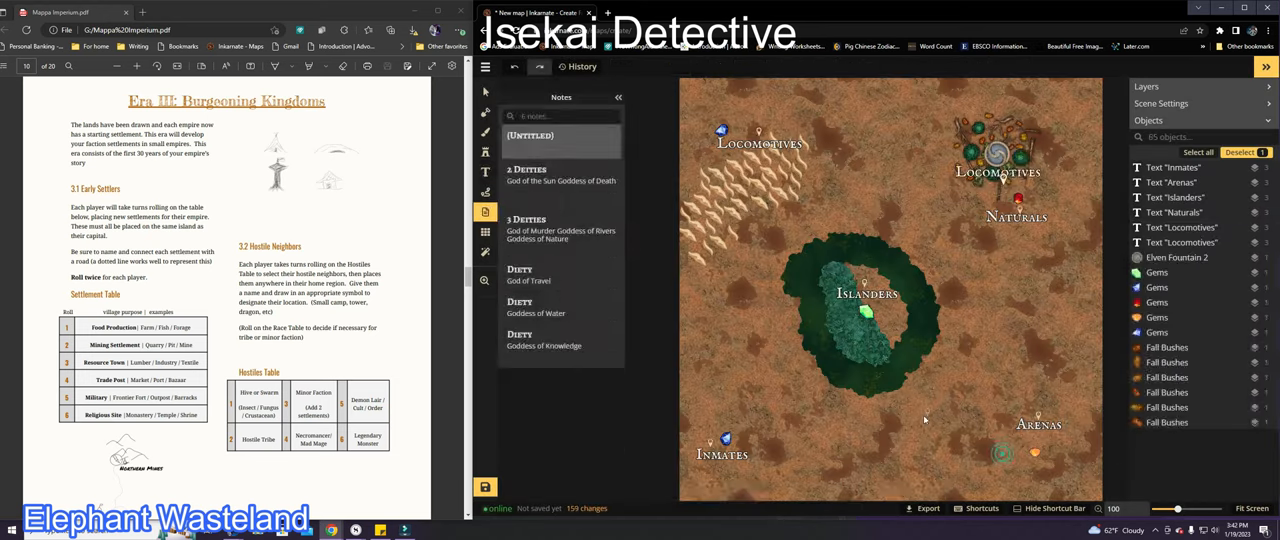
Add a 'Library of Knowledge' text label beside the fountain
{"action": "left_click", "coordinate": [484, 172]}
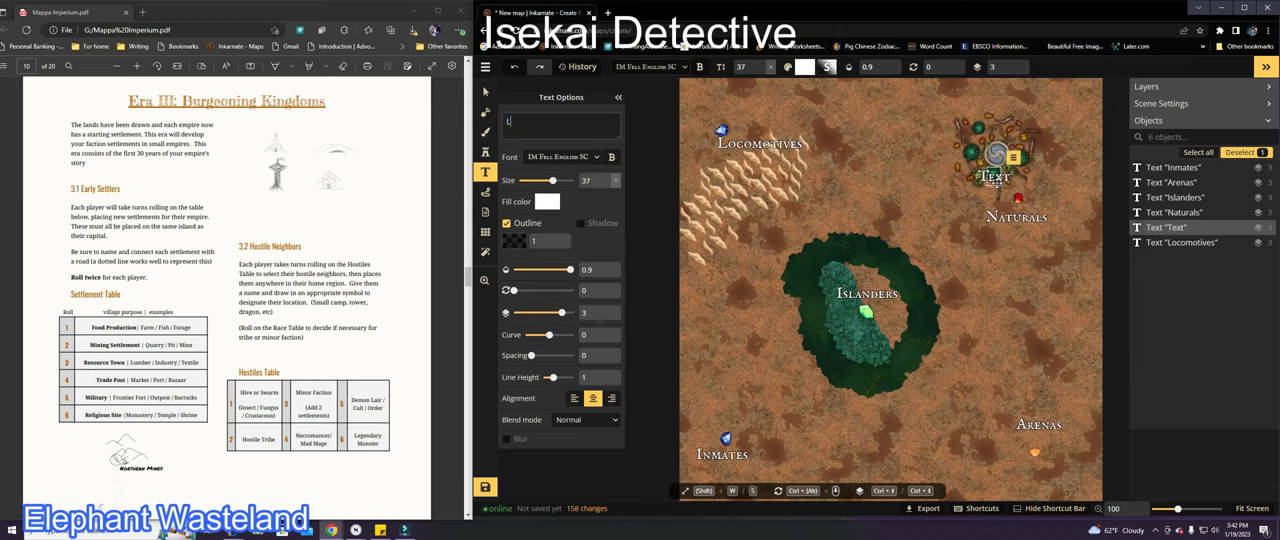
{"action": "type", "text": "ibrary of Knowledge"}
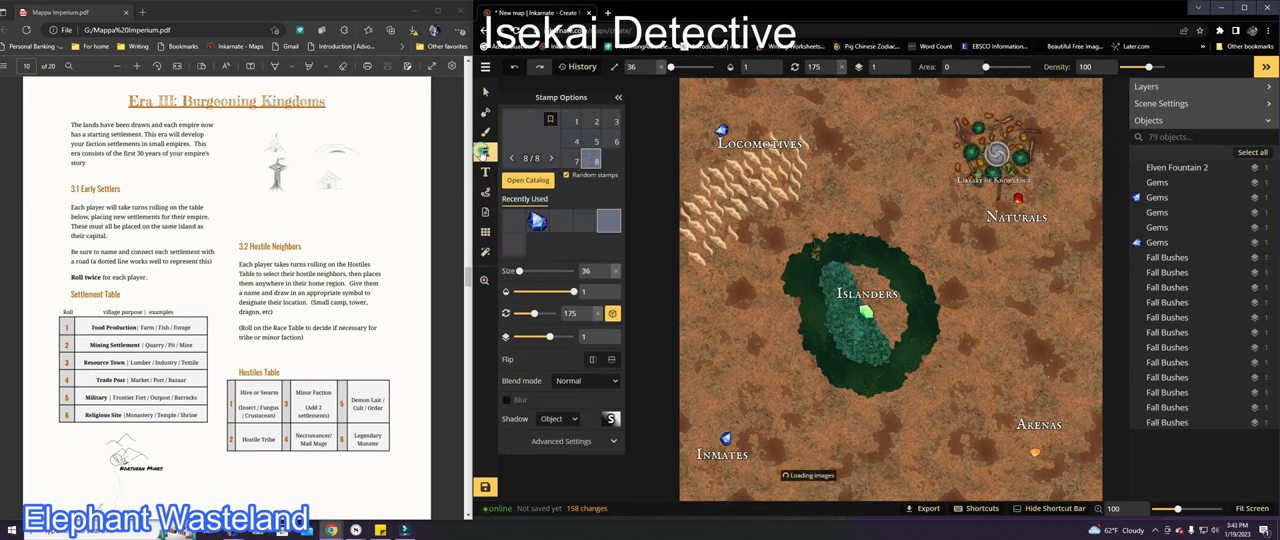
Browse the Castle, Cave, Desert, Dungeons and Effects stamp categories and return to Elven
{"action": "left_click", "coordinate": [524, 182]}
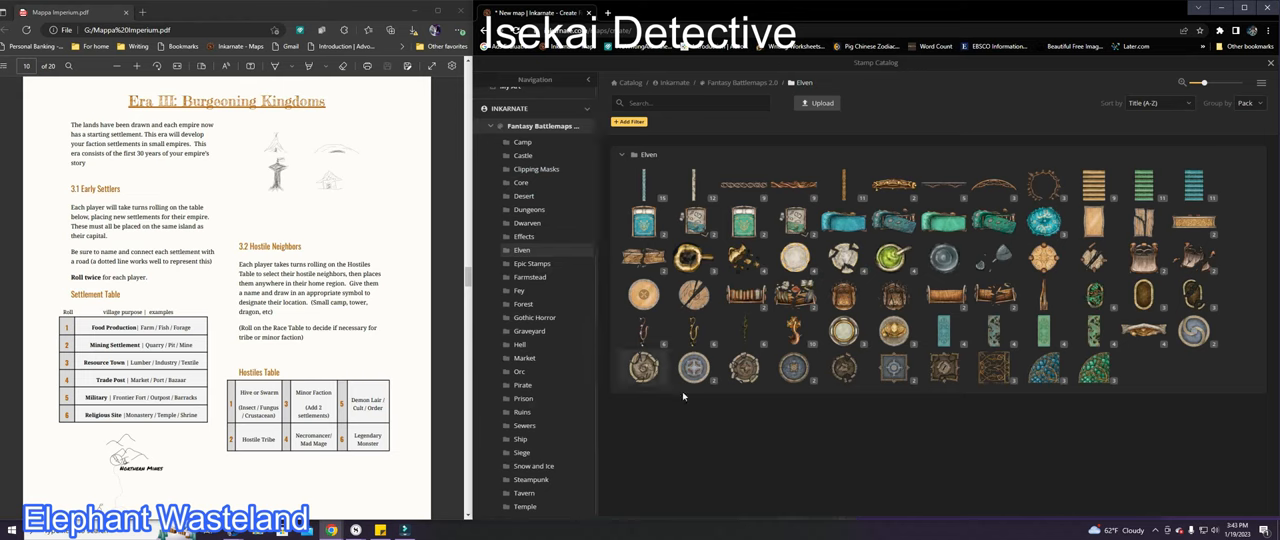
{"action": "mouse_move", "coordinate": [732, 412]}
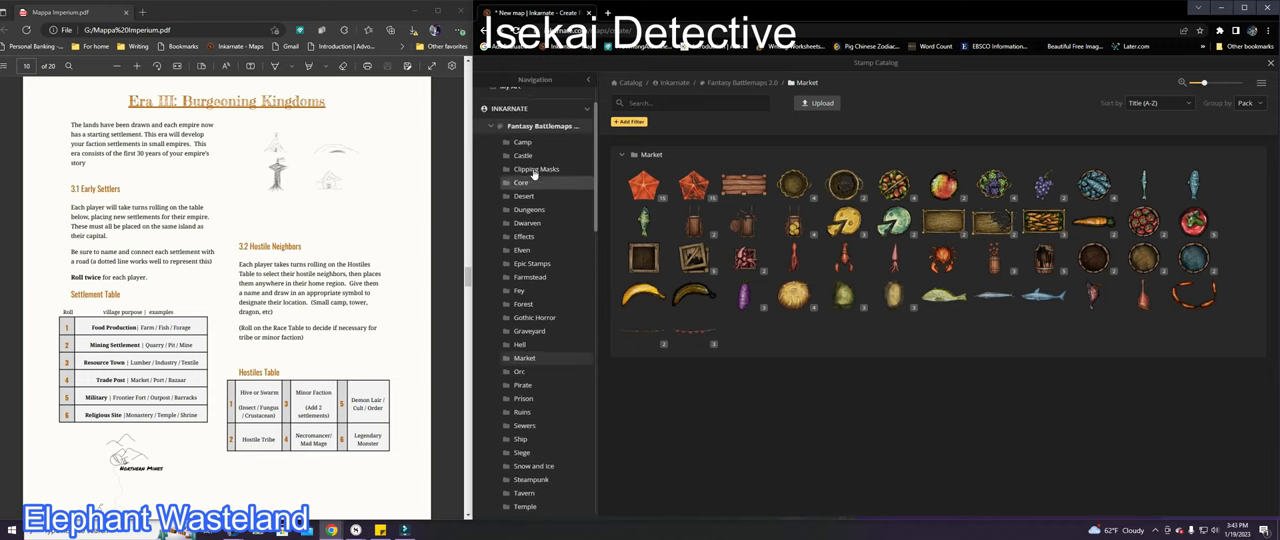
{"action": "left_click", "coordinate": [522, 156]}
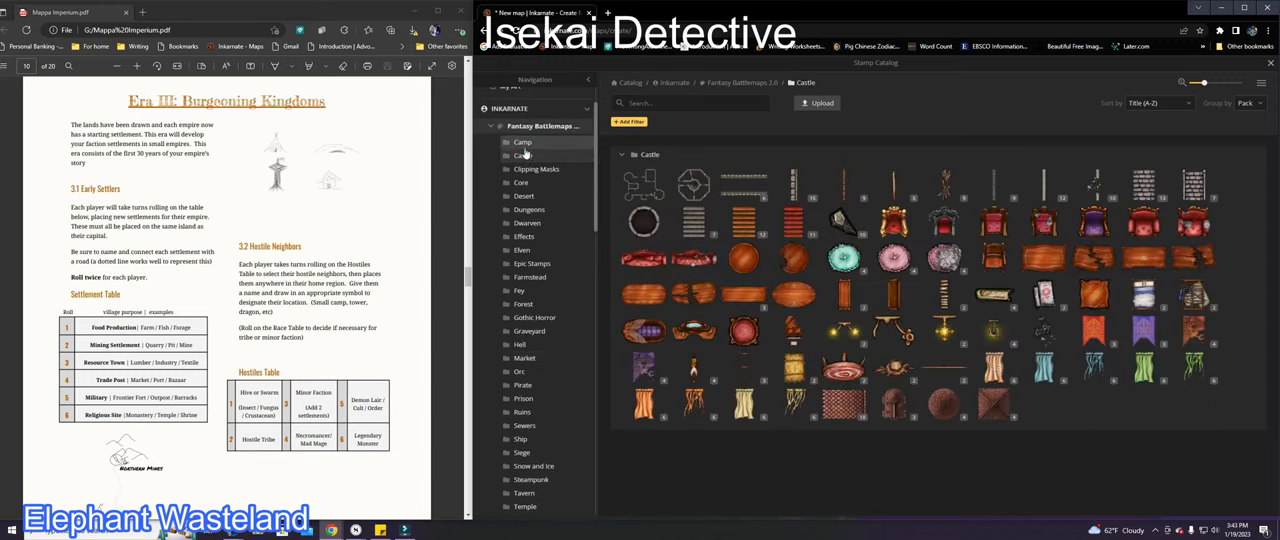
{"action": "left_click", "coordinate": [536, 168]}
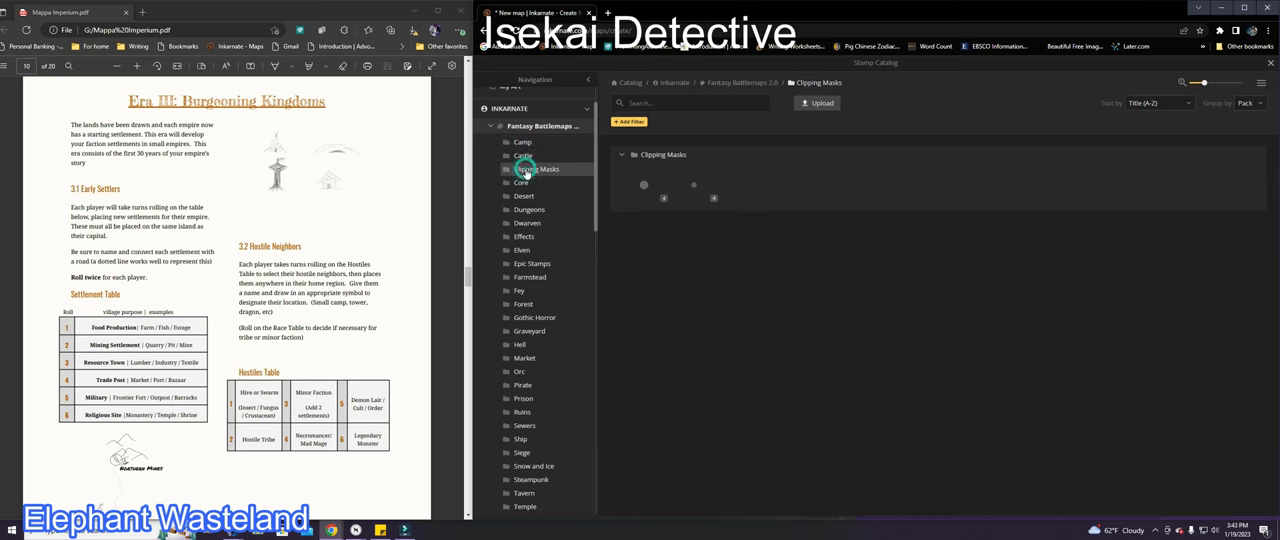
{"action": "left_click", "coordinate": [520, 182]}
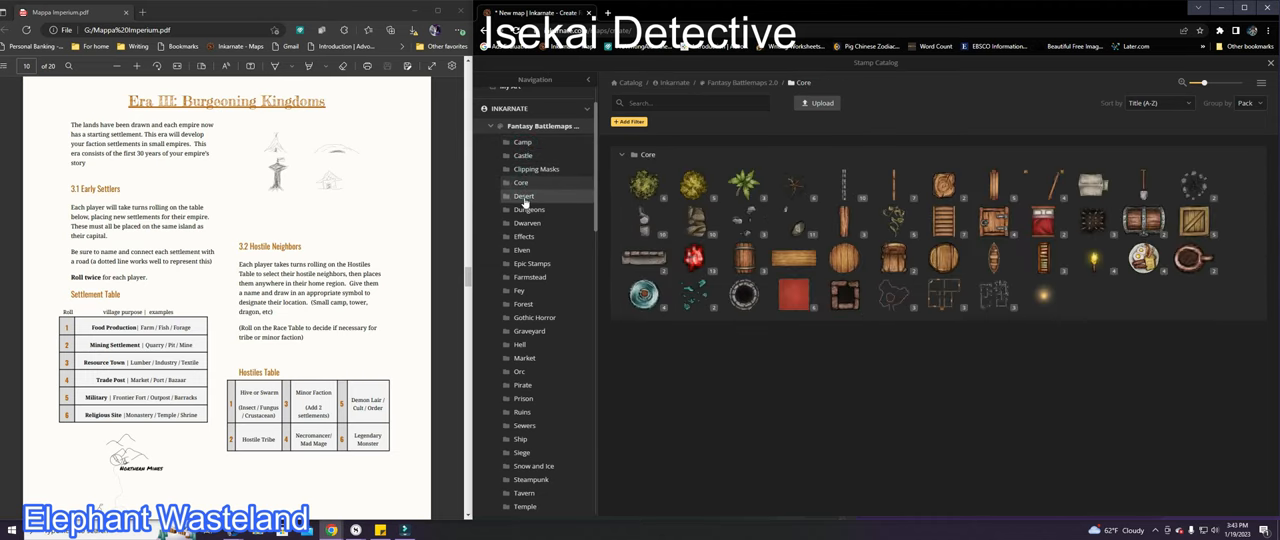
{"action": "left_click", "coordinate": [522, 196]}
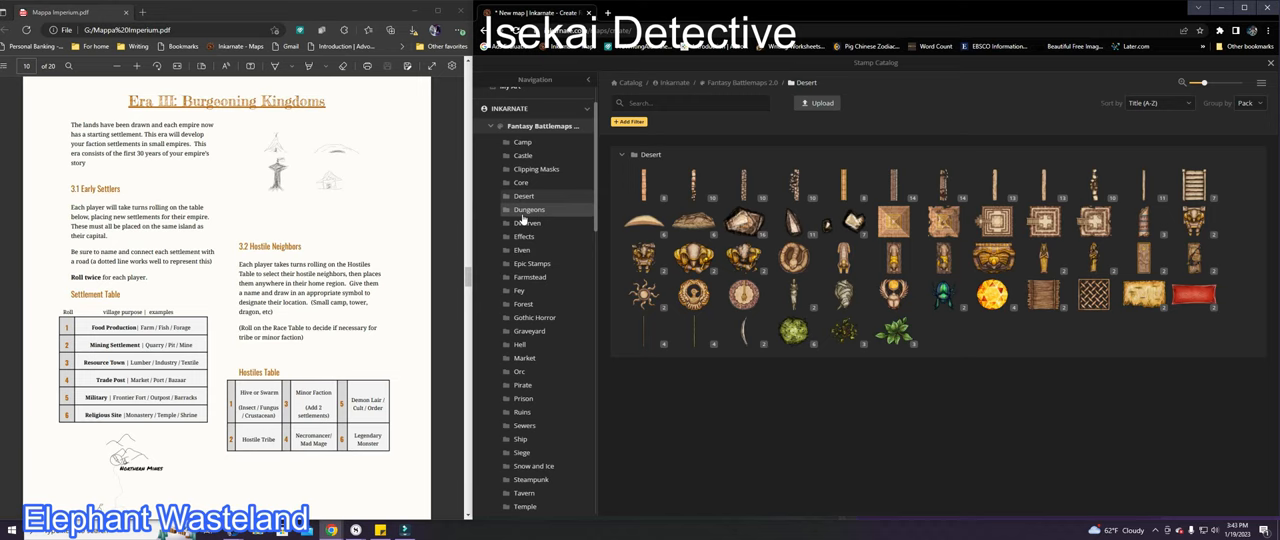
{"action": "left_click", "coordinate": [528, 208]}
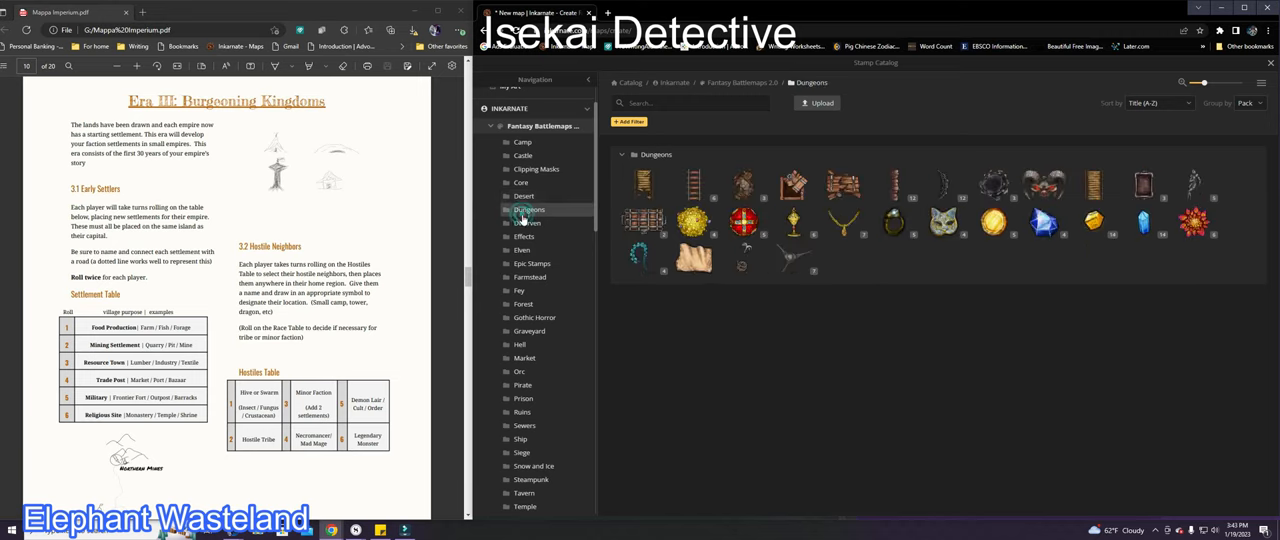
{"action": "left_click", "coordinate": [524, 236]}
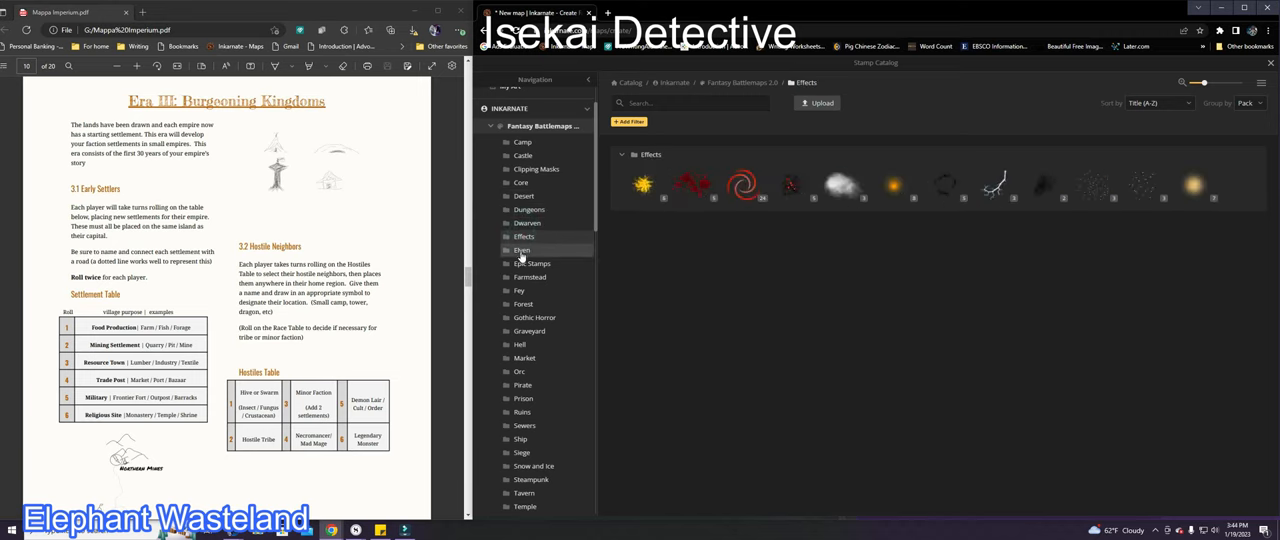
{"action": "left_click", "coordinate": [522, 250]}
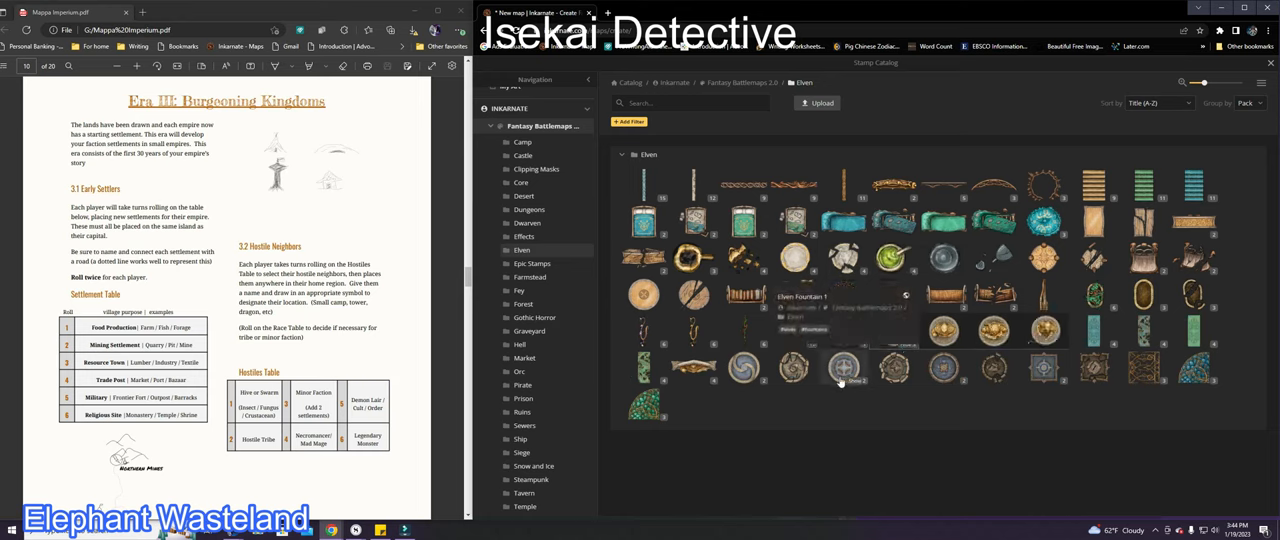
{"action": "mouse_move", "coordinate": [640, 376]}
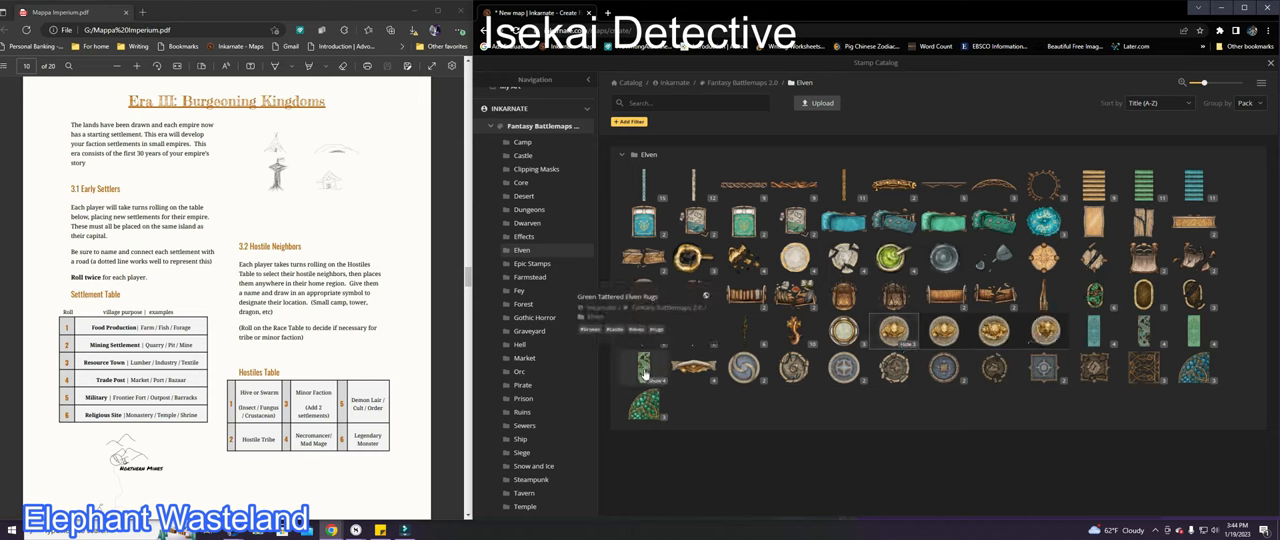
{"action": "mouse_move", "coordinate": [644, 296]}
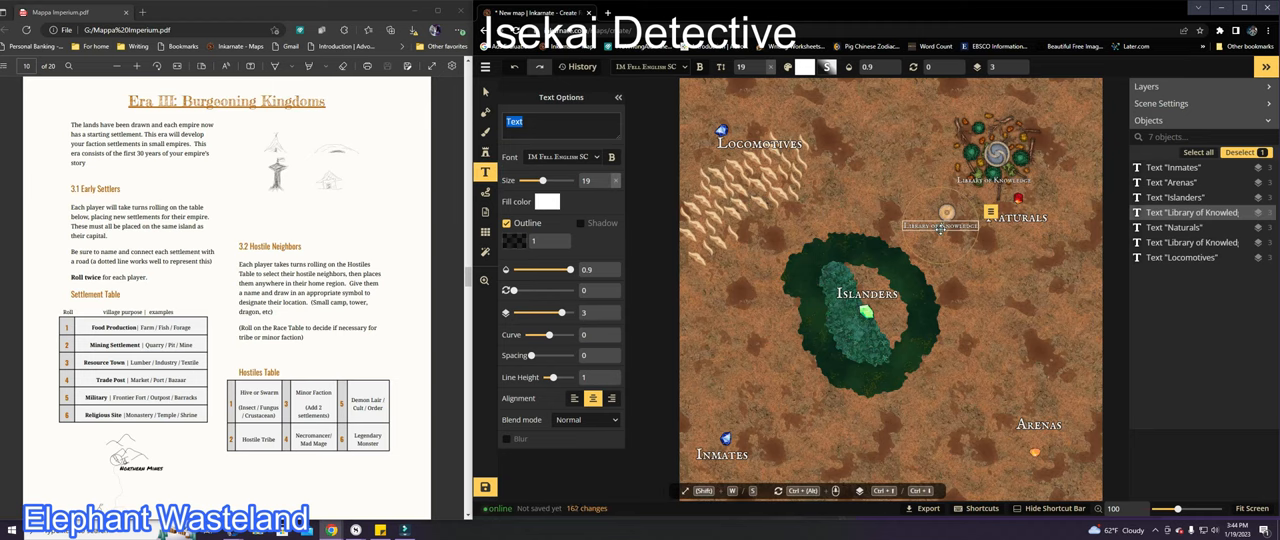
Type the 'Trade Market' label beside the new settlement
{"action": "type", "text": "Trade"}
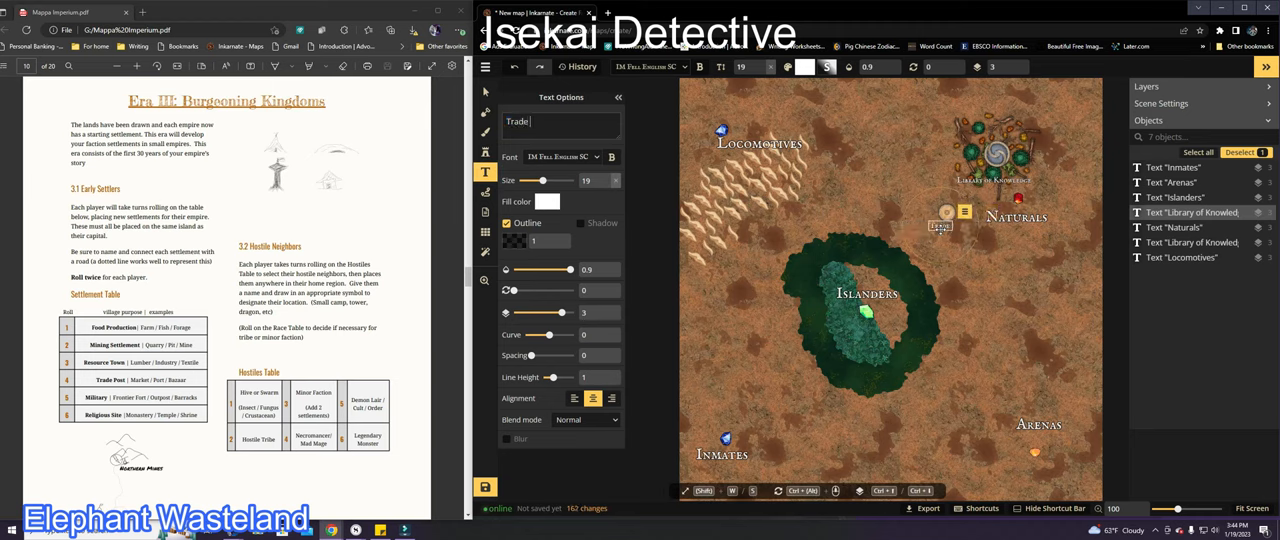
{"action": "type", "text": "Market"}
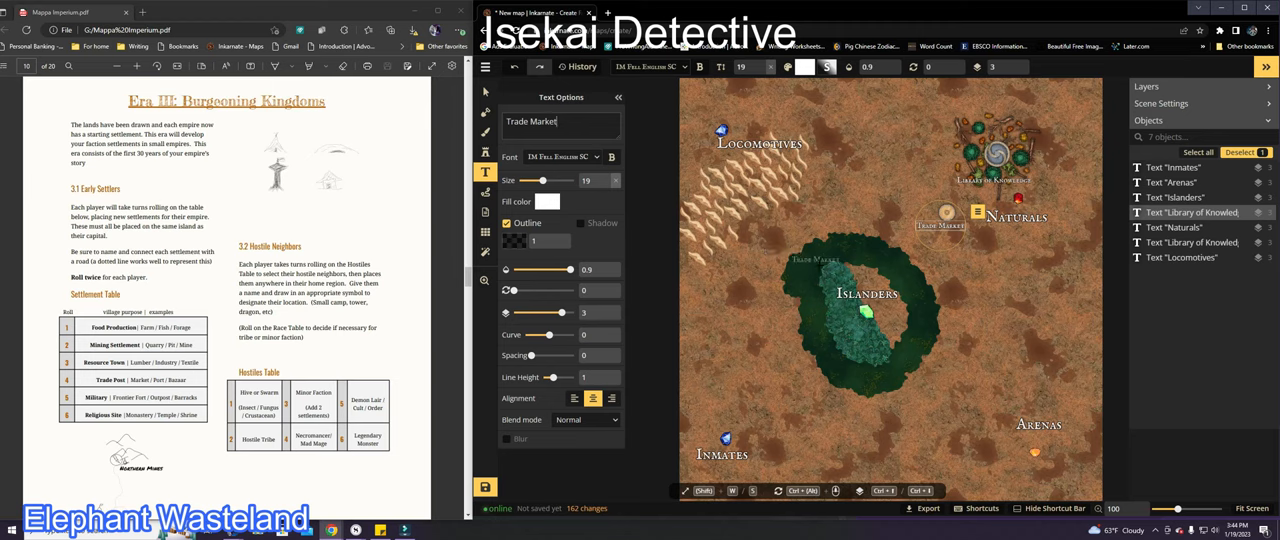
{"action": "mouse_move", "coordinate": [484, 156]}
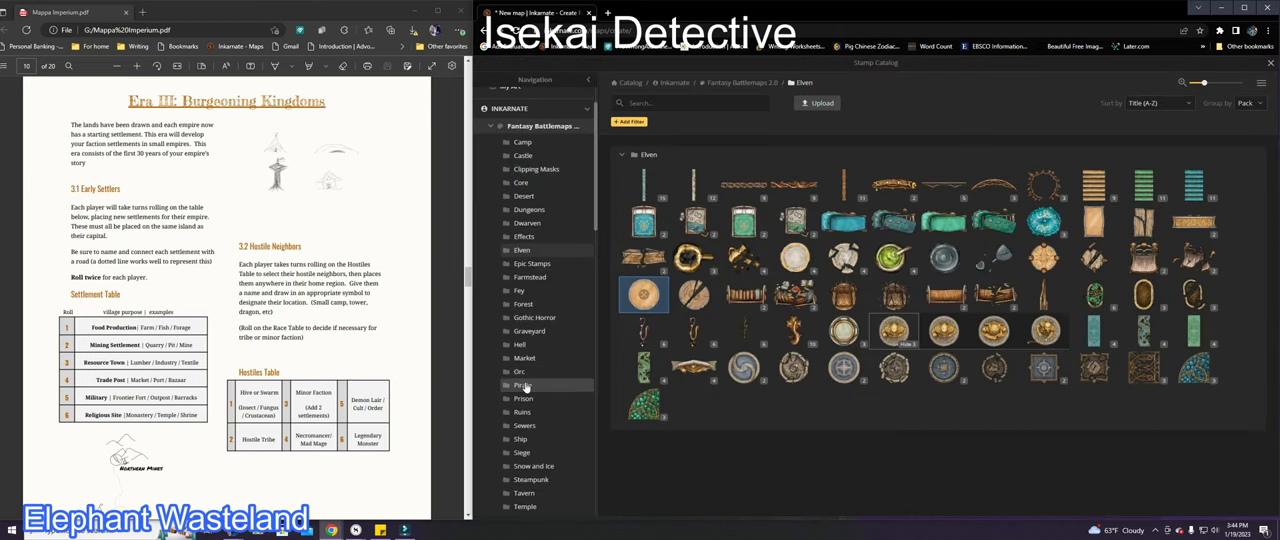
Choose a stamp from the Pirate collection for placement
{"action": "left_click", "coordinate": [522, 384]}
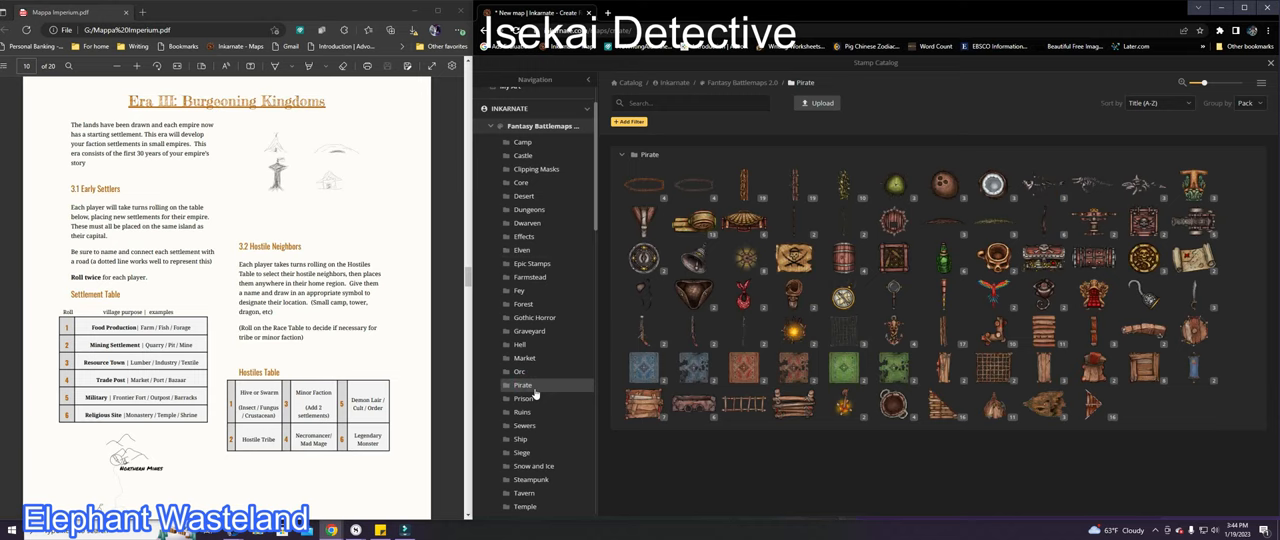
{"action": "scroll", "scroll_direction": "down", "scroll_amount": 3}
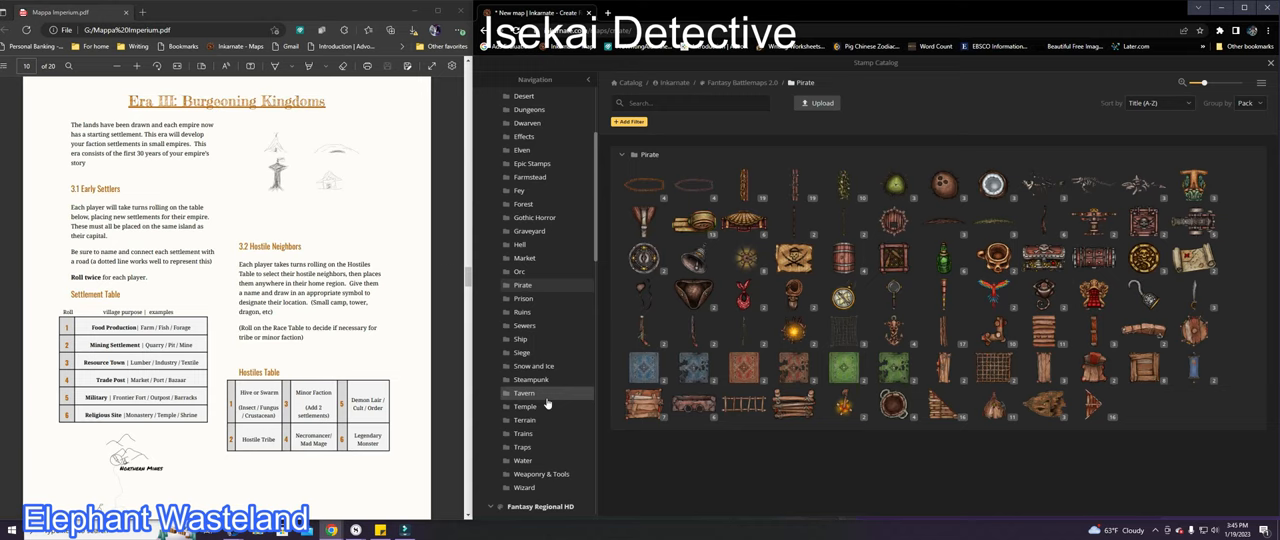
{"action": "left_click", "coordinate": [524, 460]}
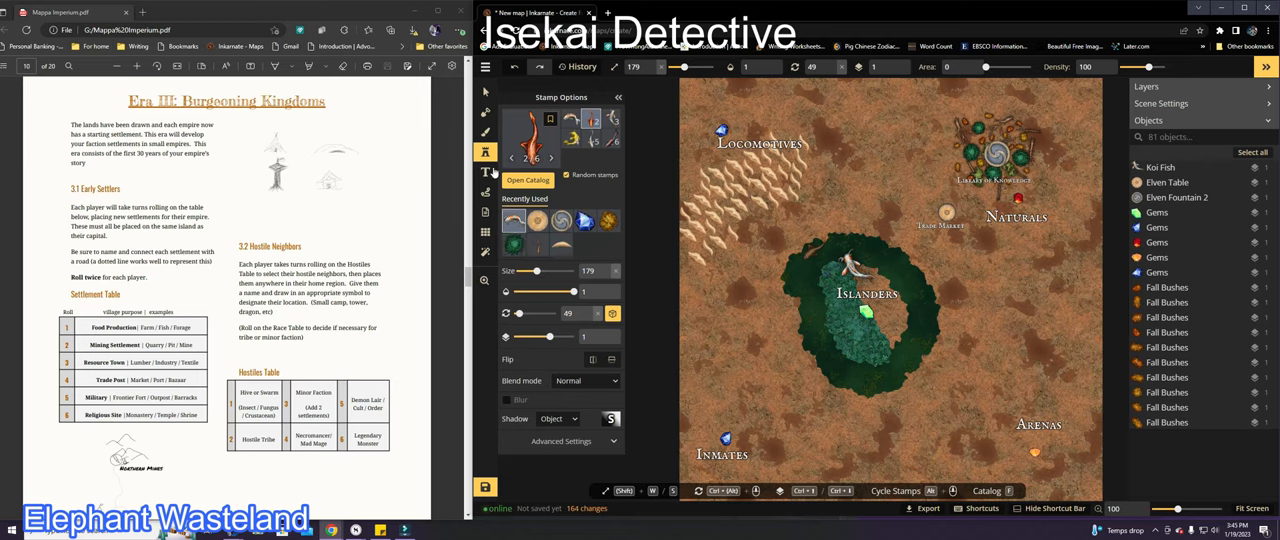
{"action": "mouse_move", "coordinate": [484, 172]}
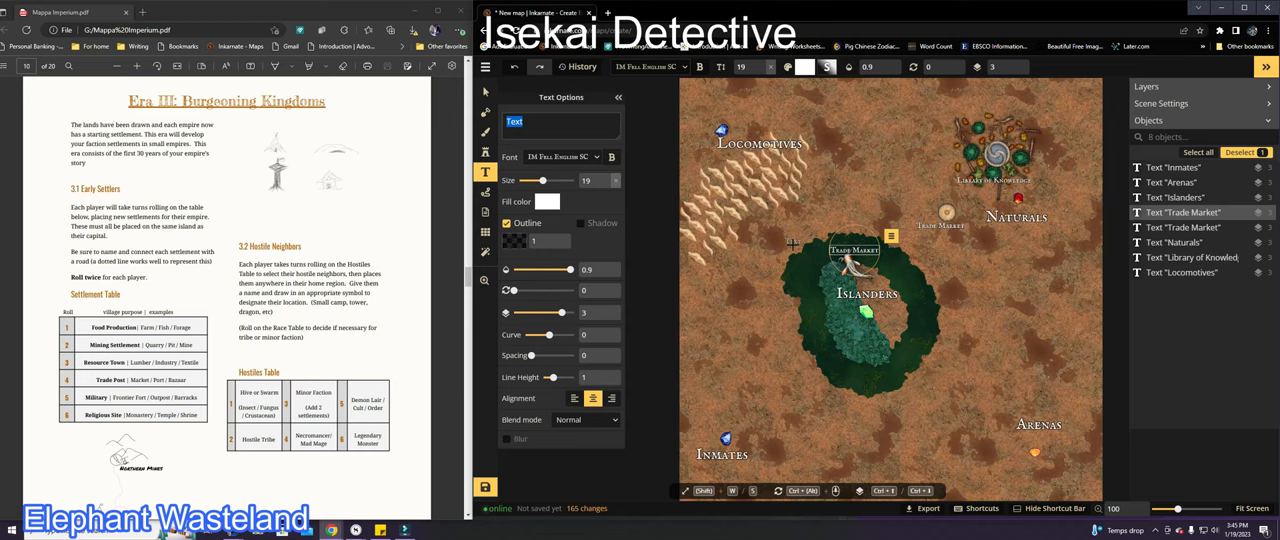
Place the text labels 'Scales Village' and 'Minerton' as settlements on the map
{"action": "type", "text": "Fish"}
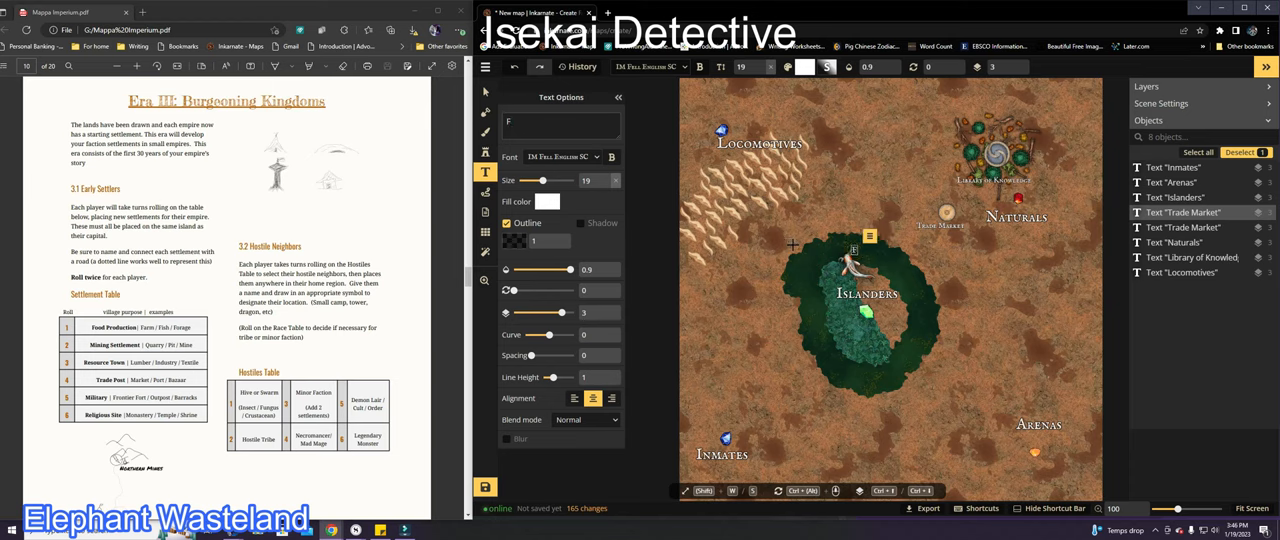
{"action": "type", "text": "Scales Village"}
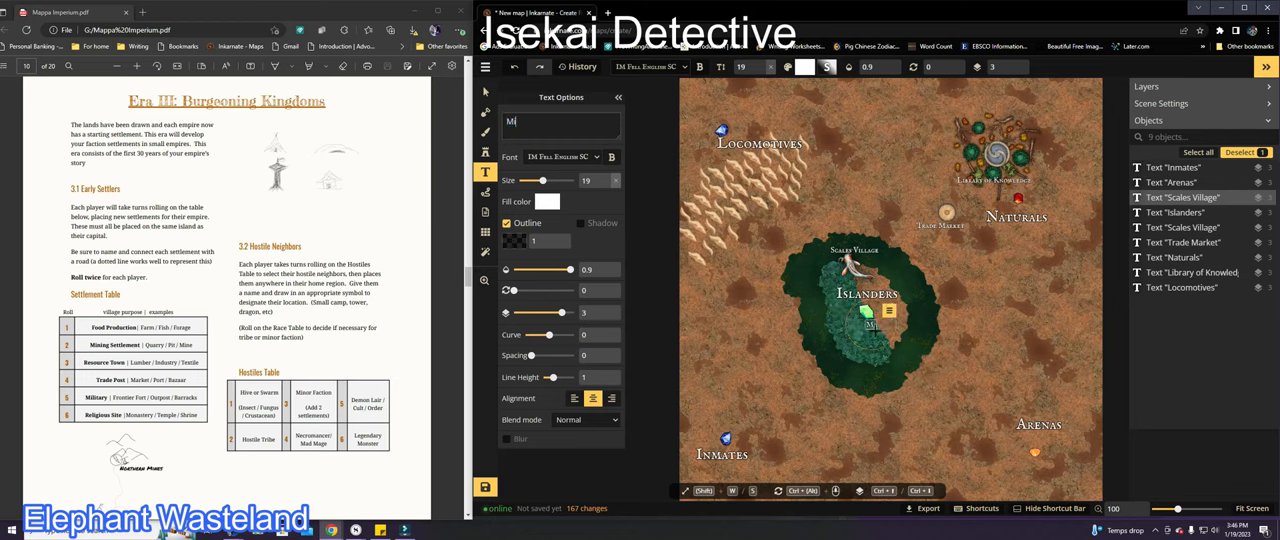
{"action": "type", "text": "inerton"}
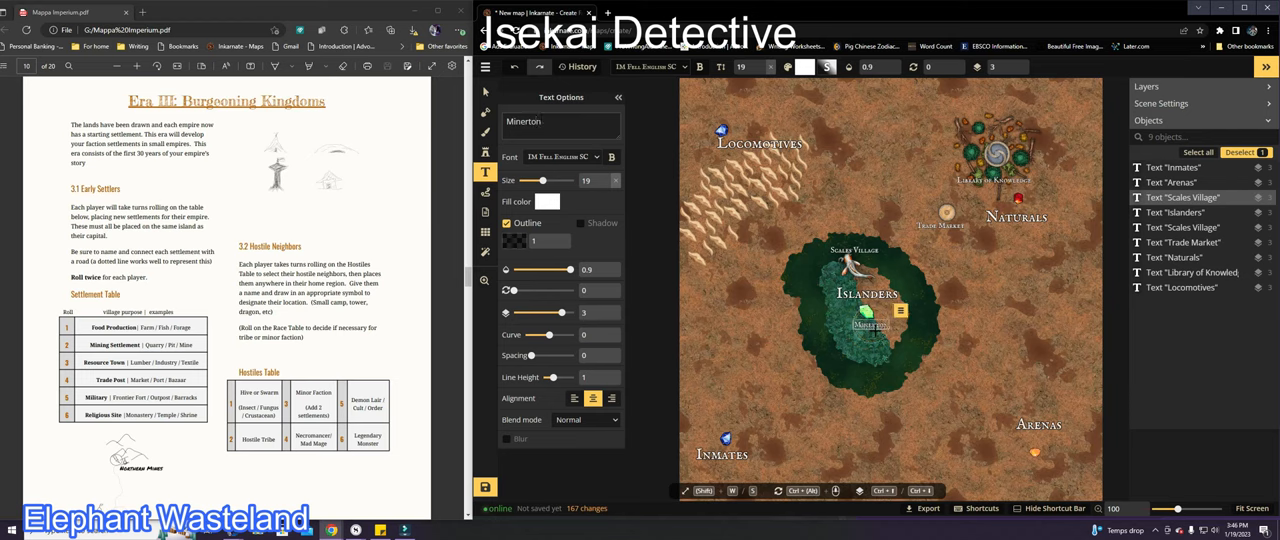
{"action": "mouse_move", "coordinate": [732, 342]}
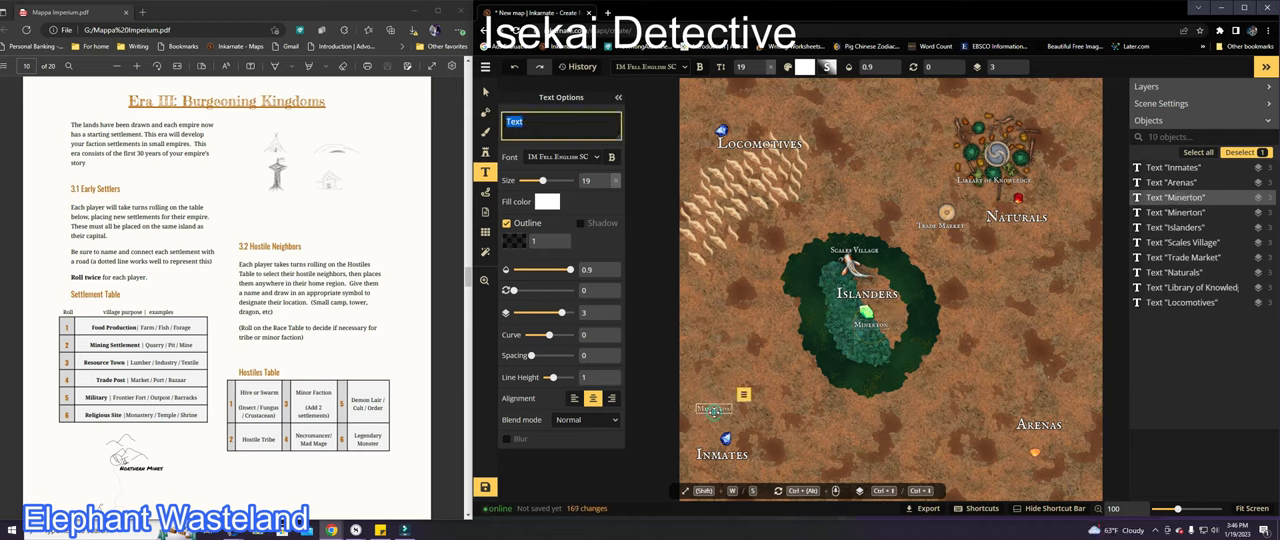
{"action": "left_click", "coordinate": [484, 152]}
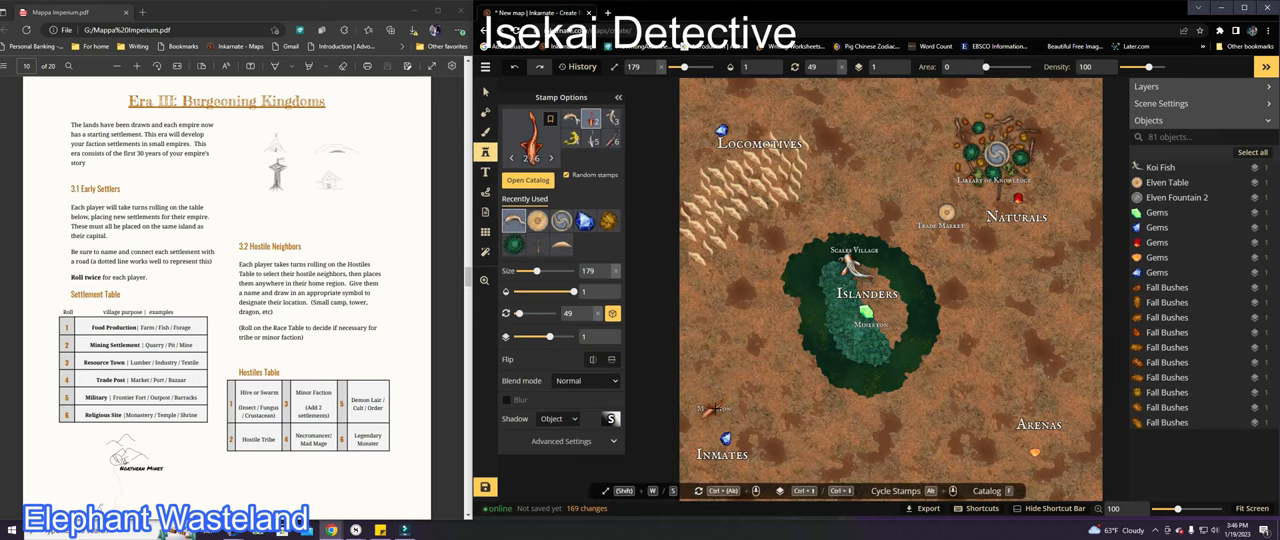
Browse the Pirate, Temple, Dungeons and Castle stamp collections and place a reddish dome stamp above Arenas
{"action": "left_click", "coordinate": [524, 298]}
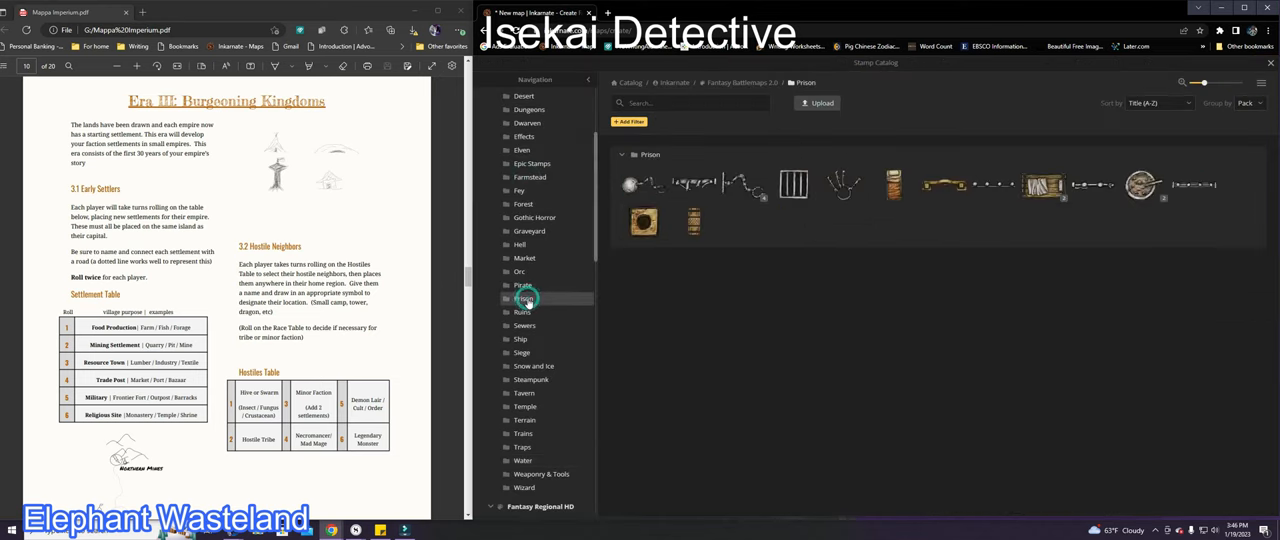
{"action": "mouse_move", "coordinate": [564, 344]}
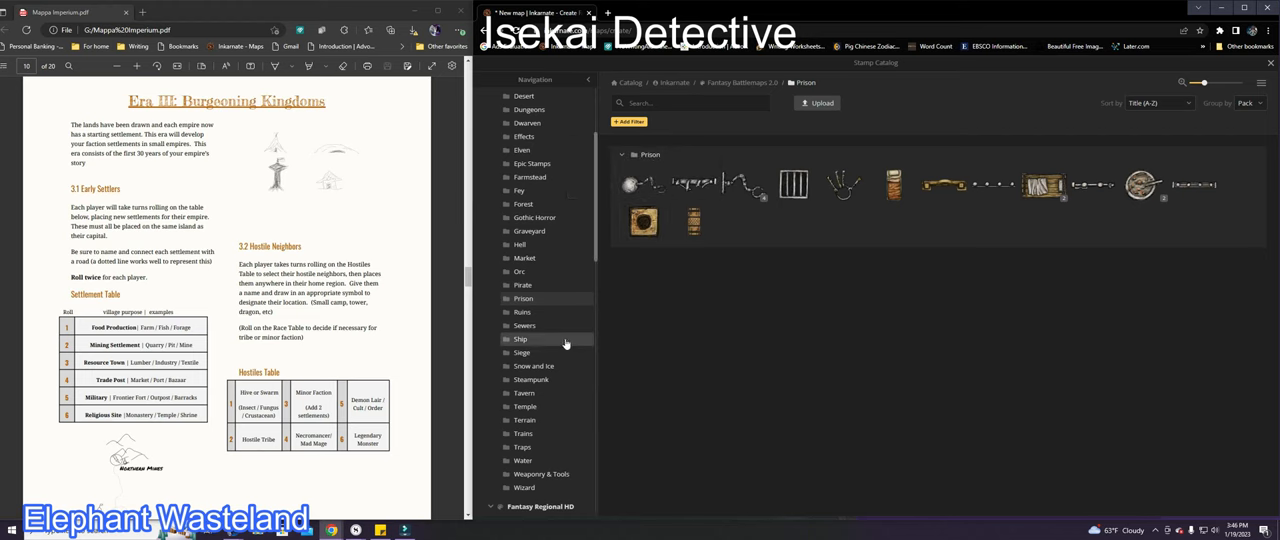
{"action": "left_click", "coordinate": [522, 284]}
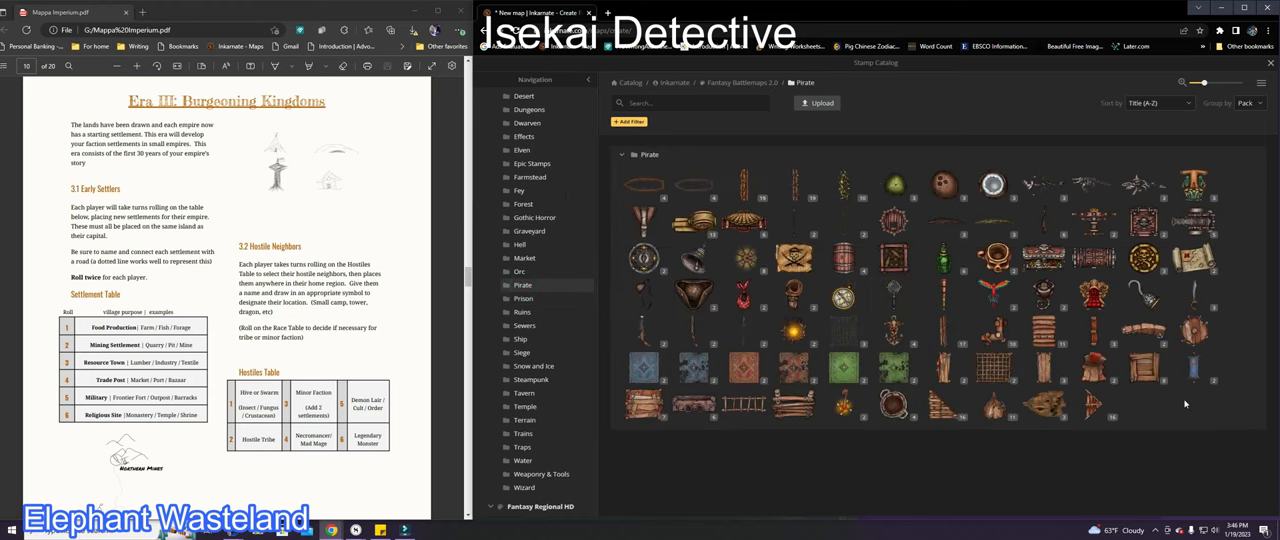
{"action": "mouse_move", "coordinate": [896, 184]}
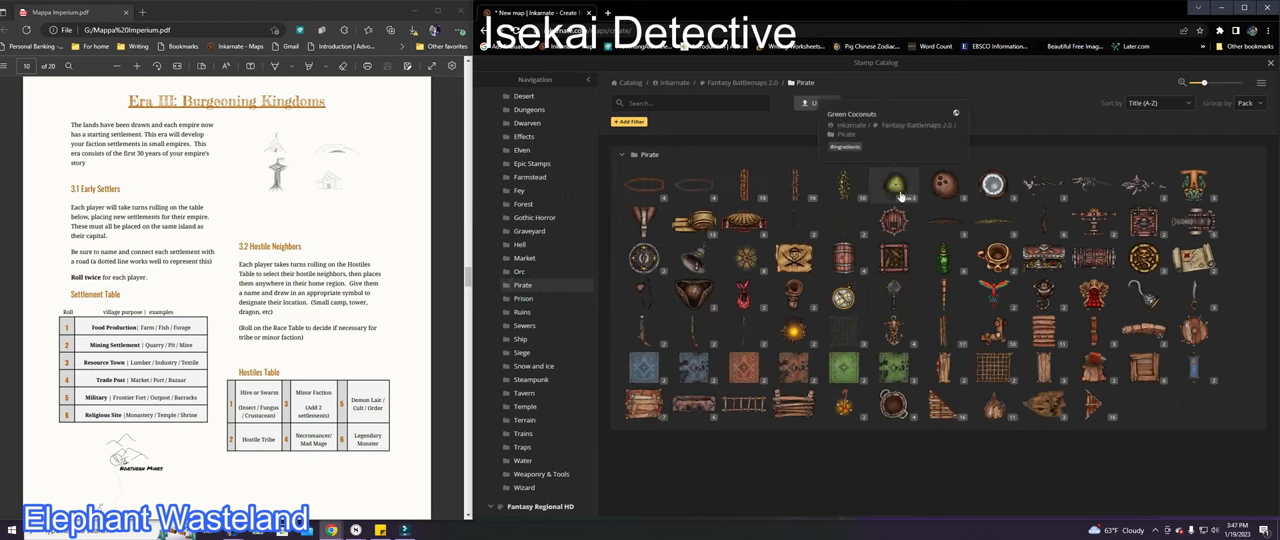
{"action": "mouse_move", "coordinate": [944, 258]}
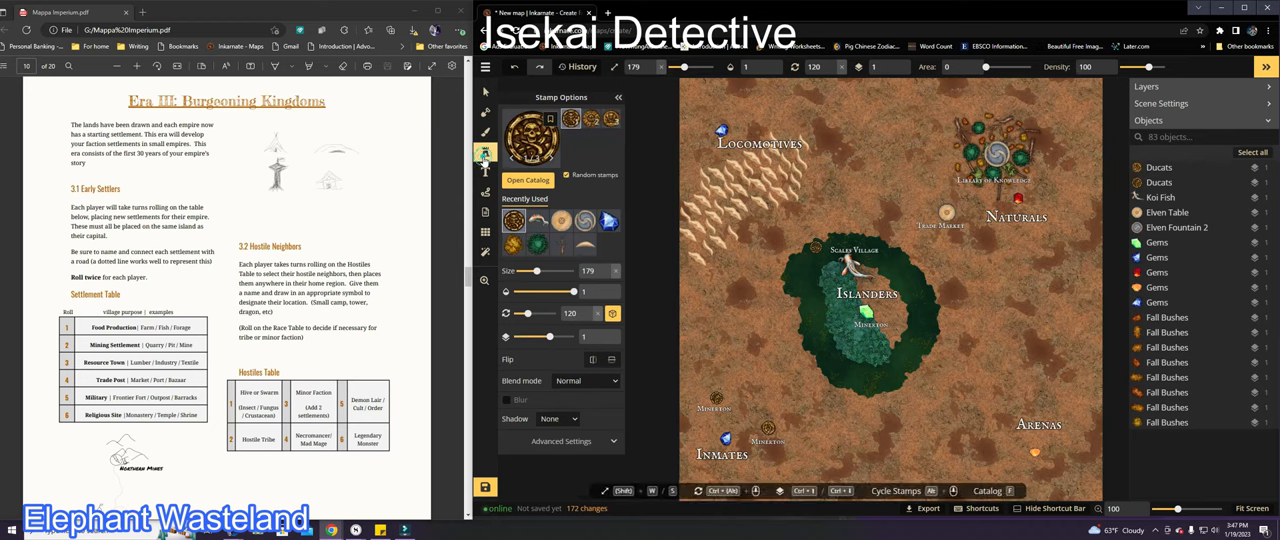
{"action": "left_click", "coordinate": [528, 180]}
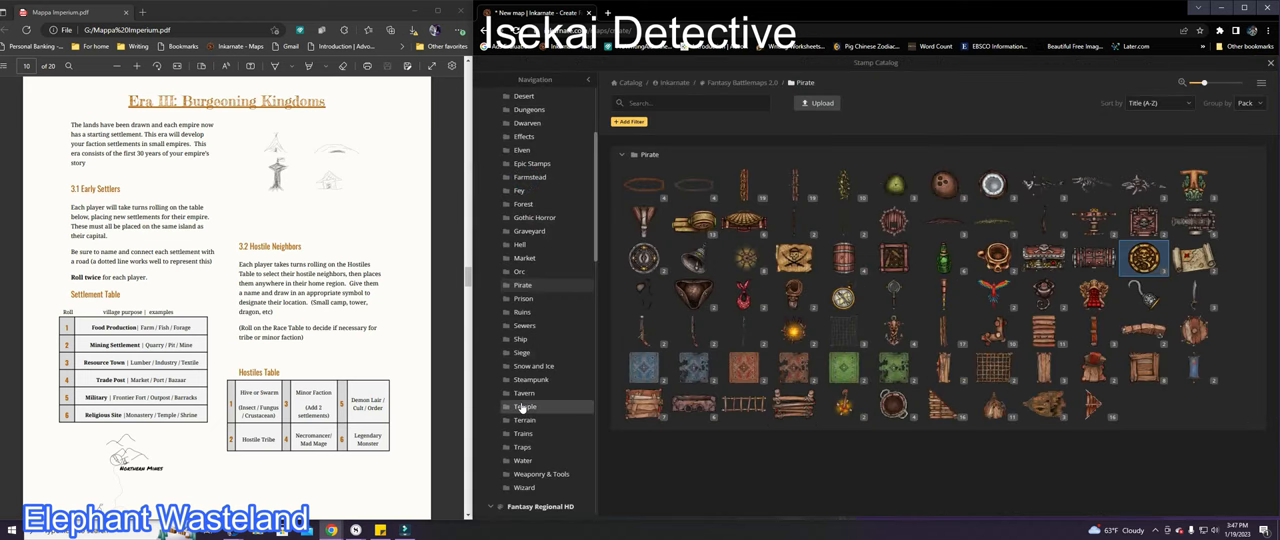
{"action": "left_click", "coordinate": [524, 406]}
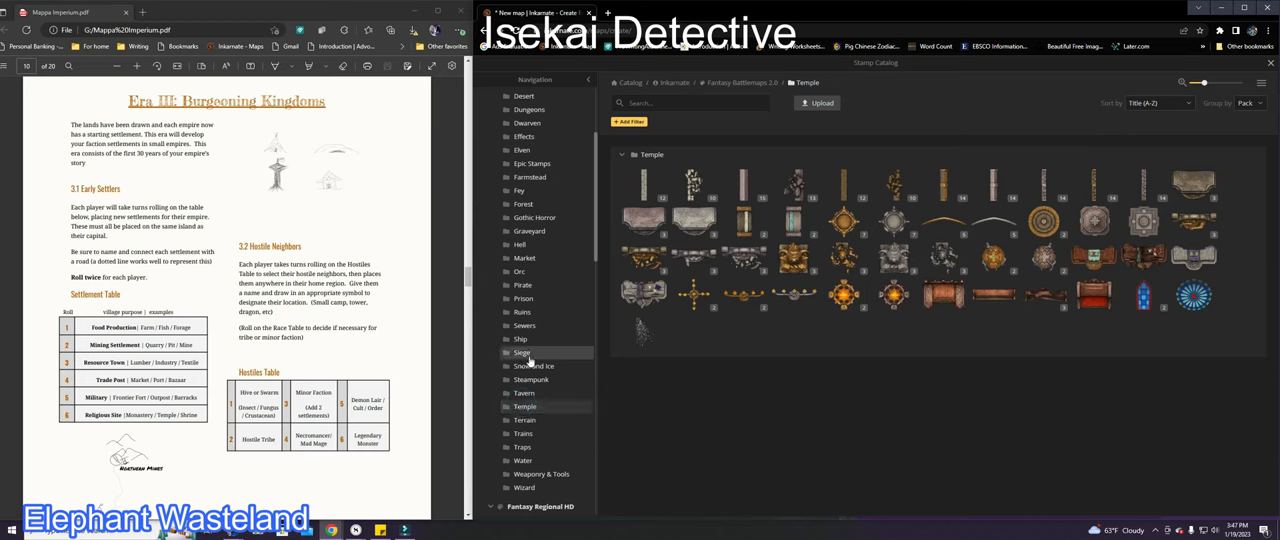
{"action": "left_click", "coordinate": [528, 260]}
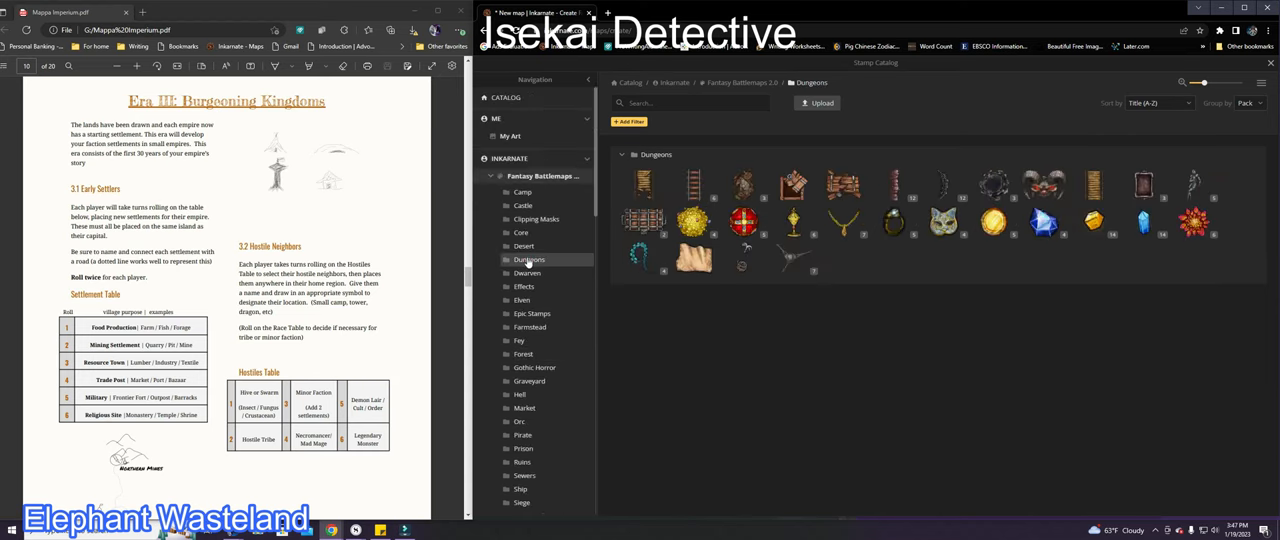
{"action": "left_click", "coordinate": [520, 204]}
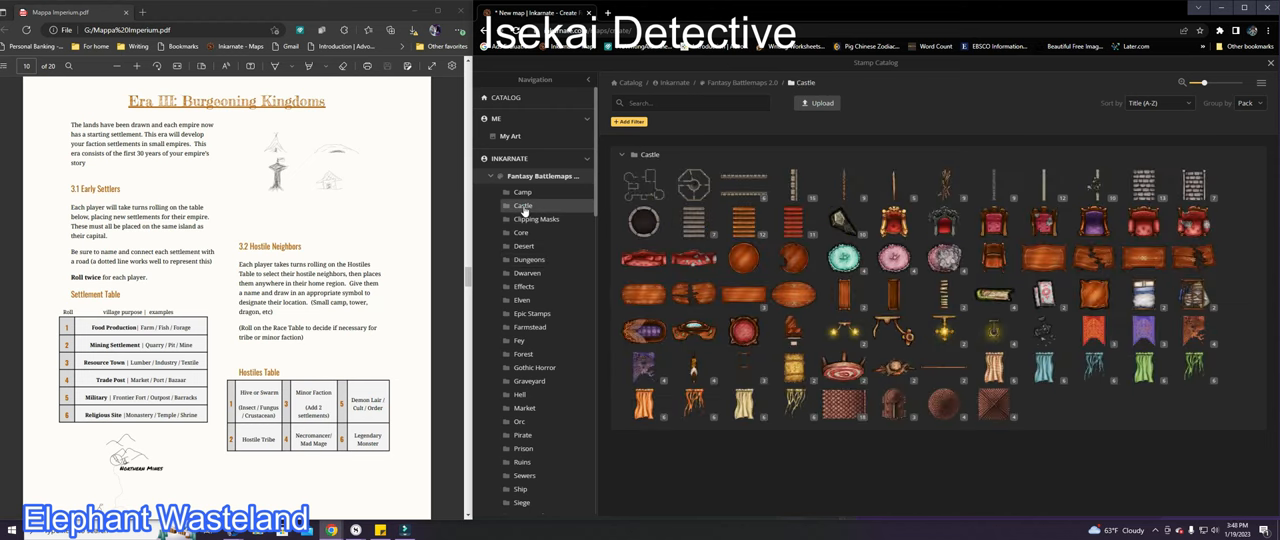
{"action": "mouse_move", "coordinate": [902, 418]}
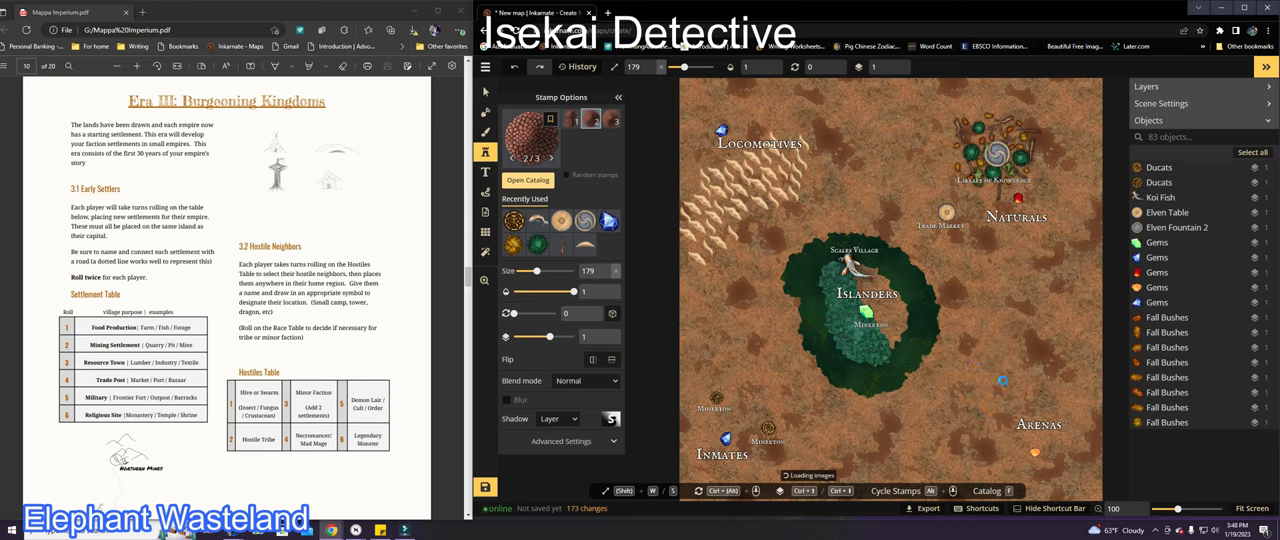
{"action": "left_click", "coordinate": [1044, 404]}
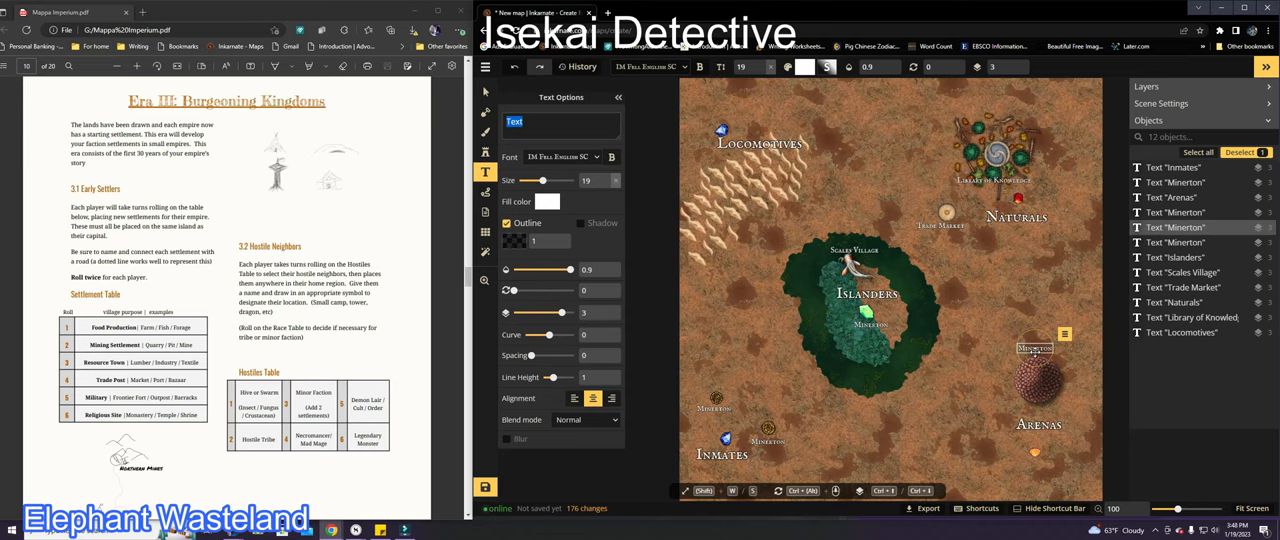
Place the label 'Dead McDonald's' on the map
{"action": "type", "text": "Dead McDonald"}
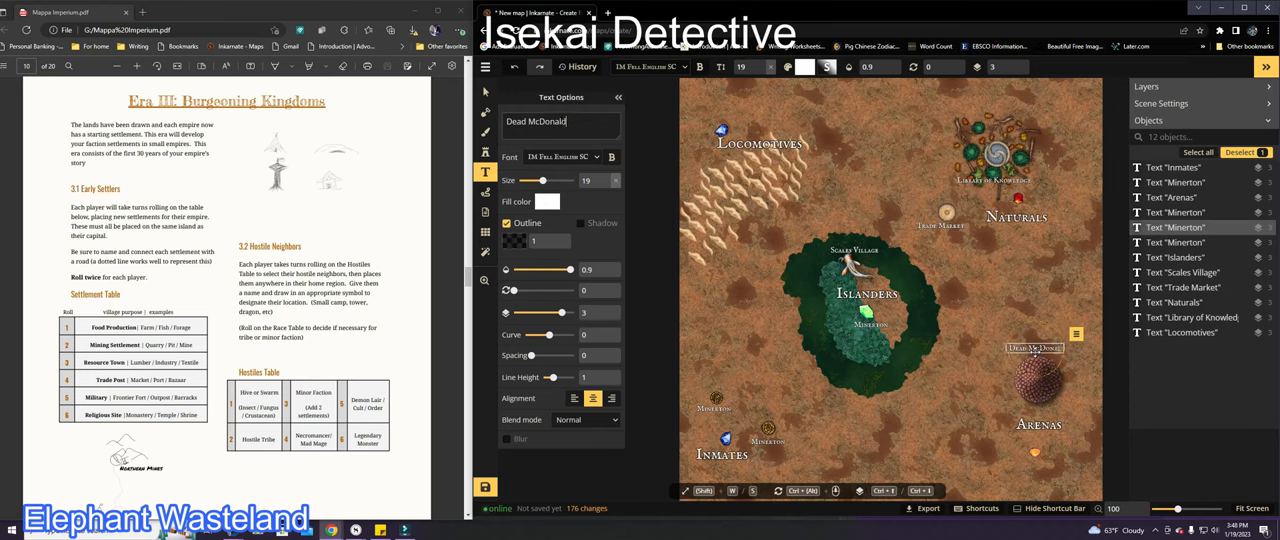
{"action": "type", "text": "'s"}
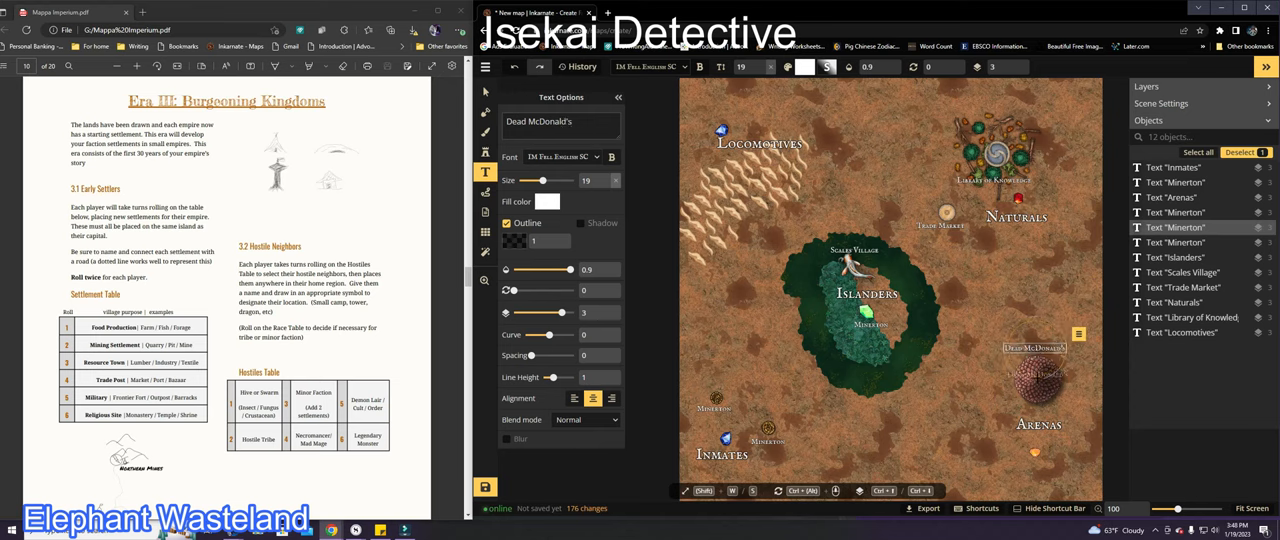
{"action": "left_click", "coordinate": [484, 152]}
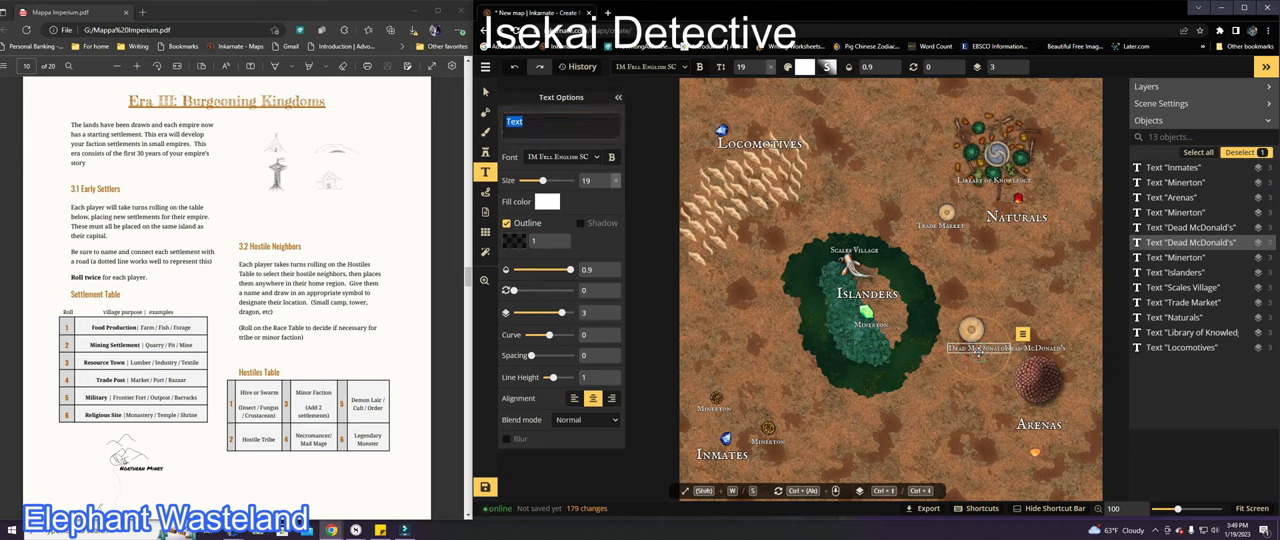
Place the labels 'Arena's Traders' and 'Locomotive's Traders' on the map
{"action": "type", "text": "Arena's TR"}
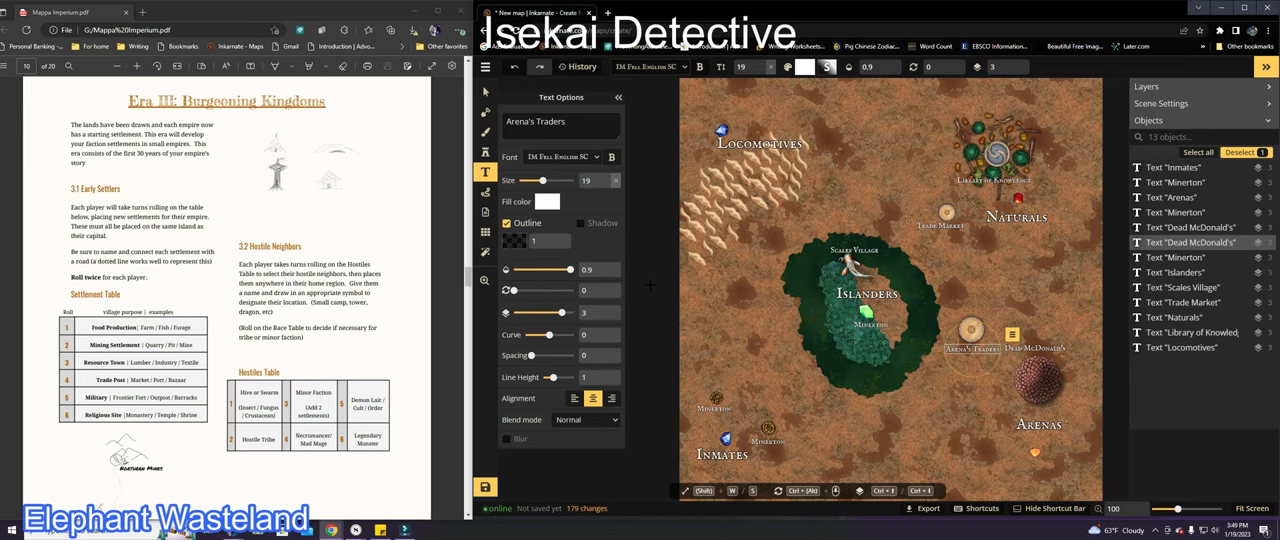
{"action": "mouse_move", "coordinate": [604, 252]}
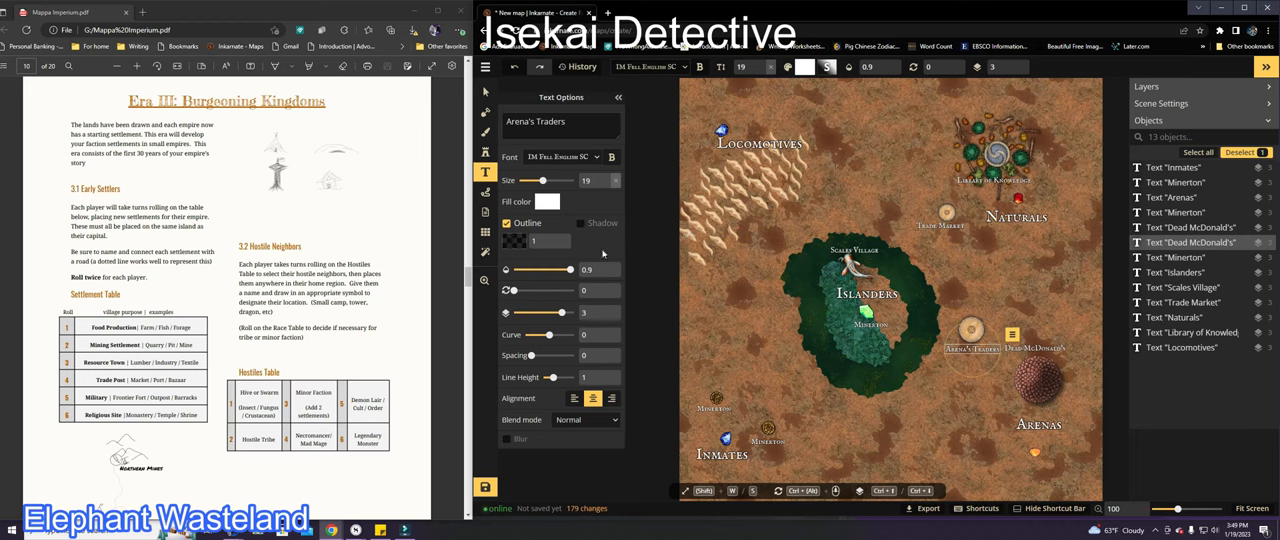
{"action": "left_click", "coordinate": [484, 152]}
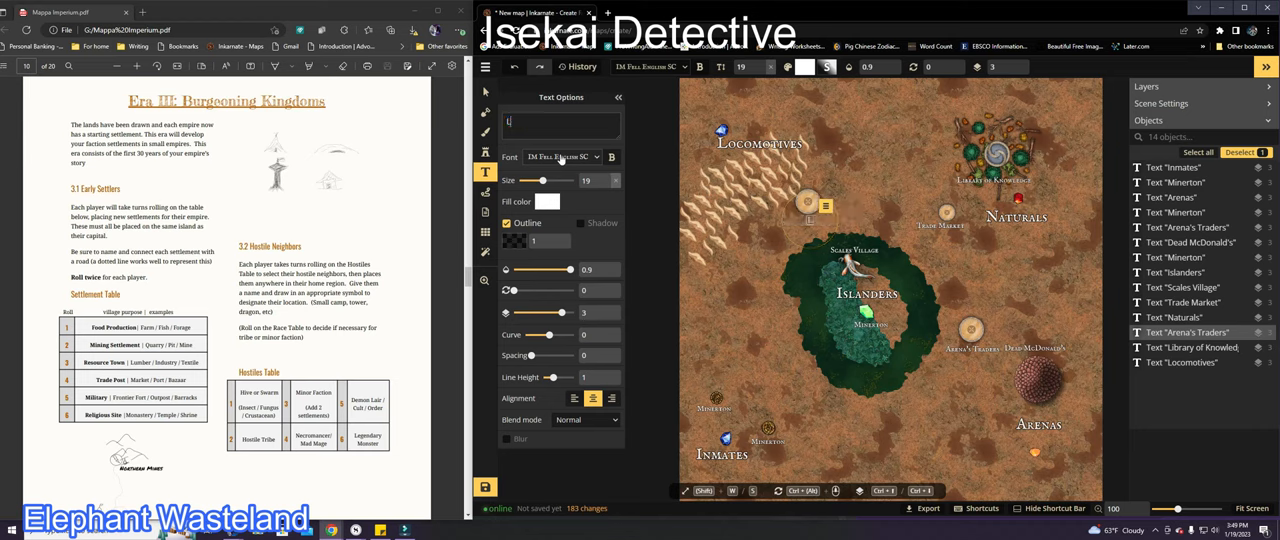
{"action": "type", "text": "Locomotive"}
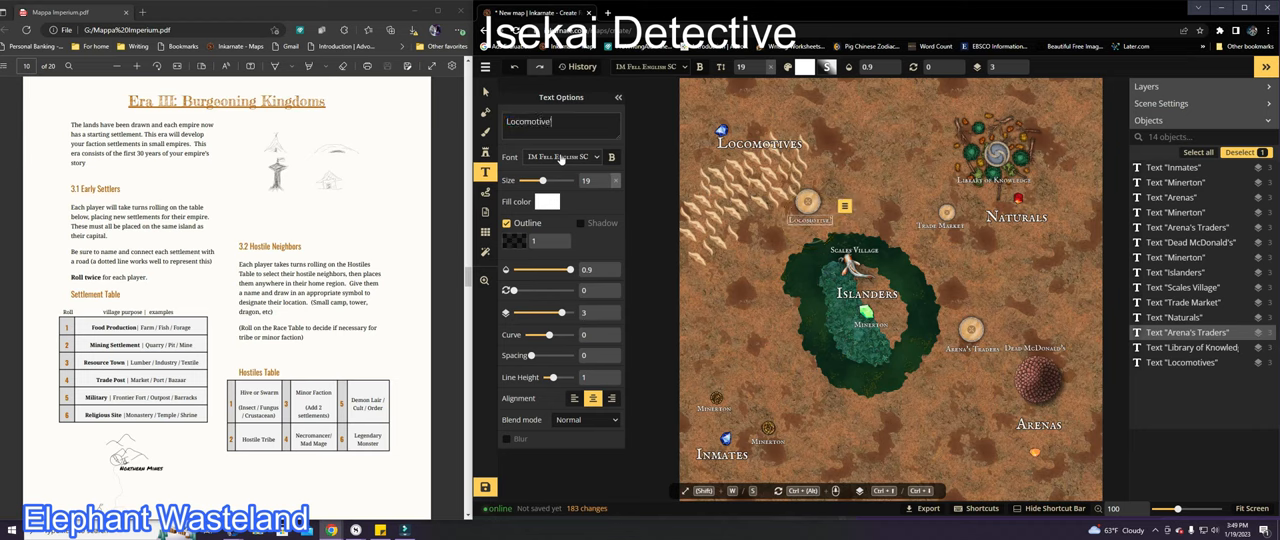
{"action": "type", "text": "'s Traders"}
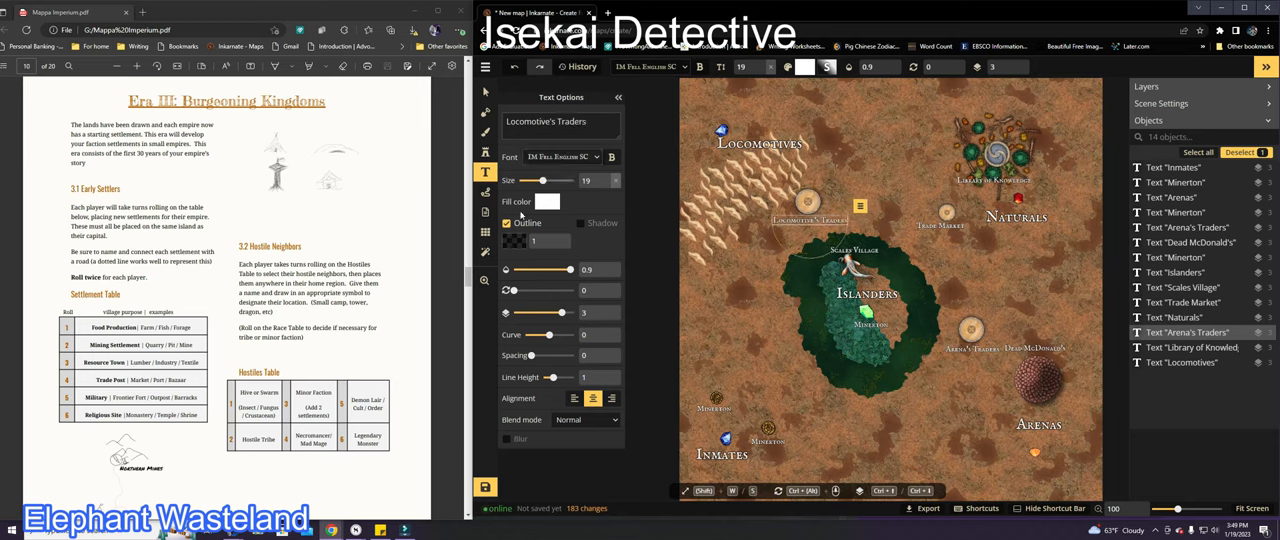
{"action": "left_click", "coordinate": [560, 124]}
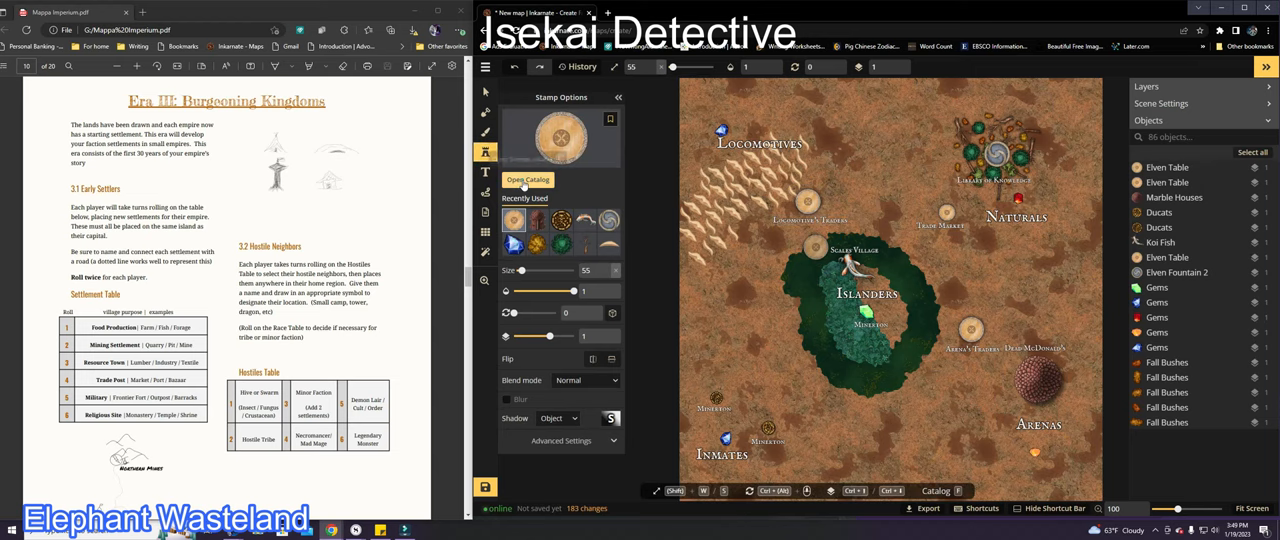
Place a Purple Train stamp from the Trains collection beside Locomotoria, then stop stamping
{"action": "left_click", "coordinate": [528, 180]}
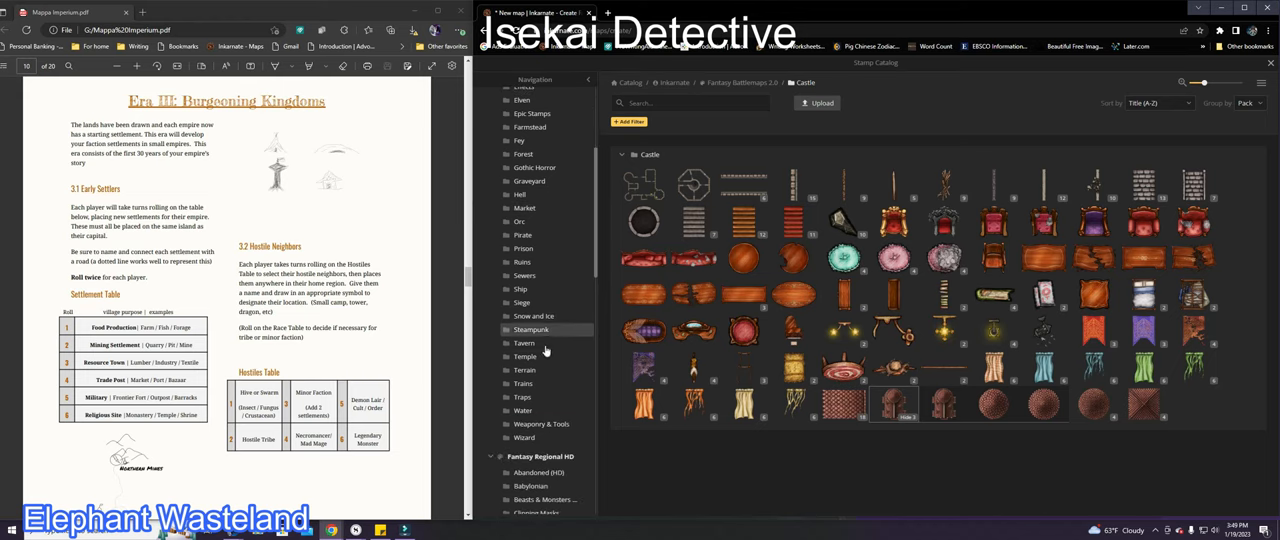
{"action": "left_click", "coordinate": [522, 384]}
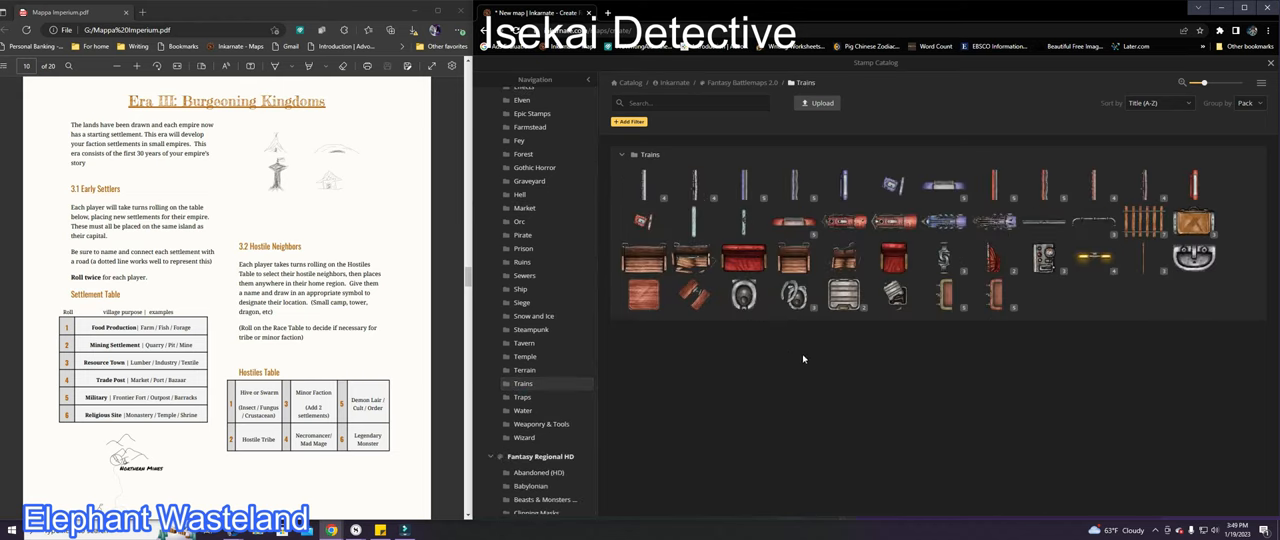
{"action": "mouse_move", "coordinate": [892, 222]}
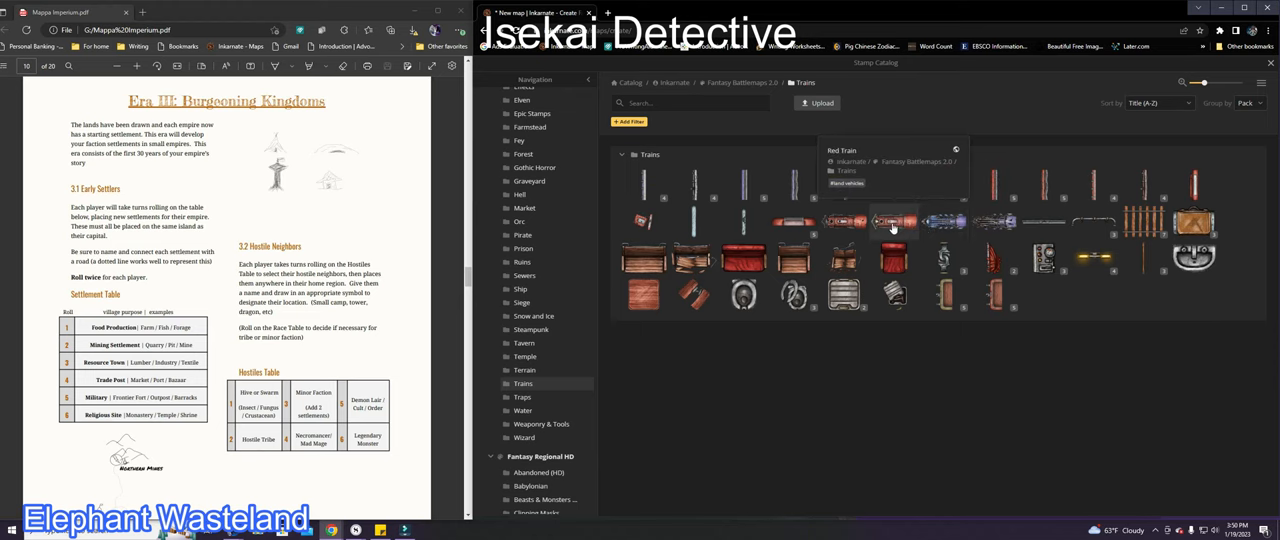
{"action": "mouse_move", "coordinate": [988, 222]}
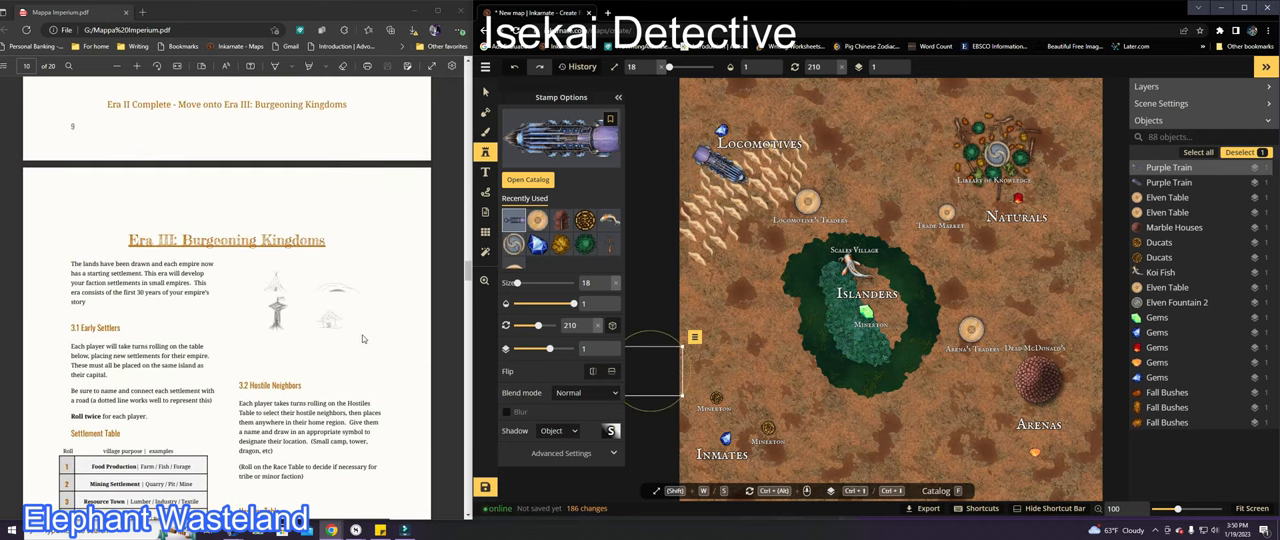
{"action": "scroll", "scroll_direction": "down", "scroll_amount": 3}
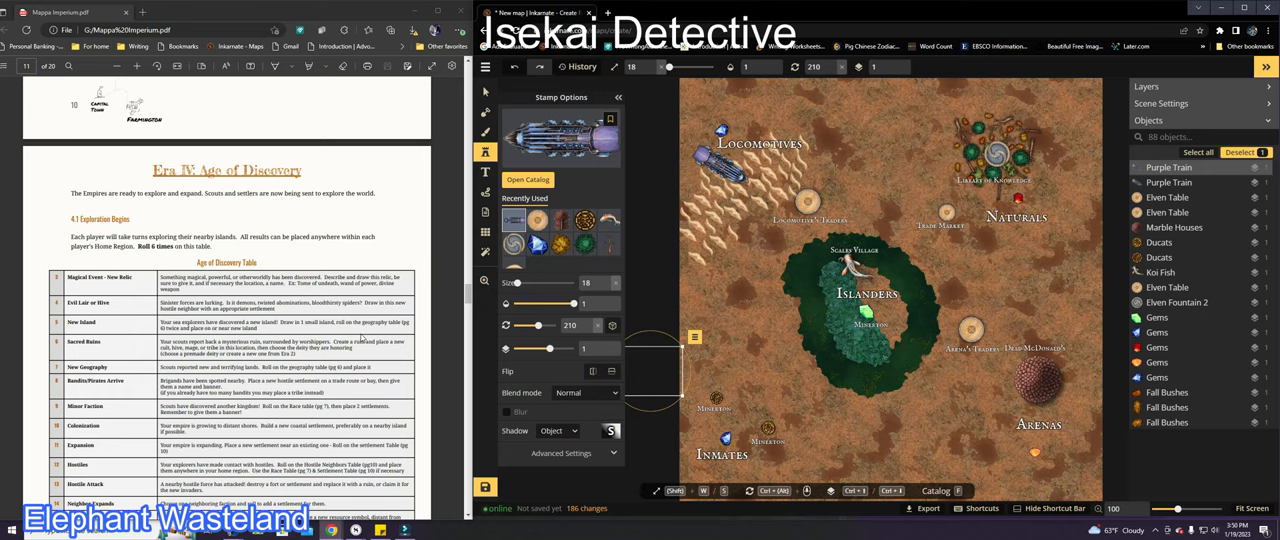
{"action": "mouse_move", "coordinate": [360, 342]}
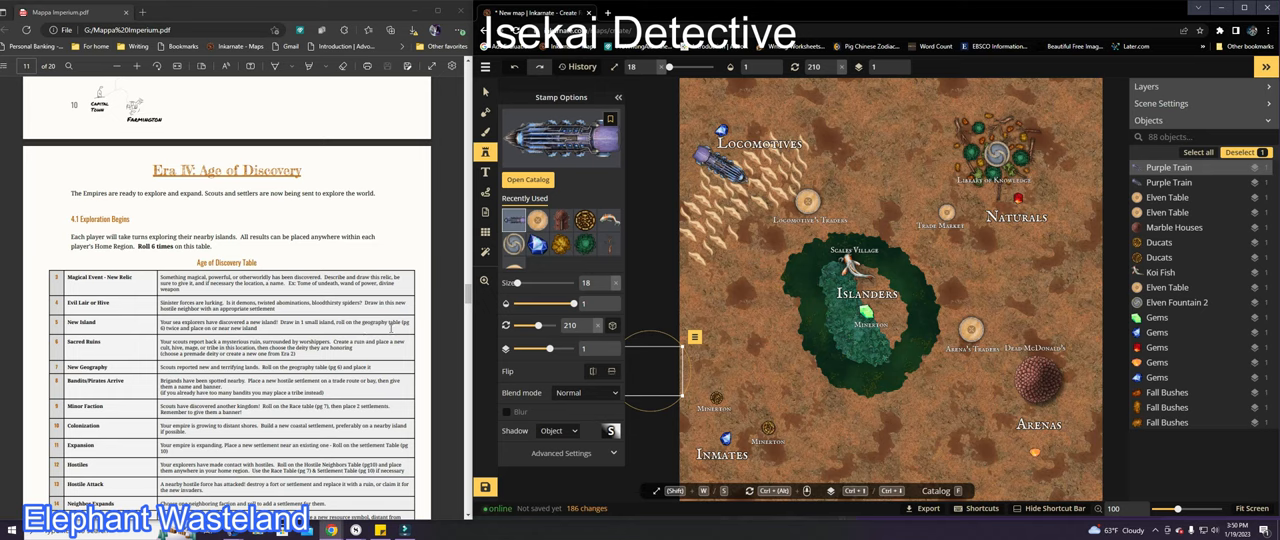
{"action": "right_click", "coordinate": [696, 336]}
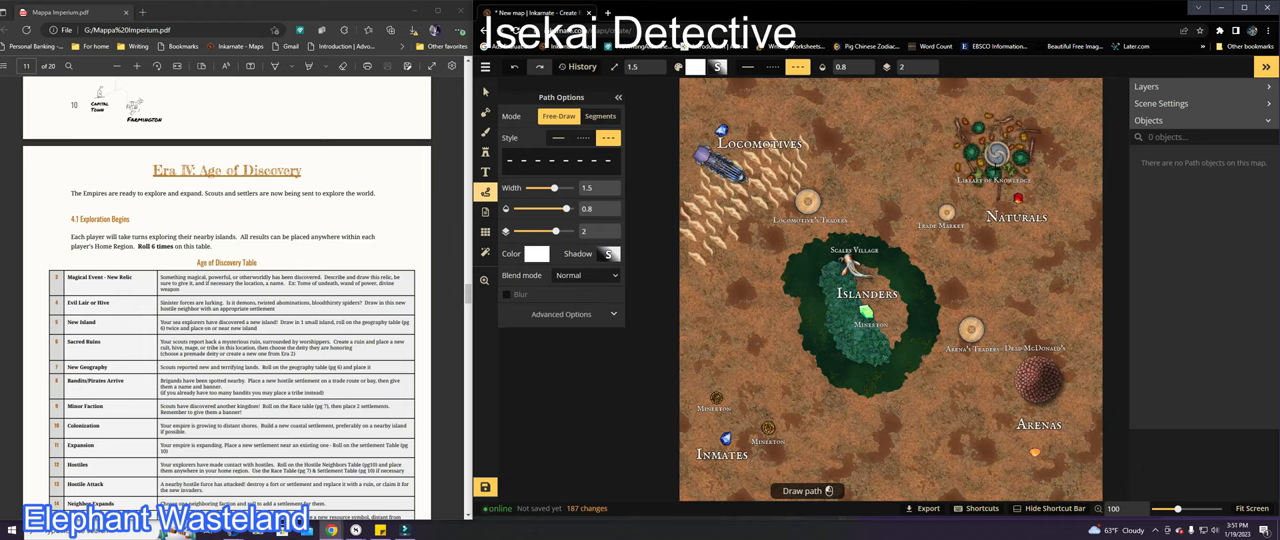
{"action": "mouse_move", "coordinate": [992, 316]}
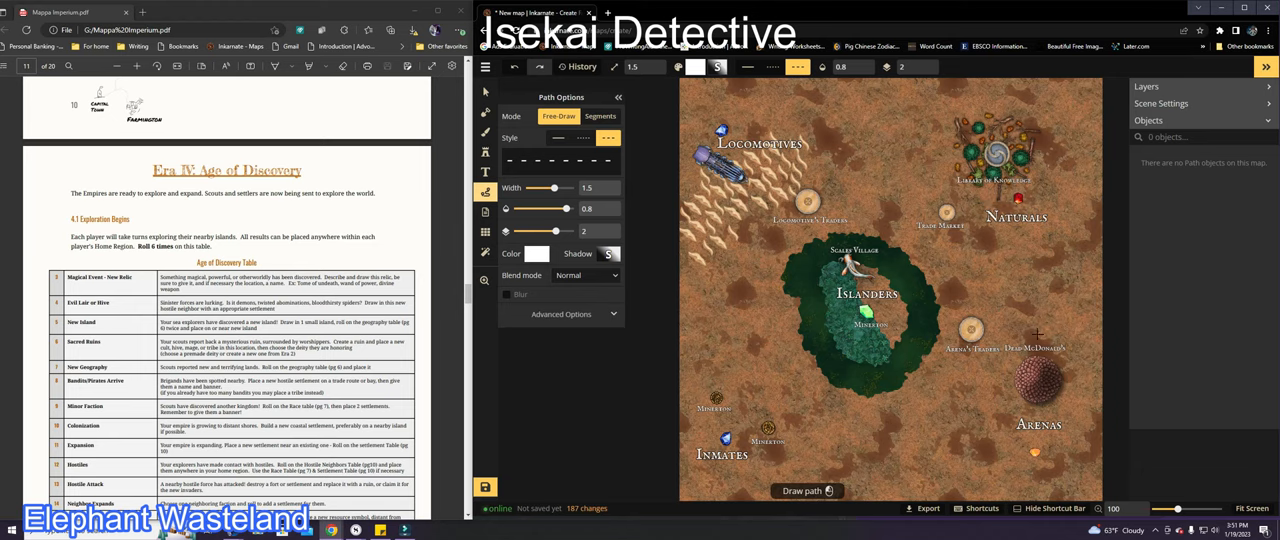
Draw green freehand trail paths across the map
{"action": "left_click", "coordinate": [692, 68]}
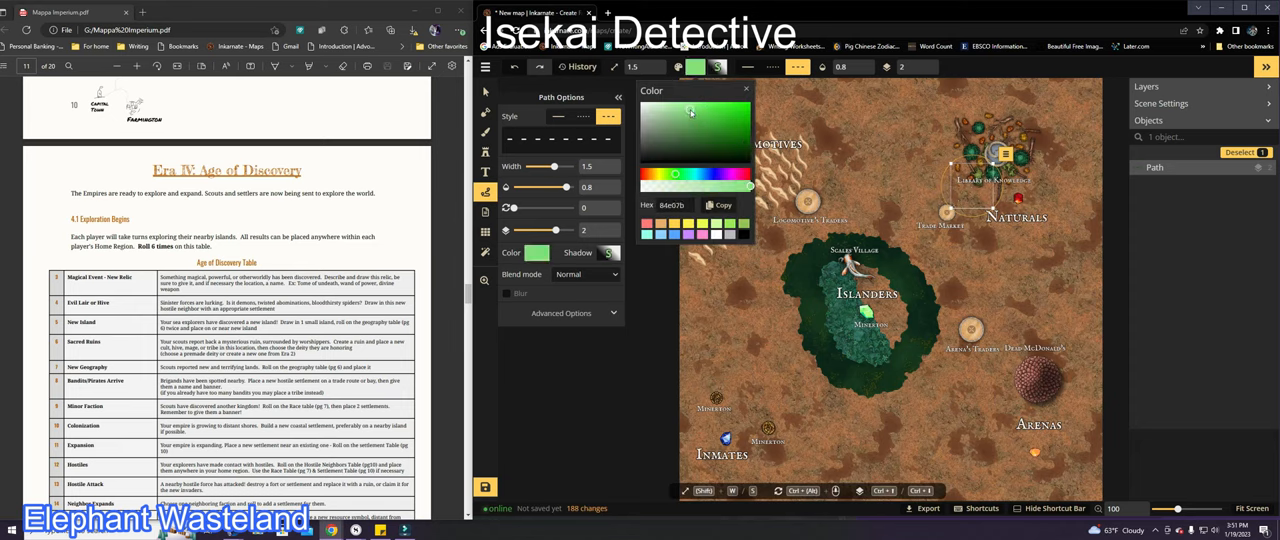
{"action": "left_click", "coordinate": [684, 112]}
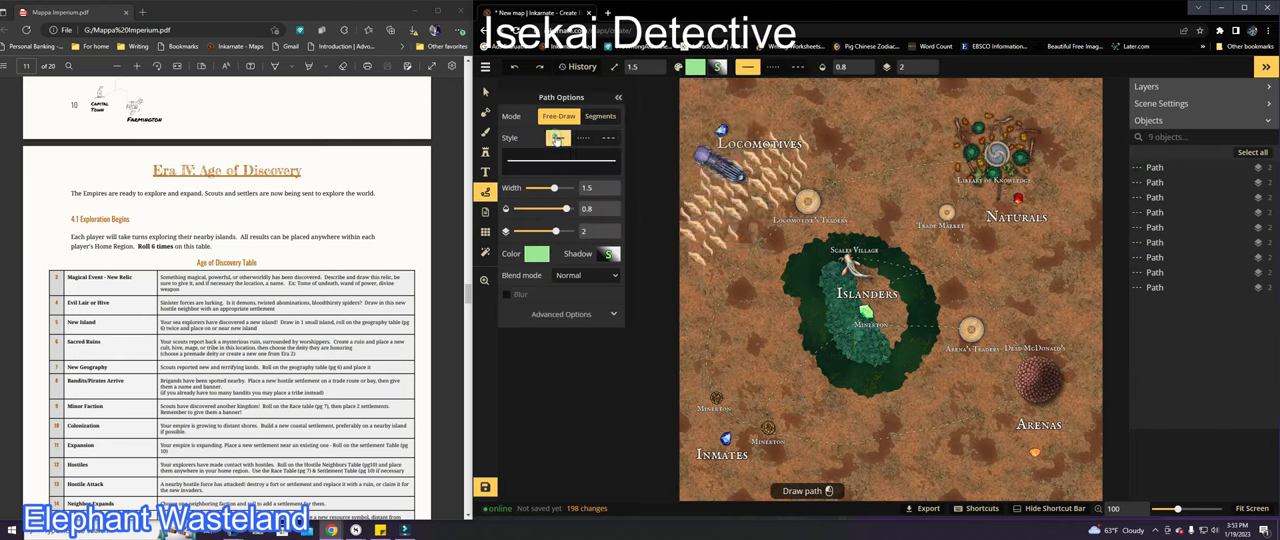
Draw black freehand paths linking Naturals to the other settlements
{"action": "left_click", "coordinate": [540, 252]}
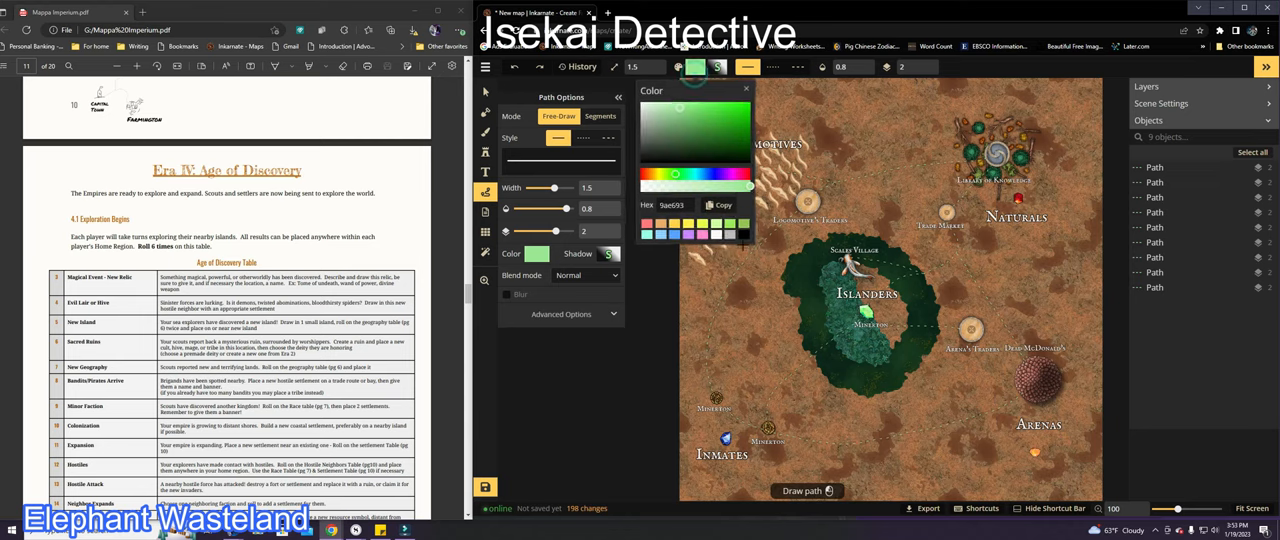
{"action": "left_click", "coordinate": [640, 164]}
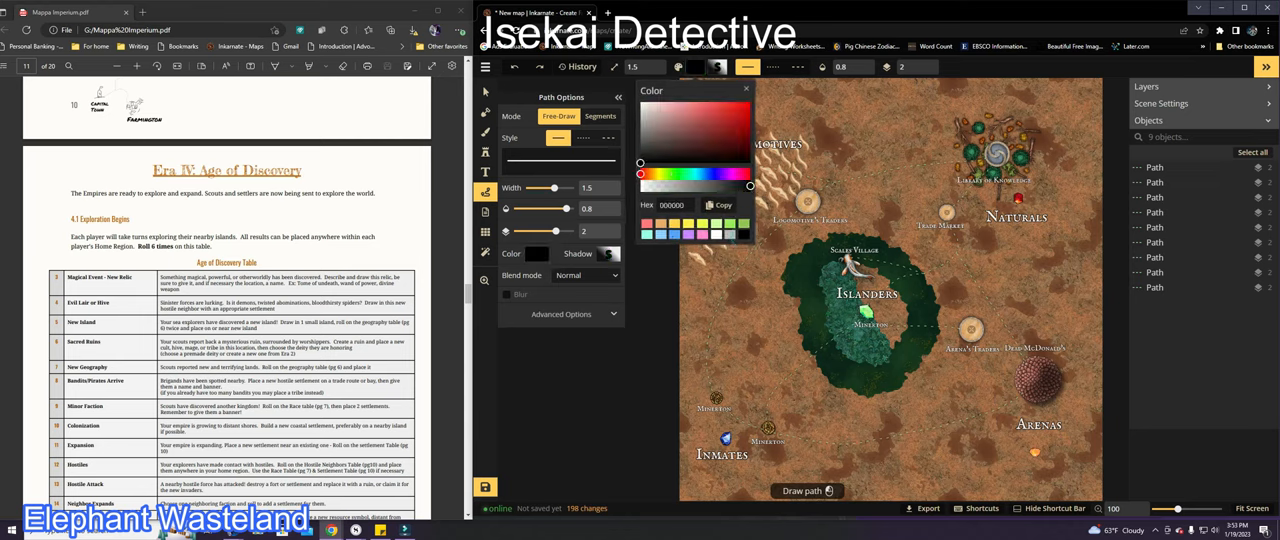
{"action": "left_click", "coordinate": [484, 152]}
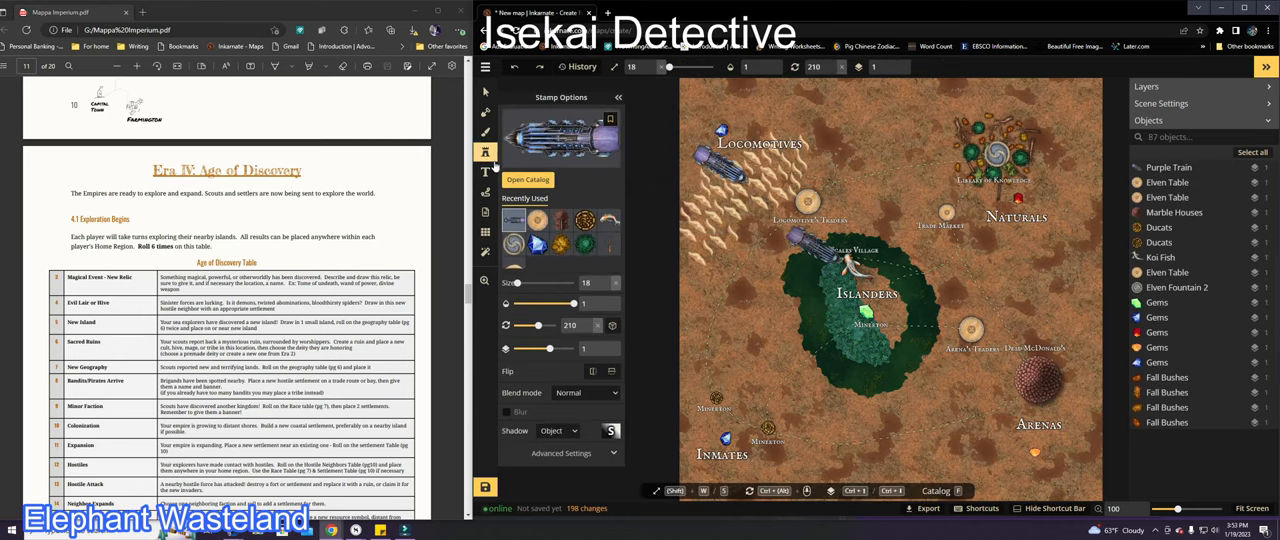
{"action": "left_click", "coordinate": [528, 180]}
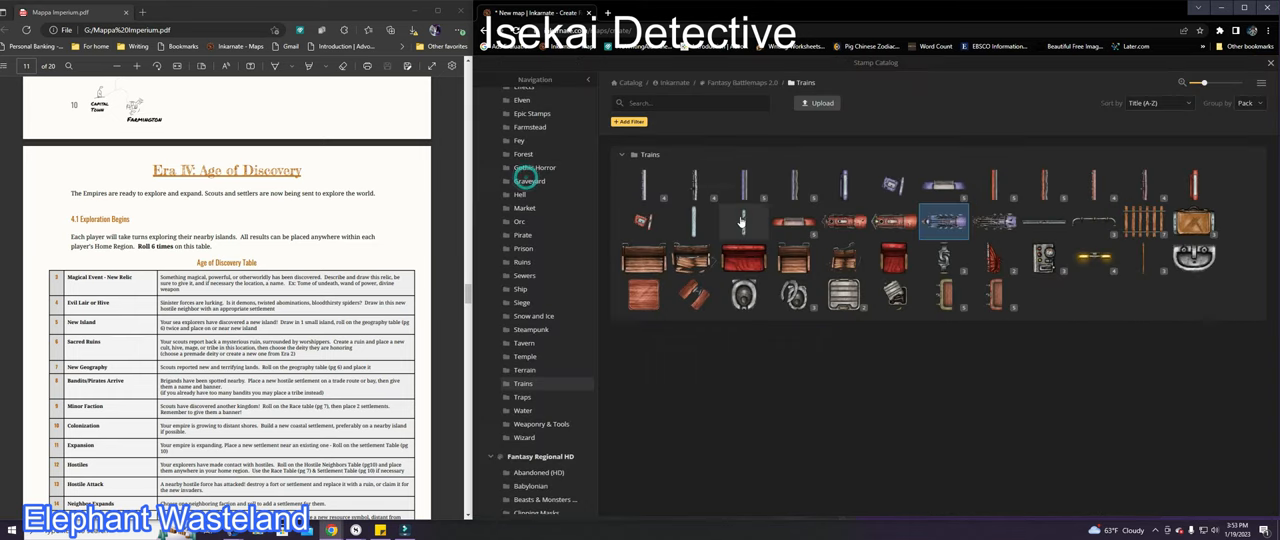
{"action": "mouse_move", "coordinate": [998, 186]}
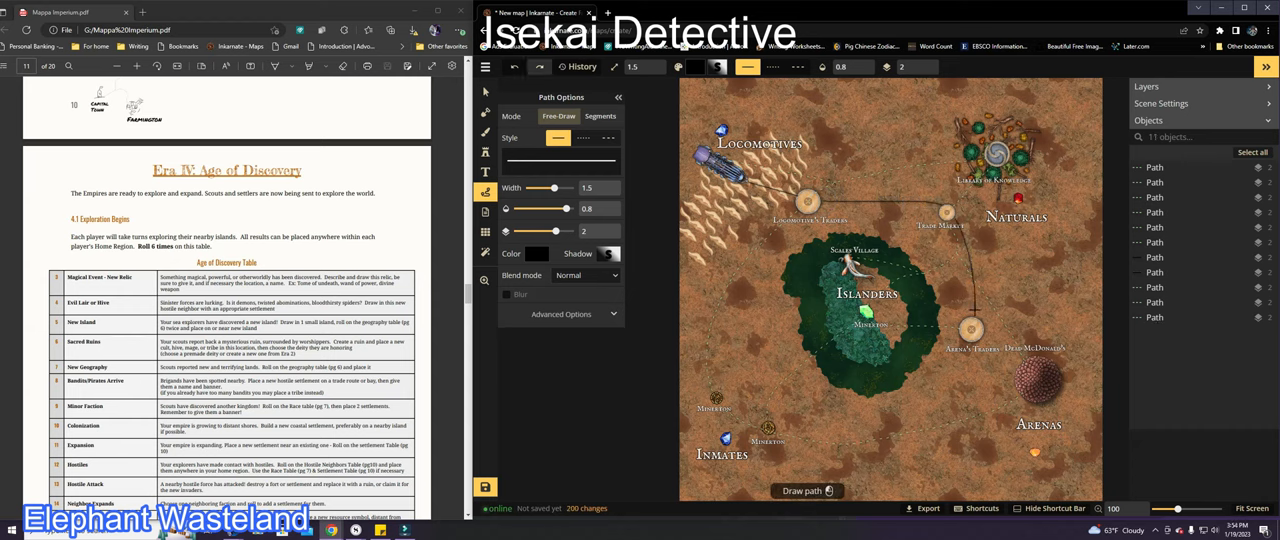
{"action": "left_click", "coordinate": [962, 356]}
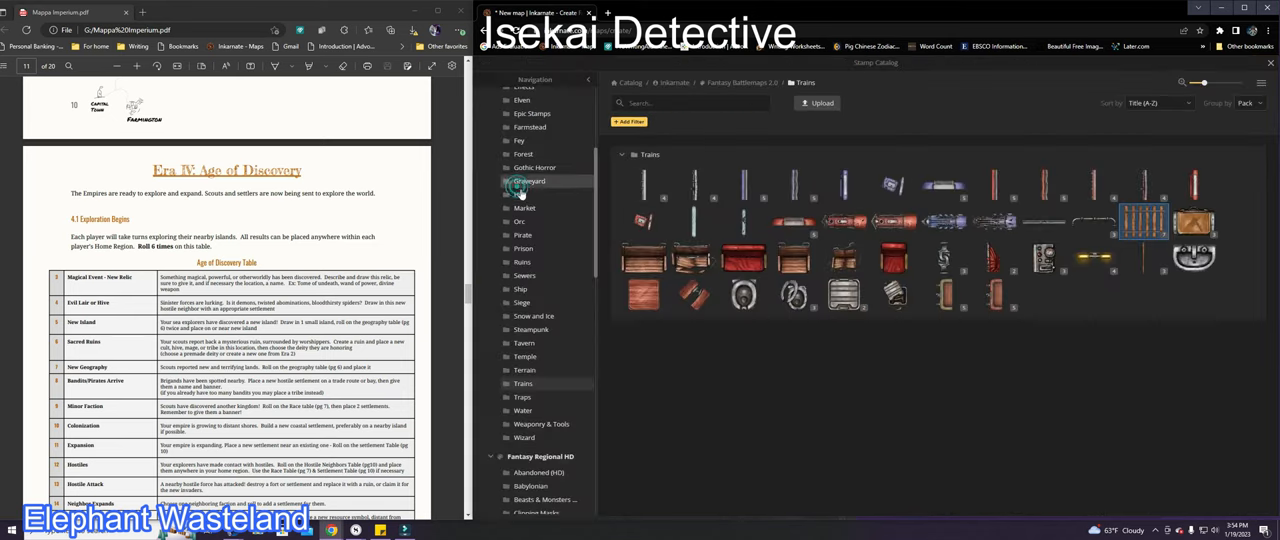
{"action": "mouse_move", "coordinate": [572, 236]}
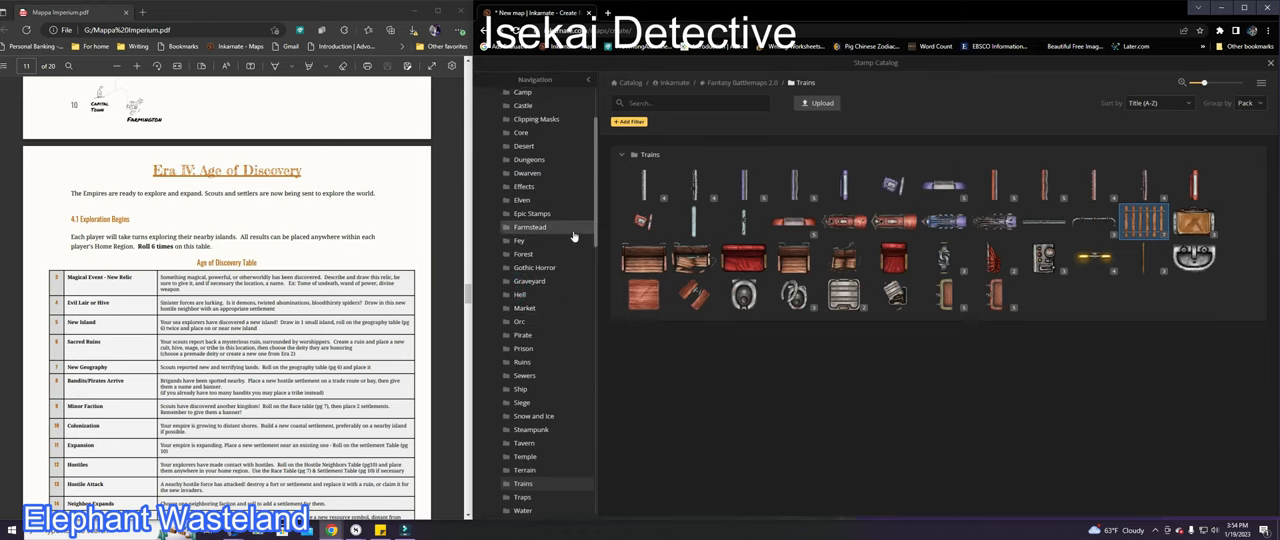
Place two Mammoth stamps from the Fantasy World section, then begin saving the map
{"action": "scroll", "scroll_direction": "down", "scroll_amount": 3}
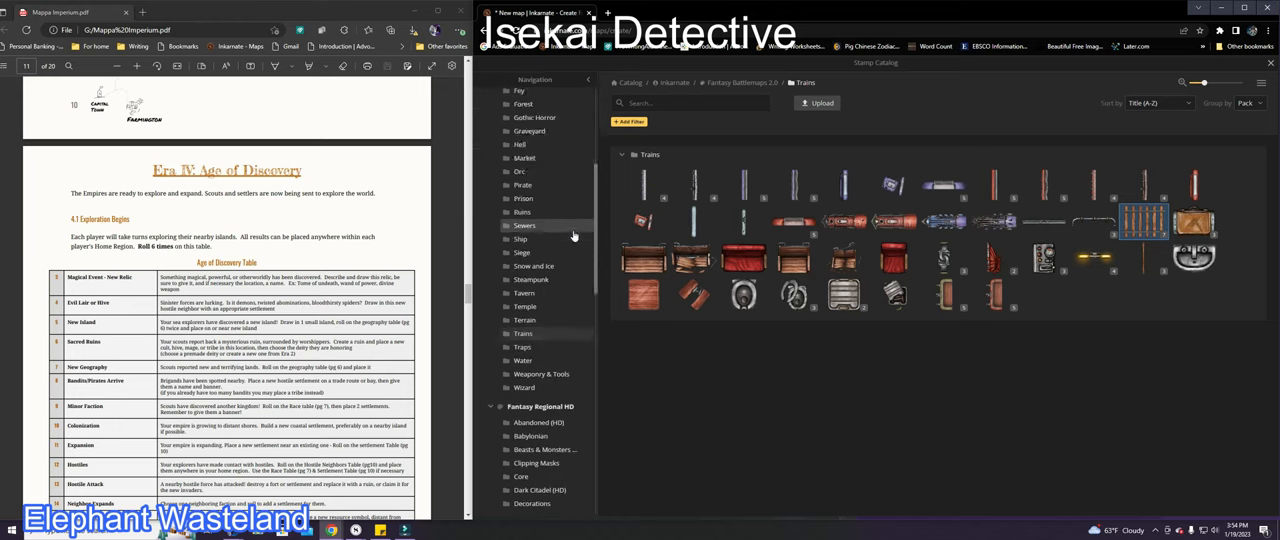
{"action": "scroll", "scroll_direction": "down", "scroll_amount": 3}
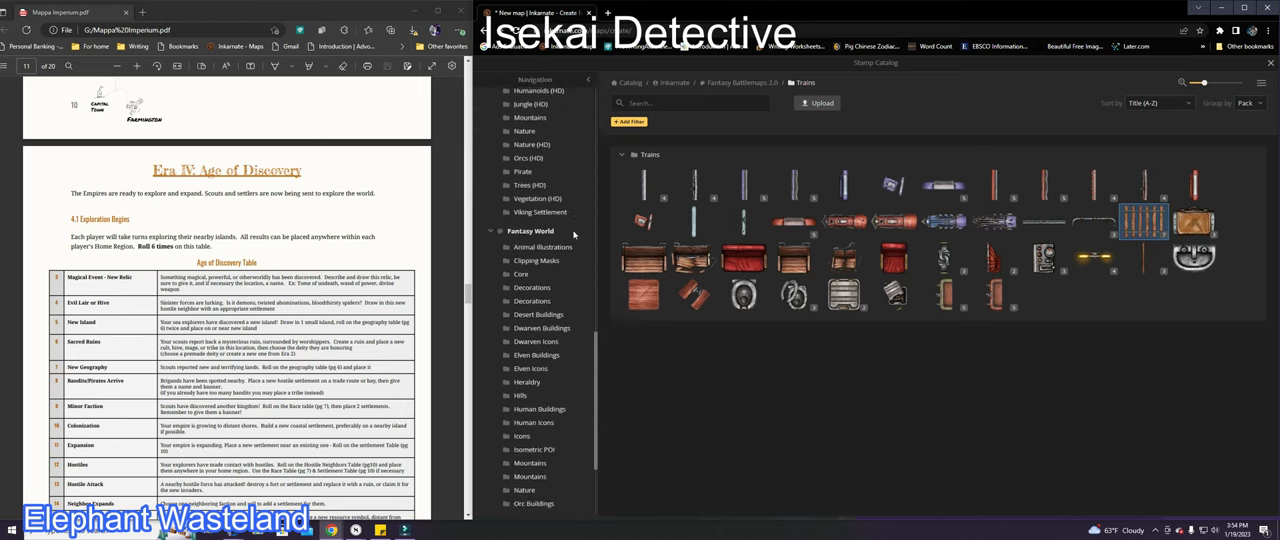
{"action": "left_click", "coordinate": [558, 246]}
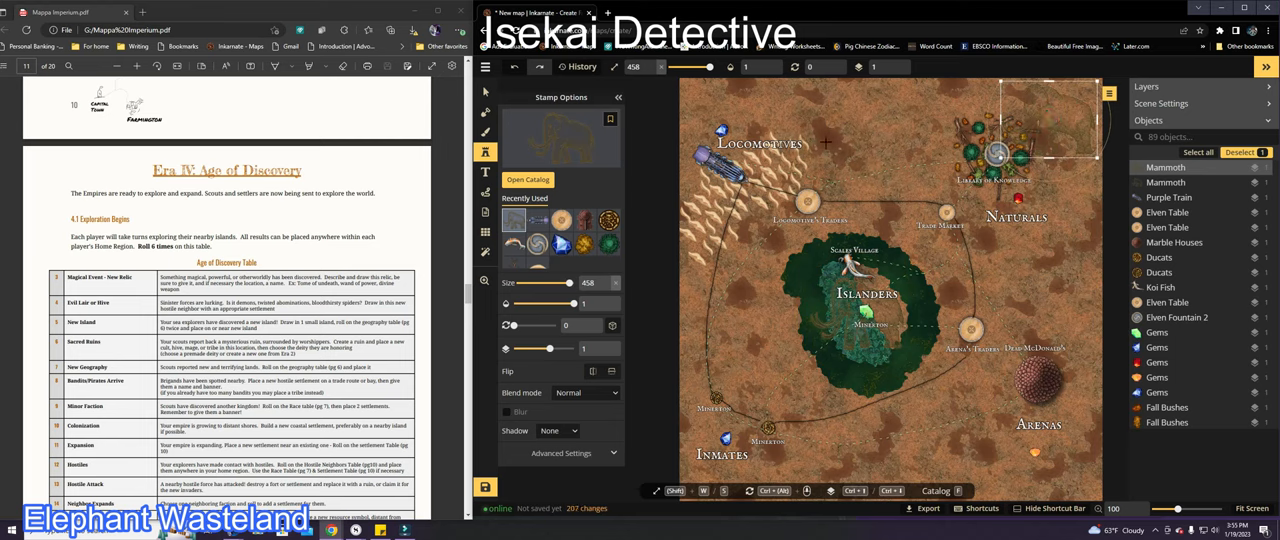
{"action": "left_click", "coordinate": [816, 132]}
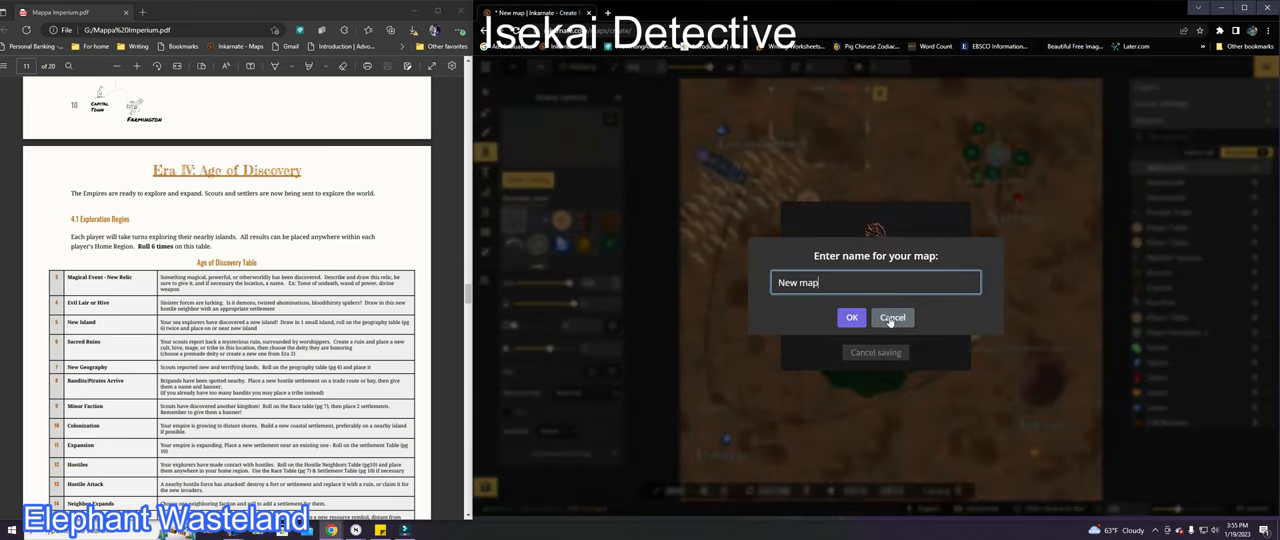
Name the map 'Elephant Wasteland 2' and confirm the save
{"action": "type", "text": "Elephant Wasteland 2"}
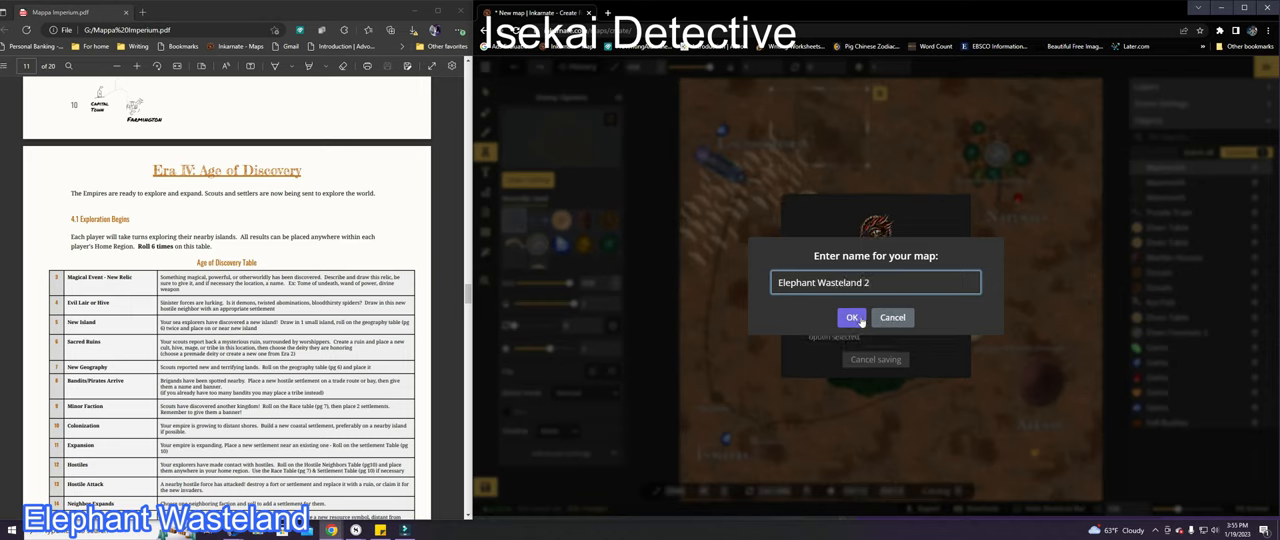
{"action": "left_click", "coordinate": [852, 316]}
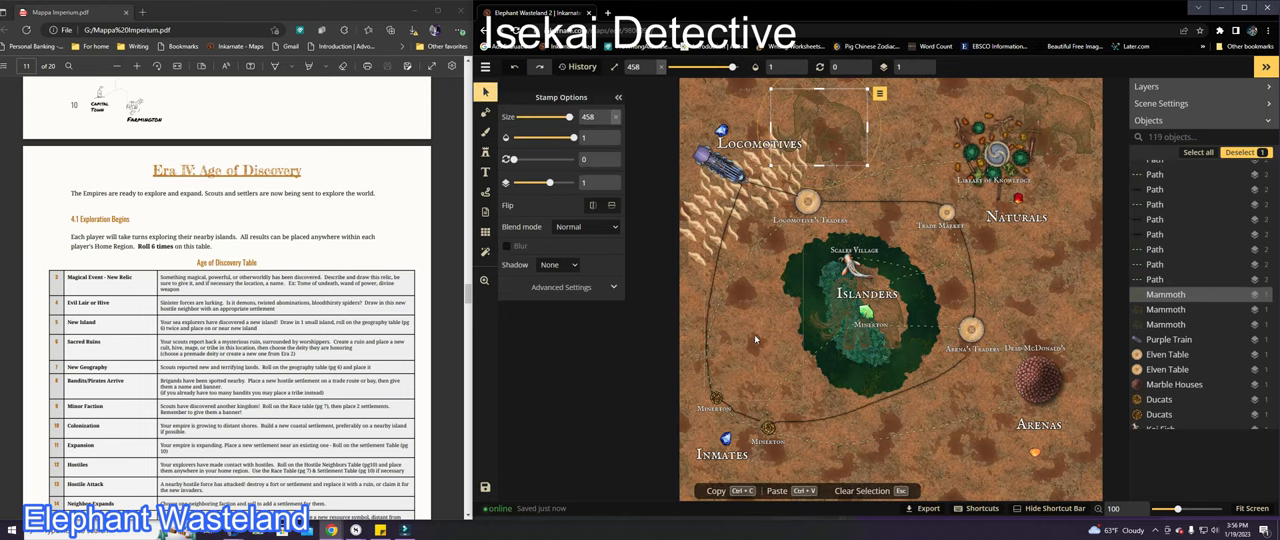
{"action": "mouse_move", "coordinate": [832, 360]}
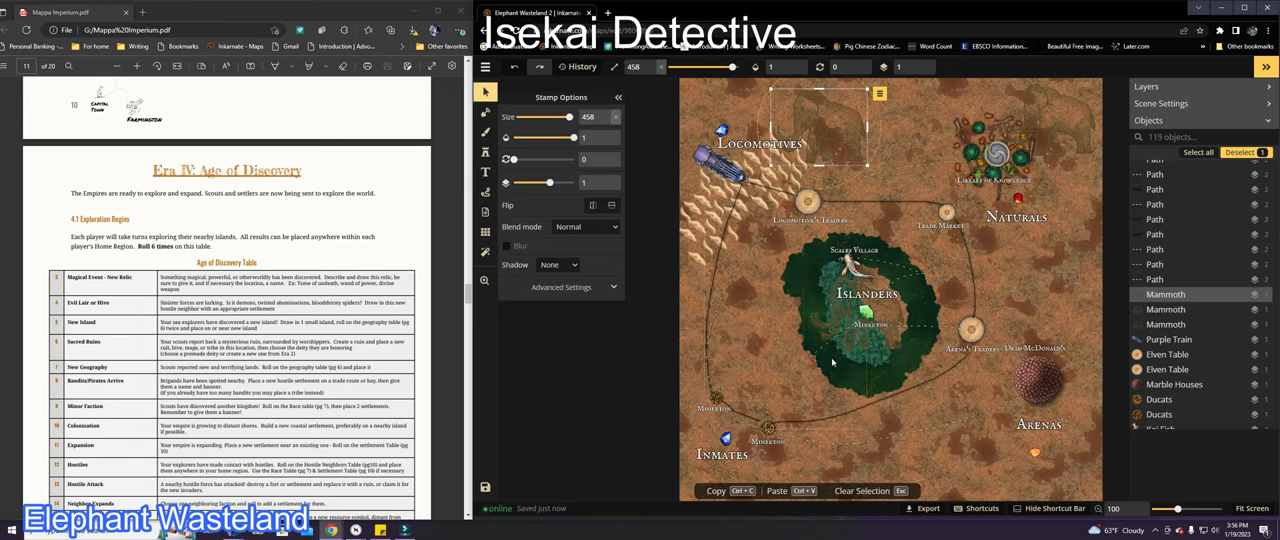
{"action": "mouse_move", "coordinate": [916, 468]}
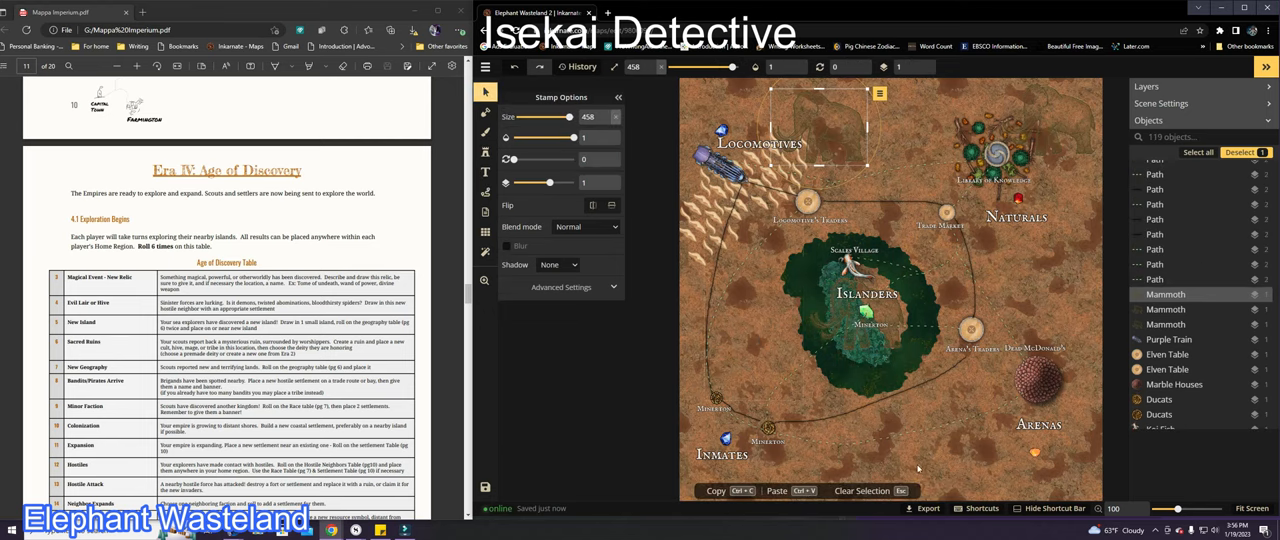